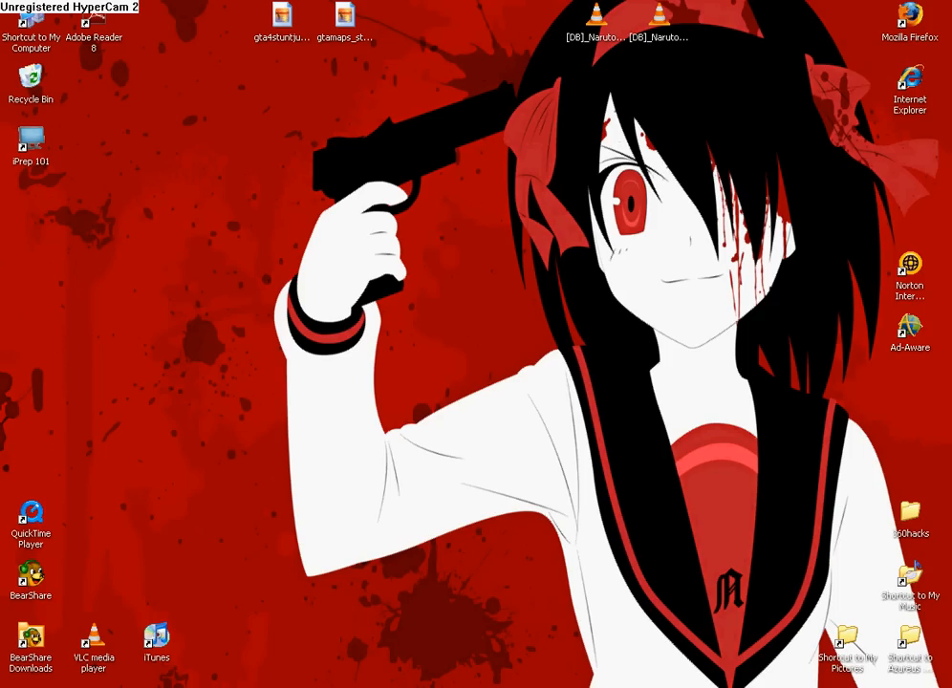
mouse_move(405, 323)
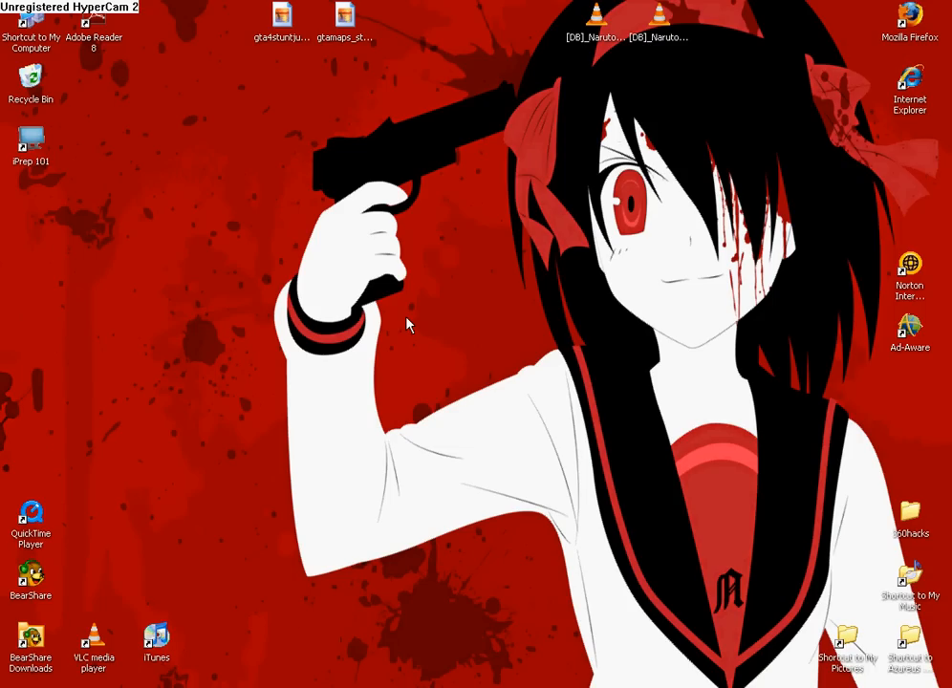
mouse_move(436, 513)
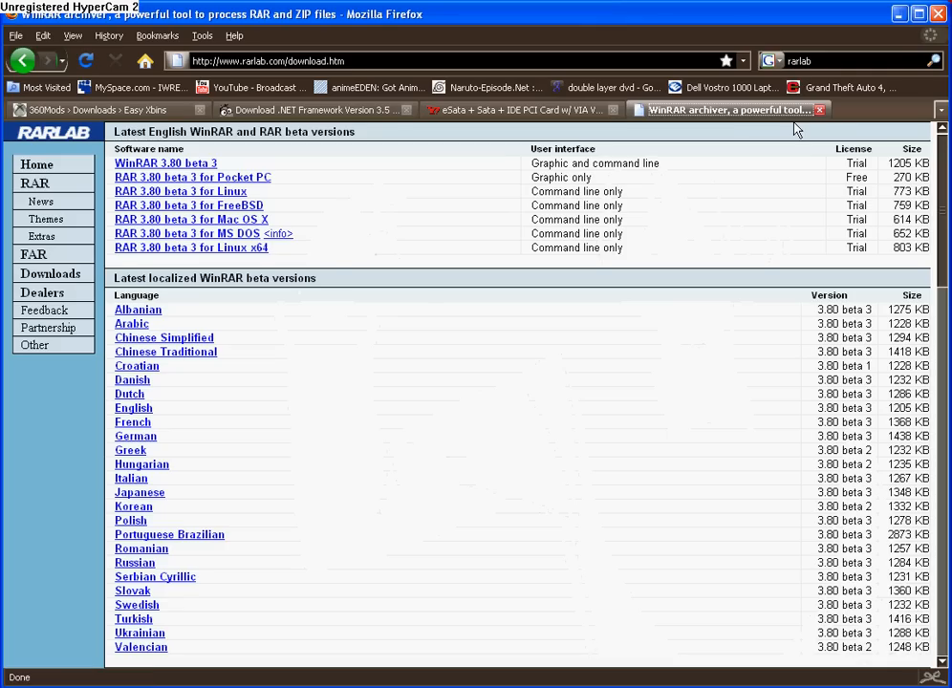
mouse_move(170, 162)
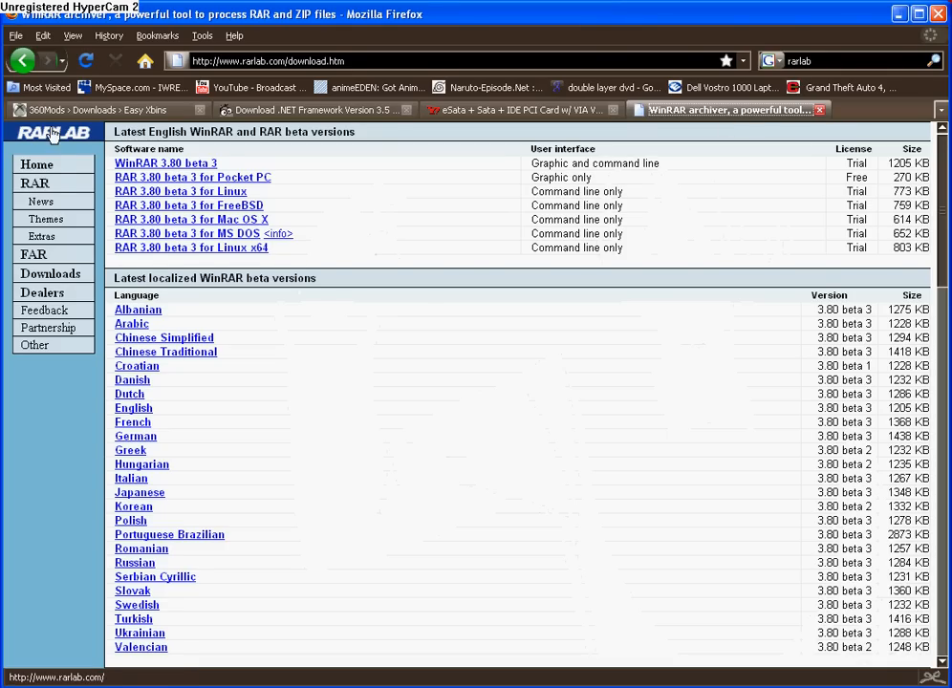
mouse_move(81, 145)
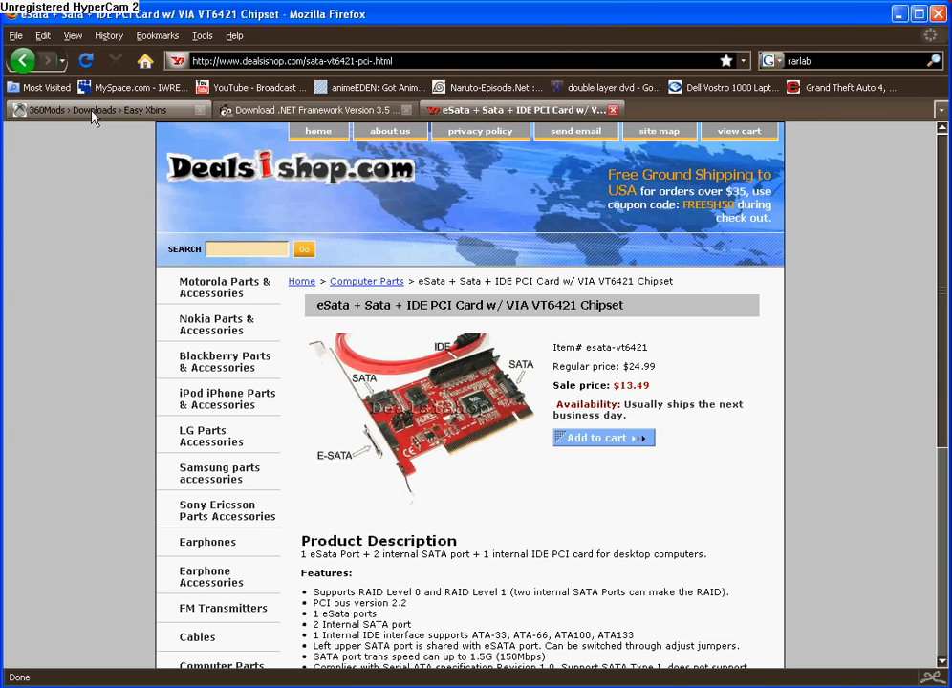
Step: Reach the 360Mods Easy Xbins Select Mirror page offering xbins.exe for download
left_click(105, 109)
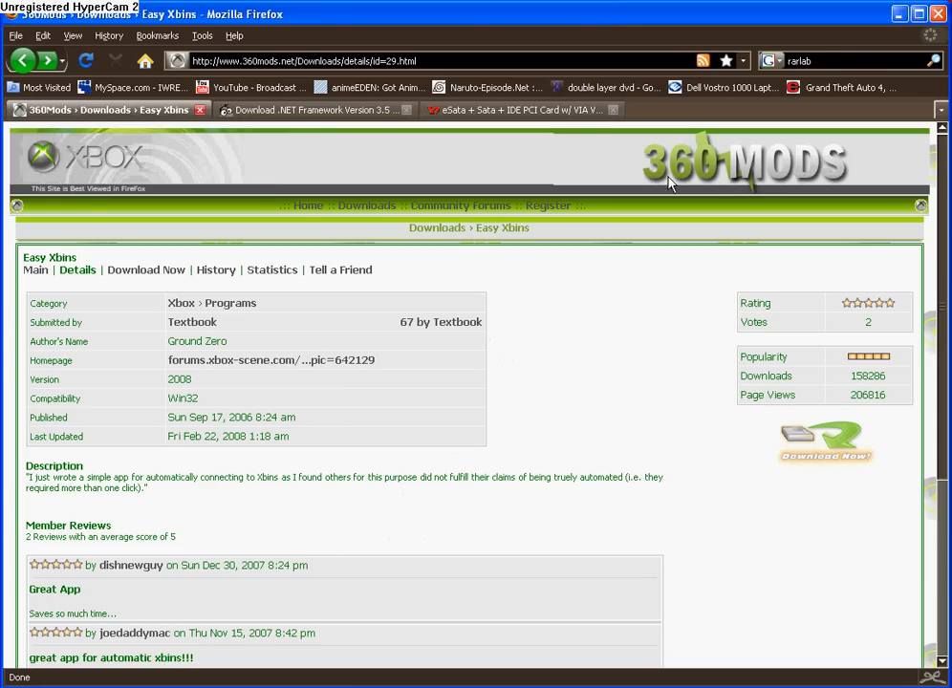
mouse_move(191, 321)
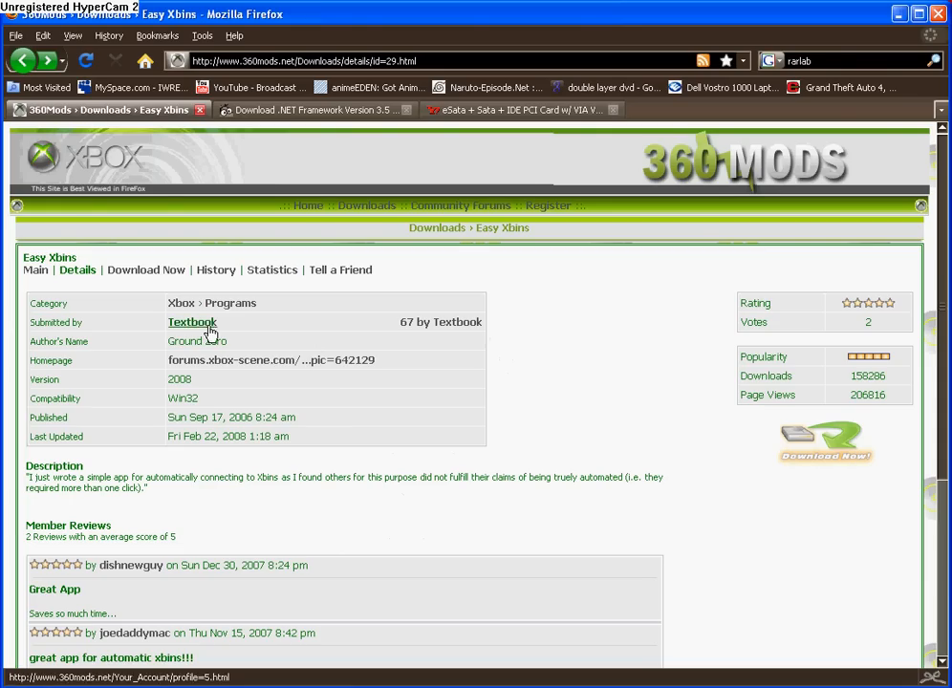
left_click(145, 269)
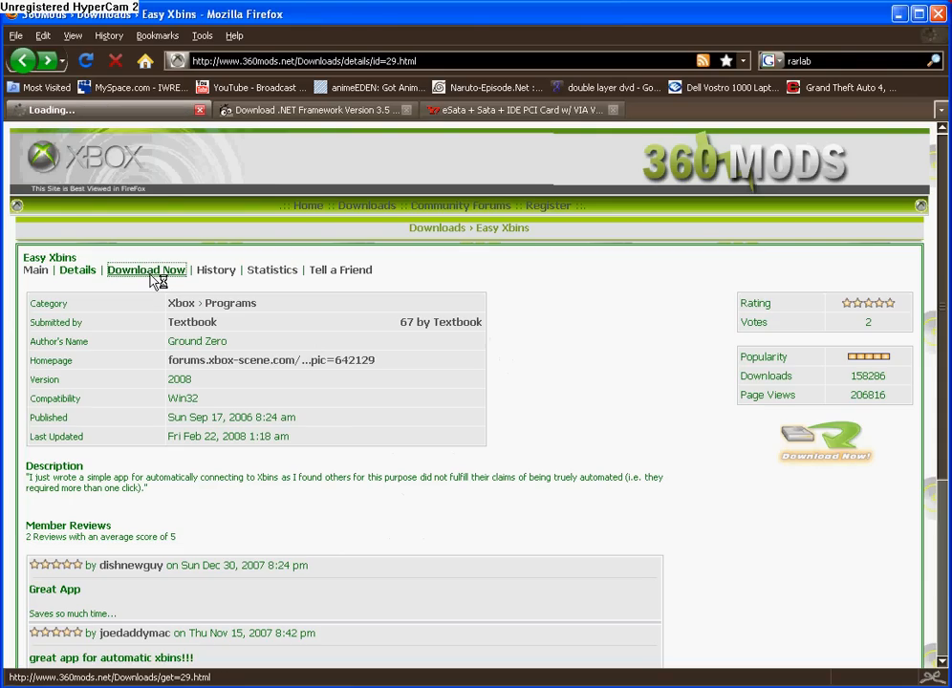
left_click(145, 269)
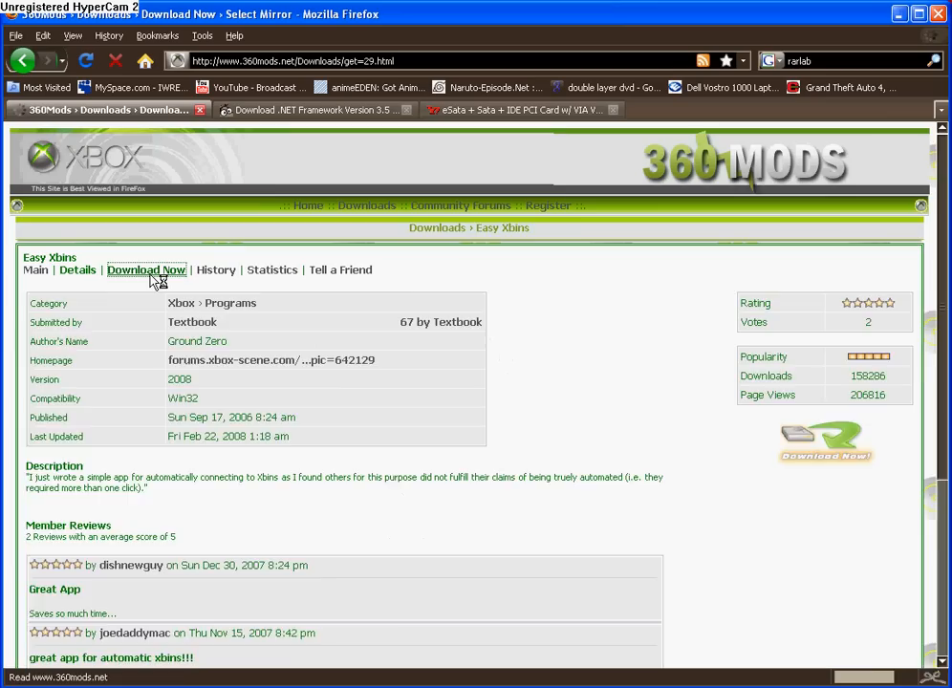
left_click(145, 270)
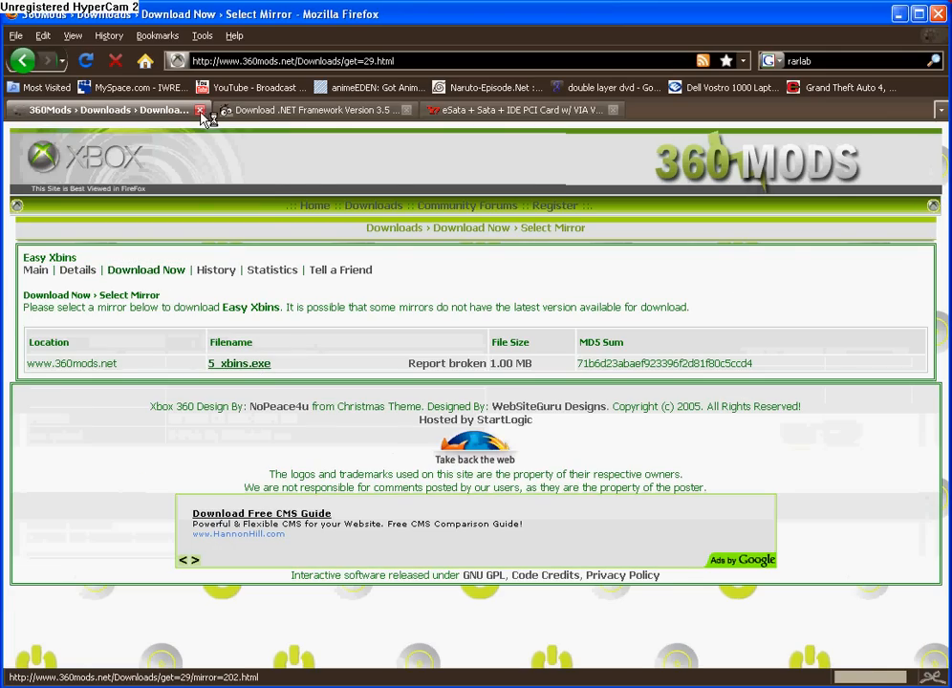
mouse_move(195, 126)
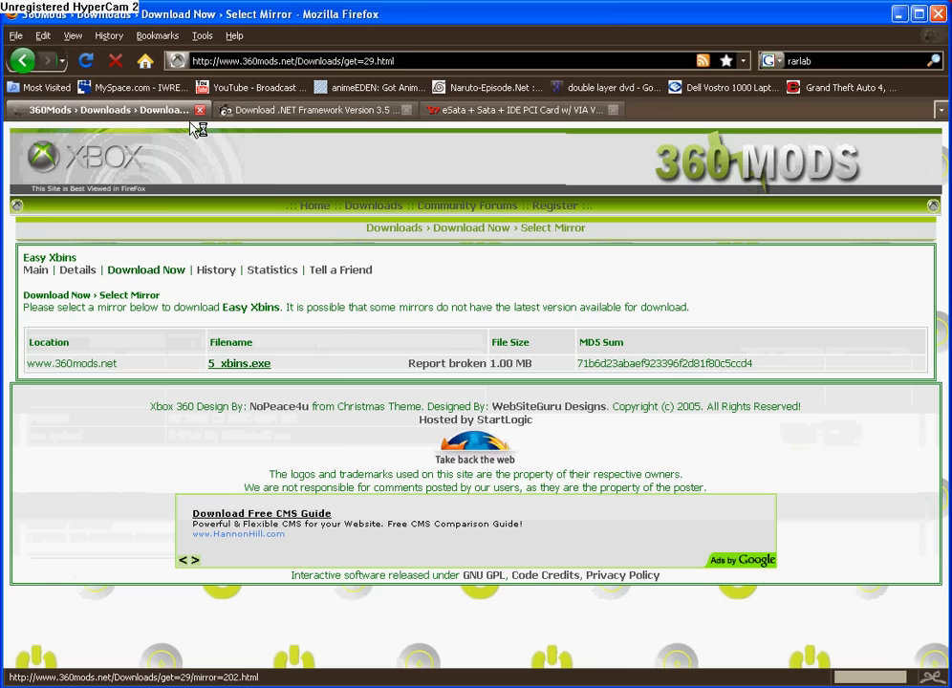
Step: Close the 360Mods tab to return to the Dealsishop eSata PCI card product page
left_click(306, 109)
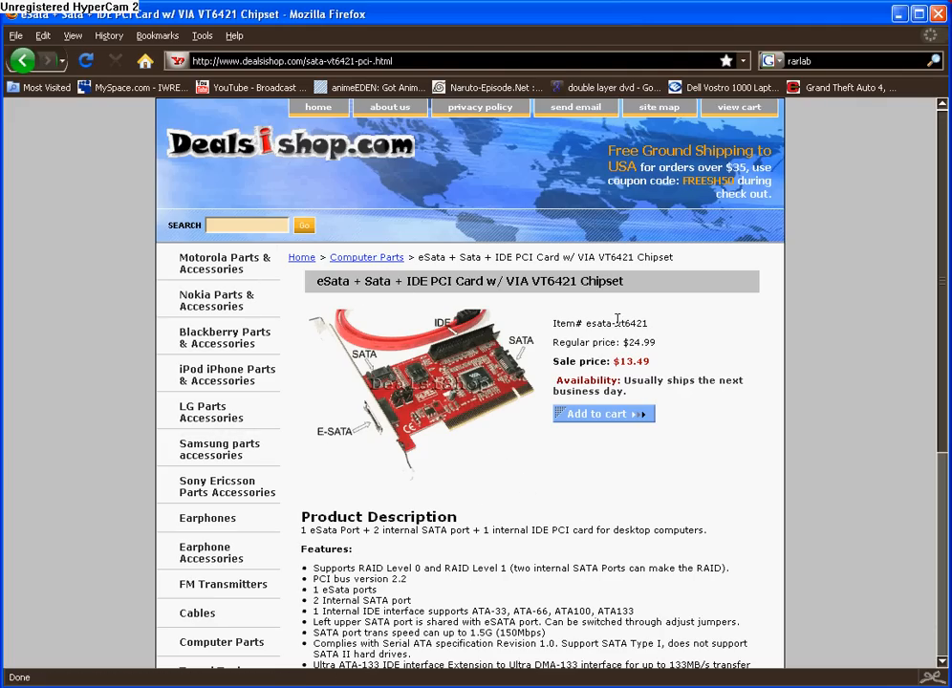
mouse_move(355, 395)
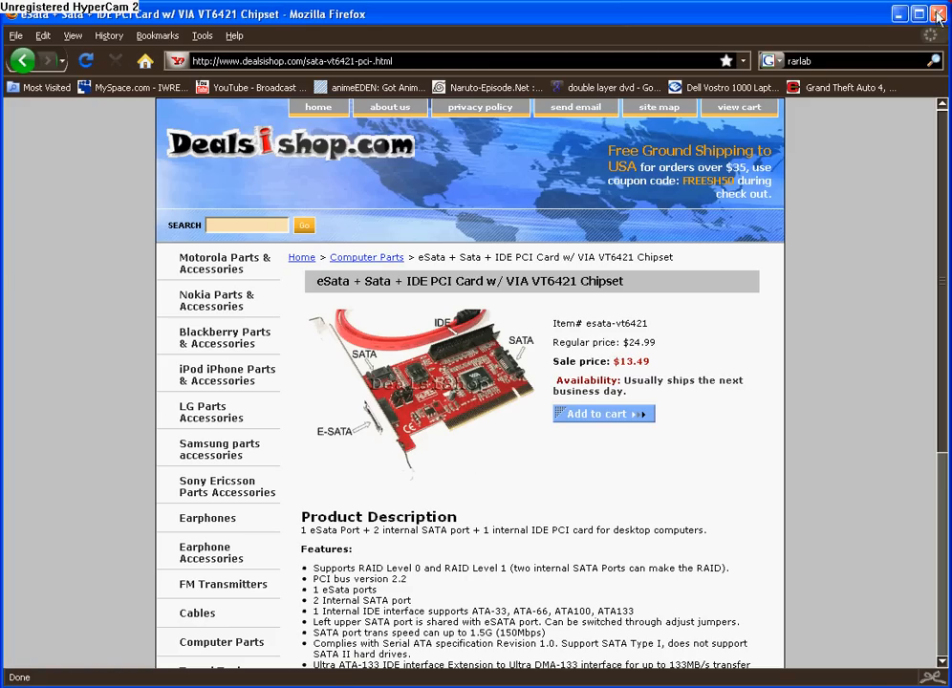
Step: Minimize Firefox, enter the 360hacks desktop folder and launch the xbins application
left_click(936, 14)
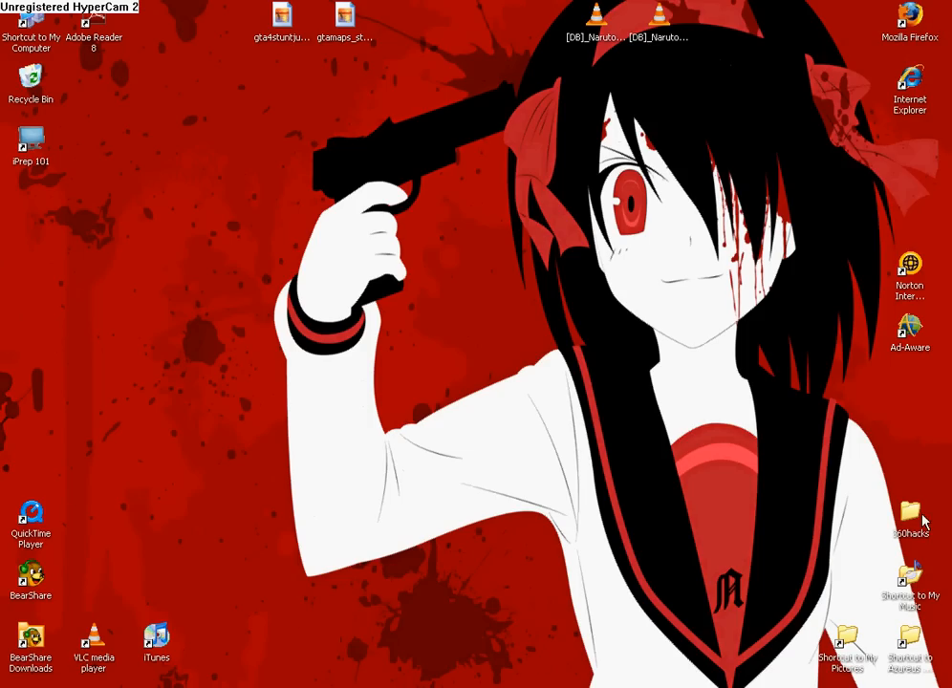
double_click(910, 516)
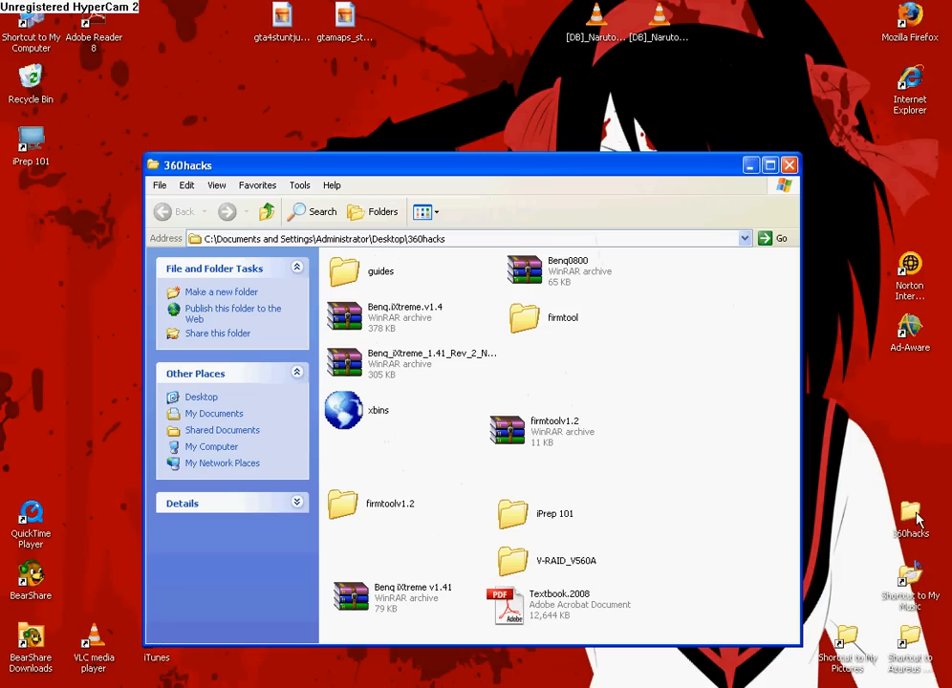
mouse_move(309, 466)
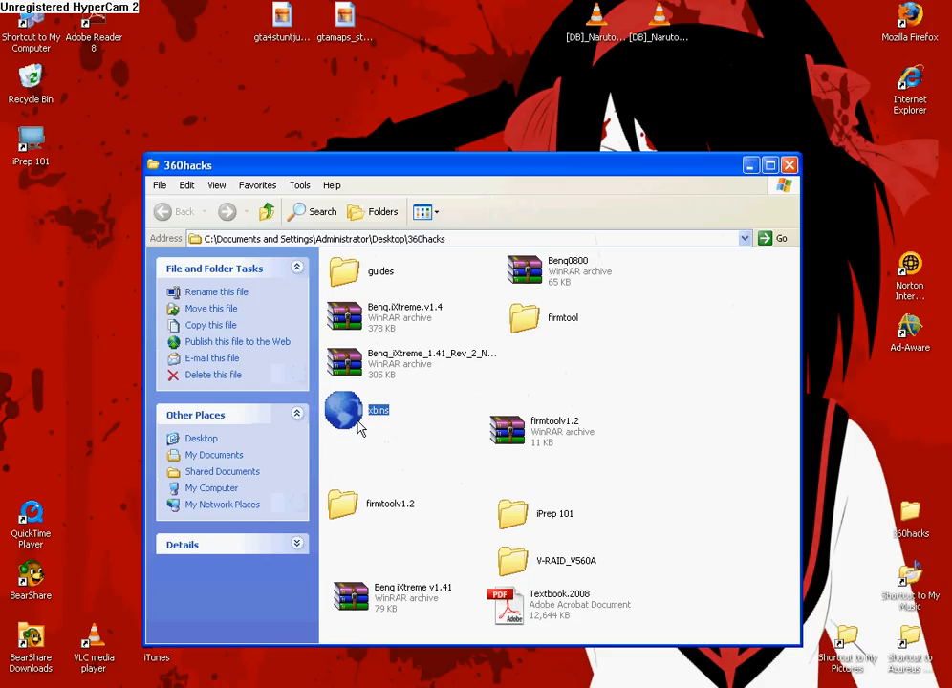
mouse_move(371, 420)
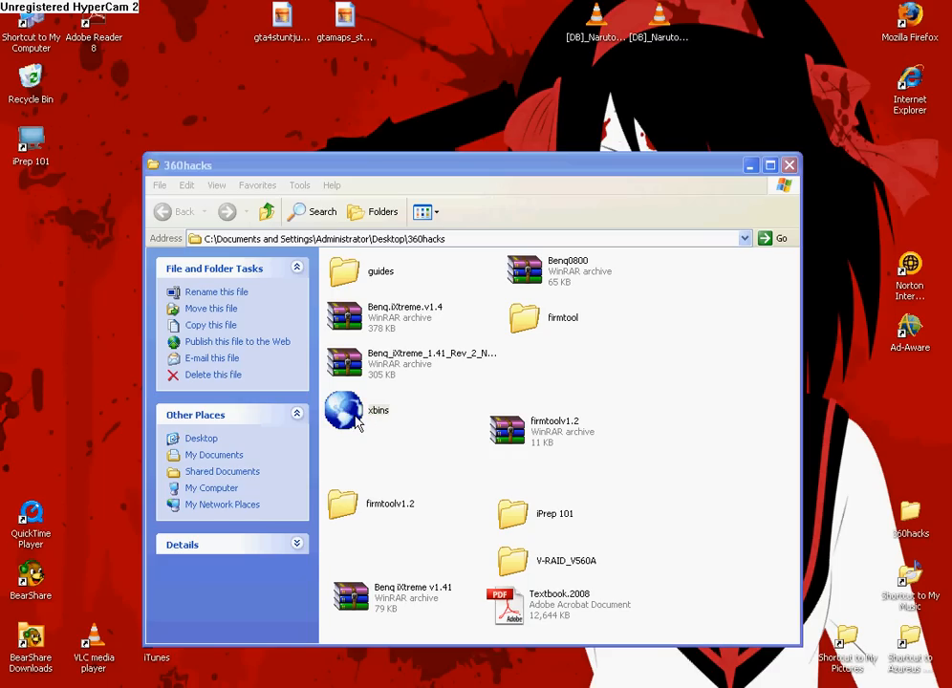
double_click(344, 411)
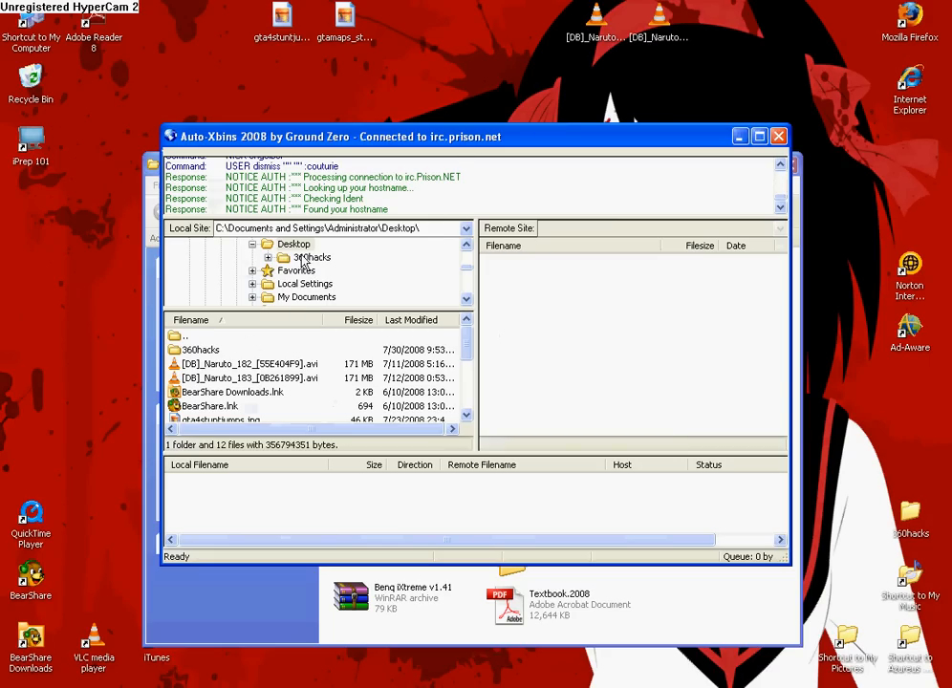
Step: Make 360hacks the local site so Auto Xbins connects to distribution.xbins.org
double_click(309, 256)
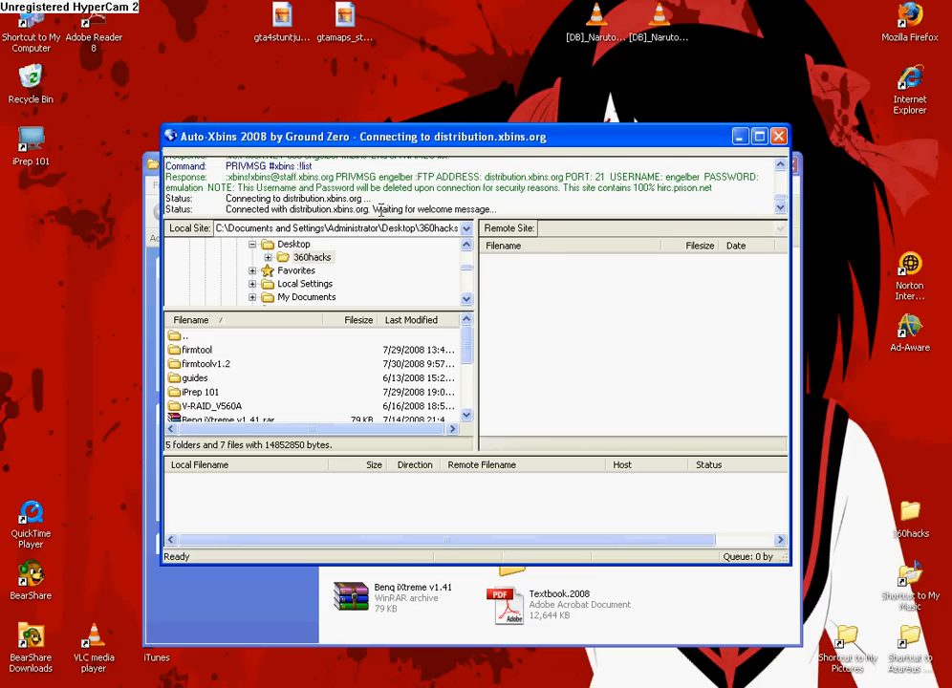
mouse_move(474, 241)
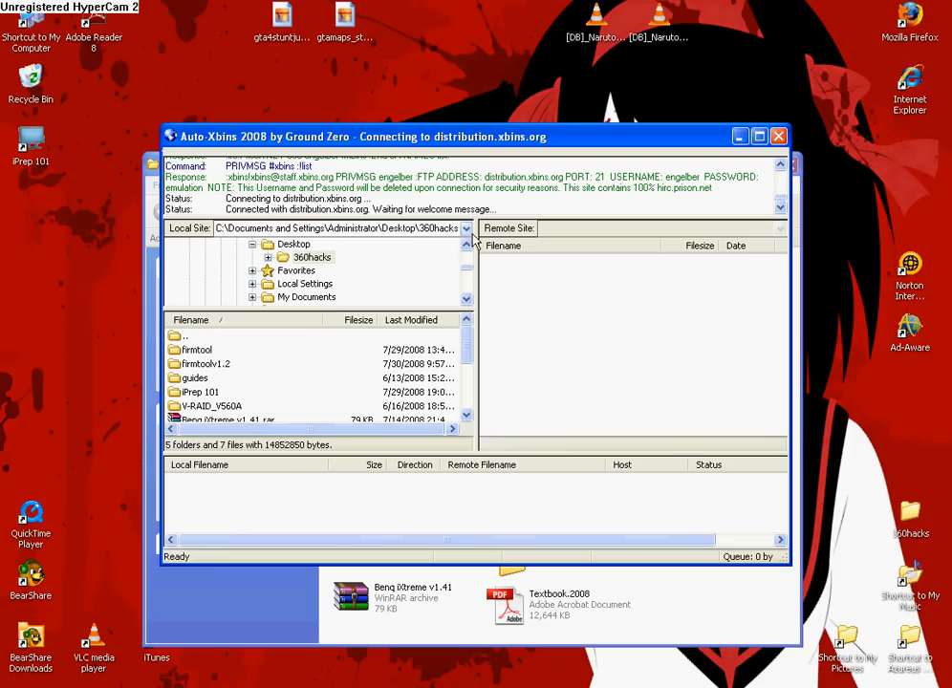
mouse_move(111, 246)
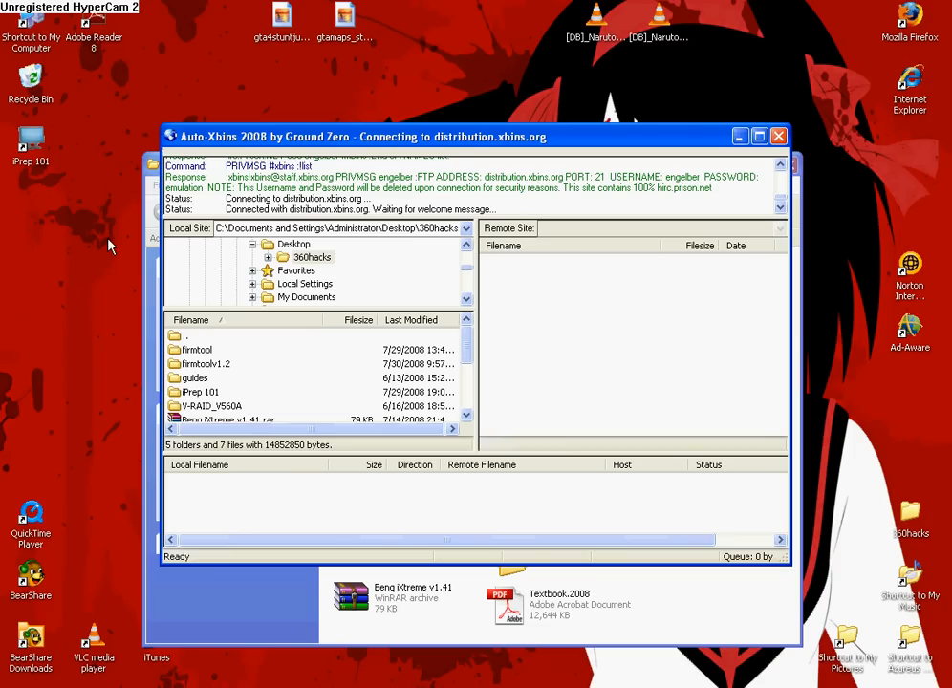
mouse_move(401, 162)
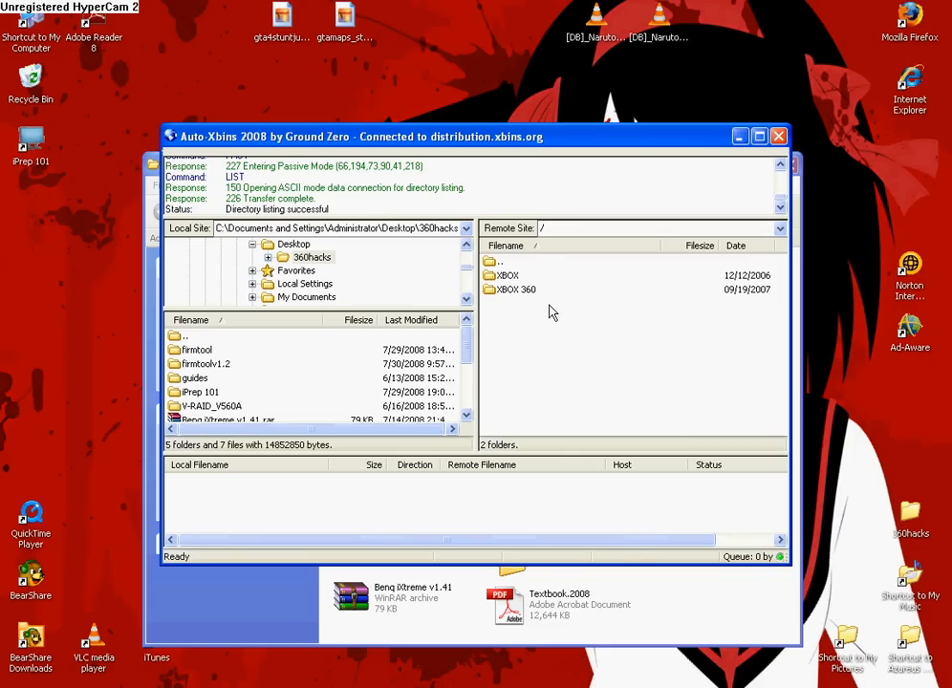
mouse_move(520, 294)
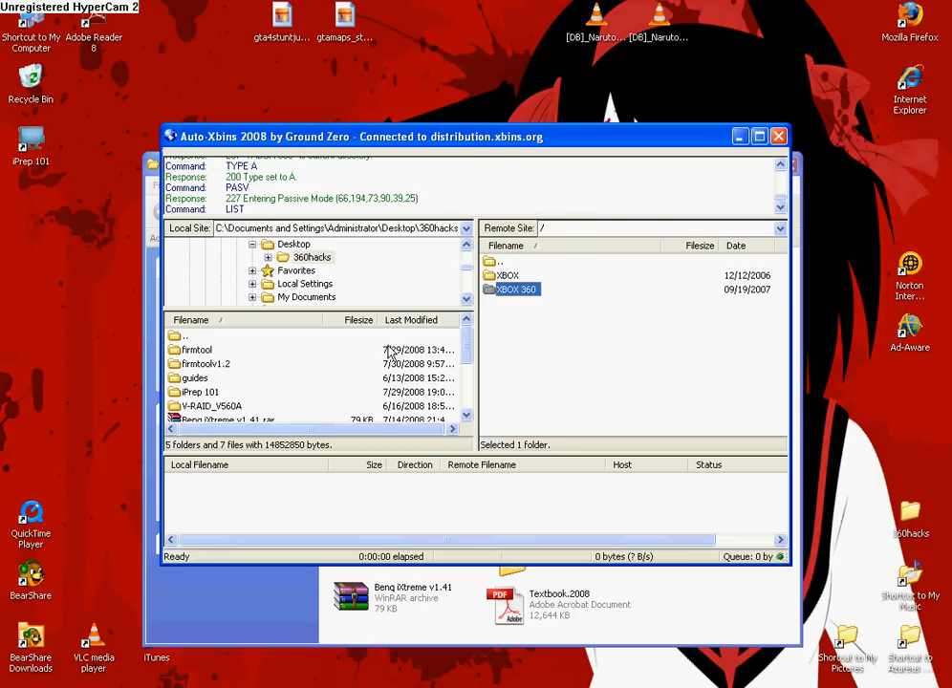
Step: Browse the server to /XBOX 360/firmware/firmware tools/ and look inside the fimtool folder
double_click(516, 289)
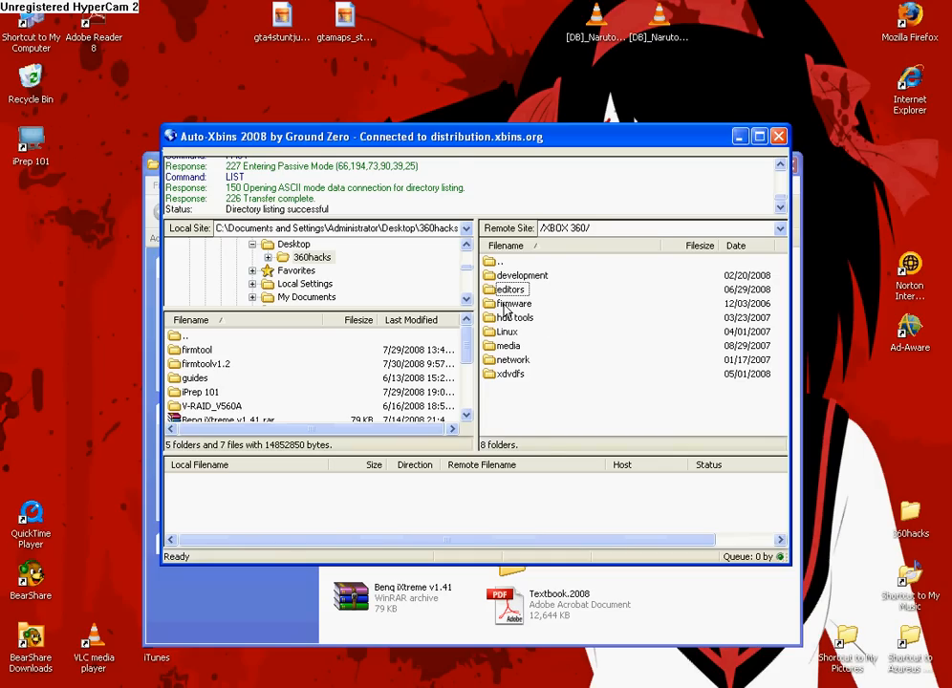
left_click(514, 302)
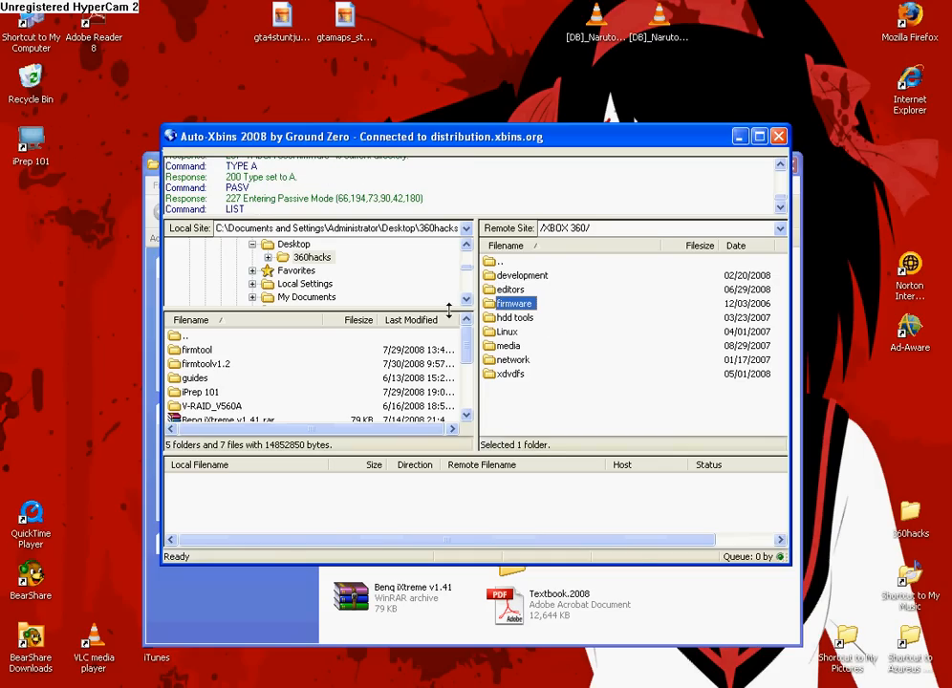
double_click(514, 302)
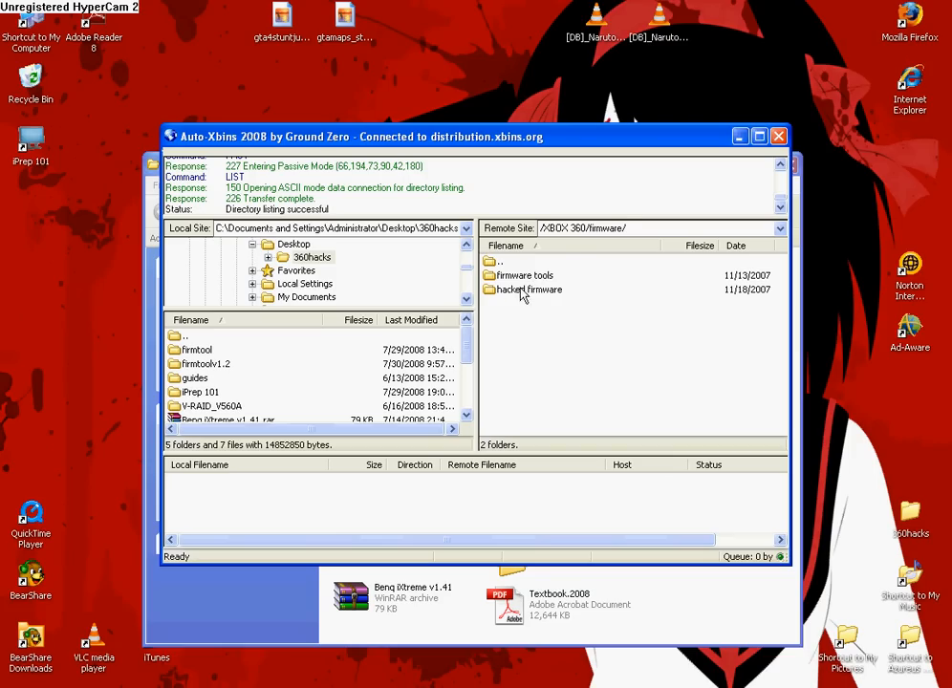
left_click(523, 275)
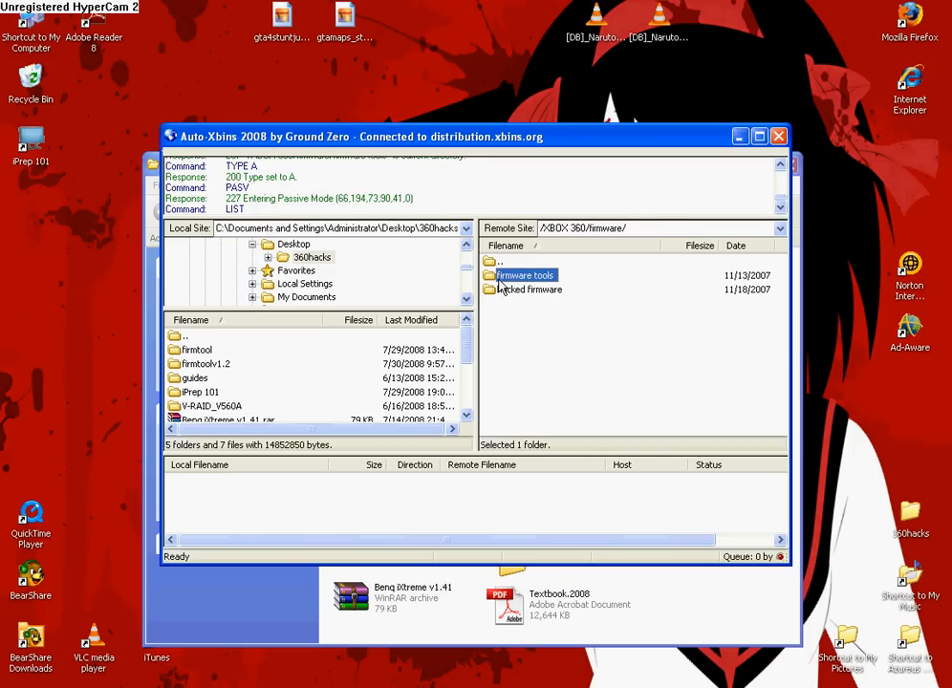
double_click(525, 275)
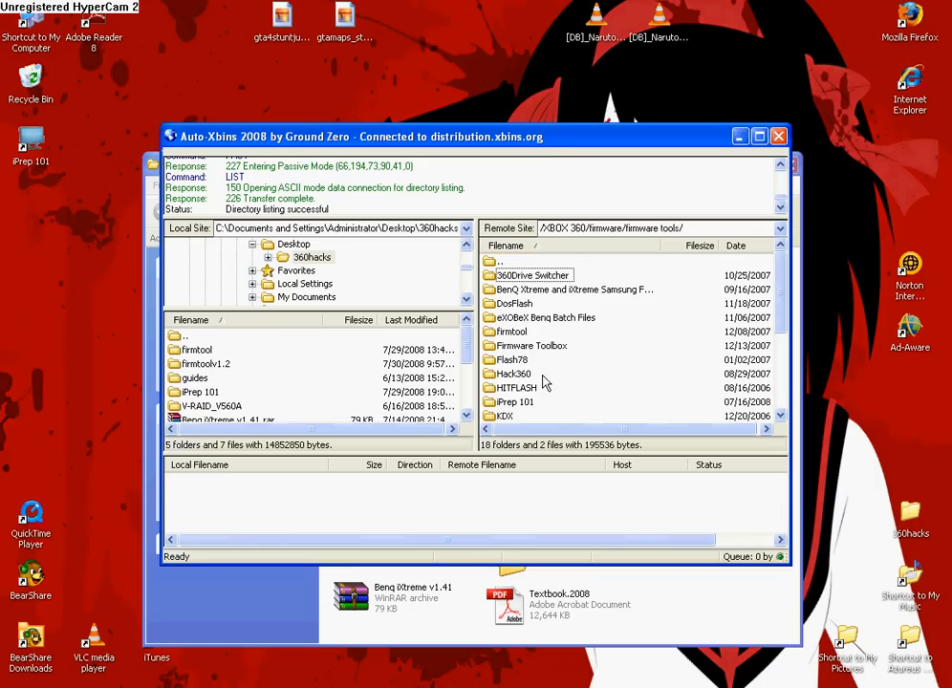
mouse_move(536, 287)
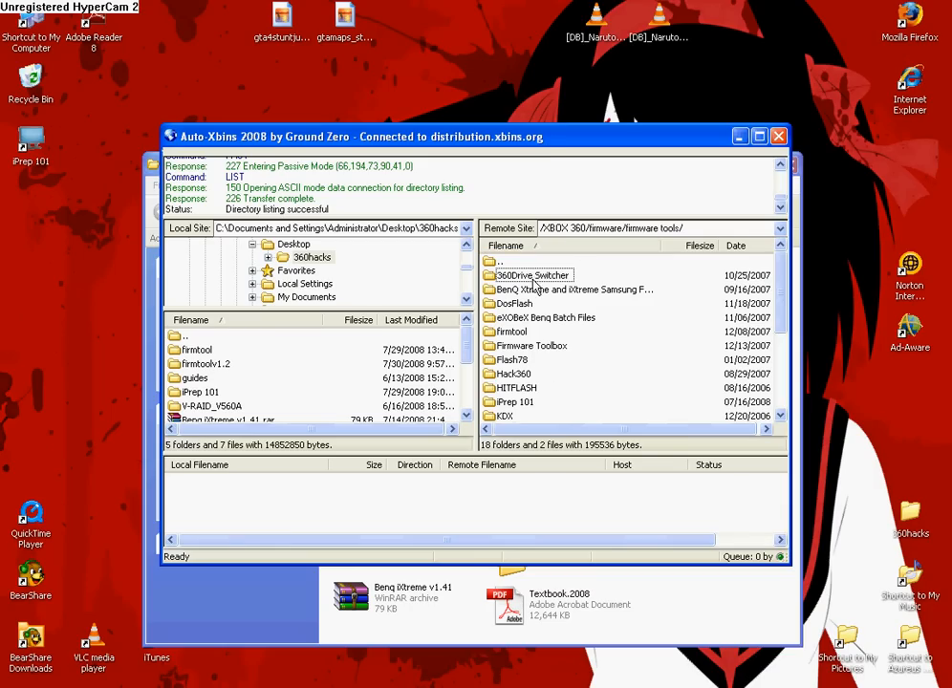
mouse_move(499, 338)
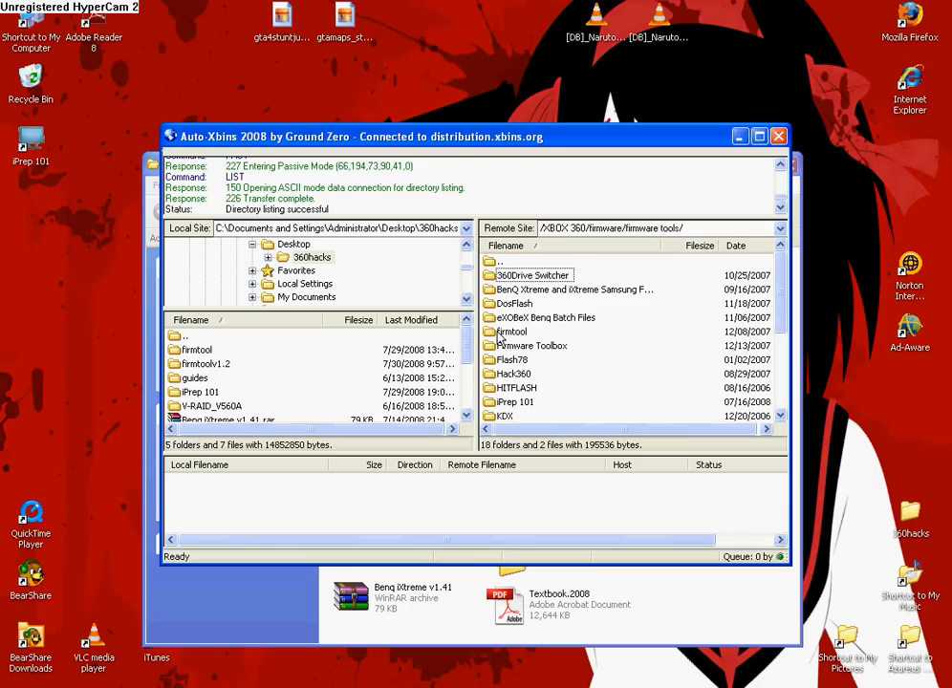
double_click(512, 332)
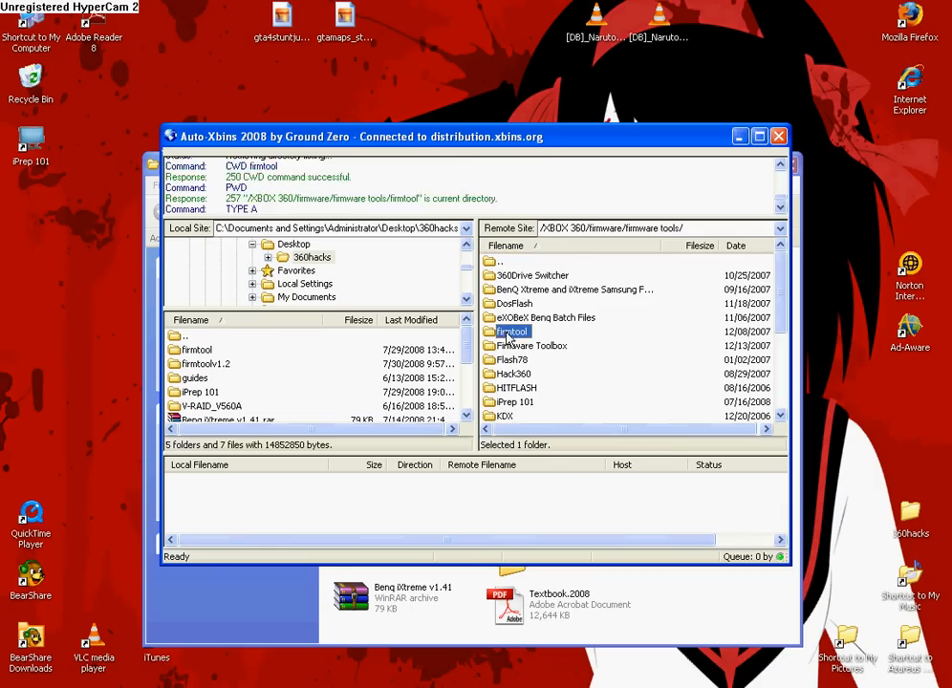
double_click(512, 333)
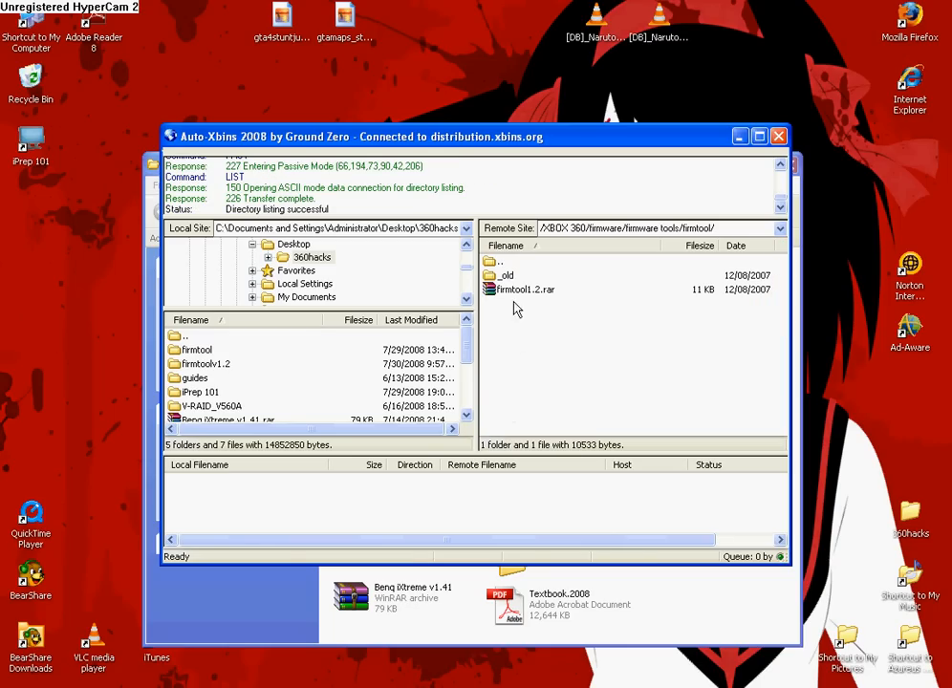
mouse_move(520, 298)
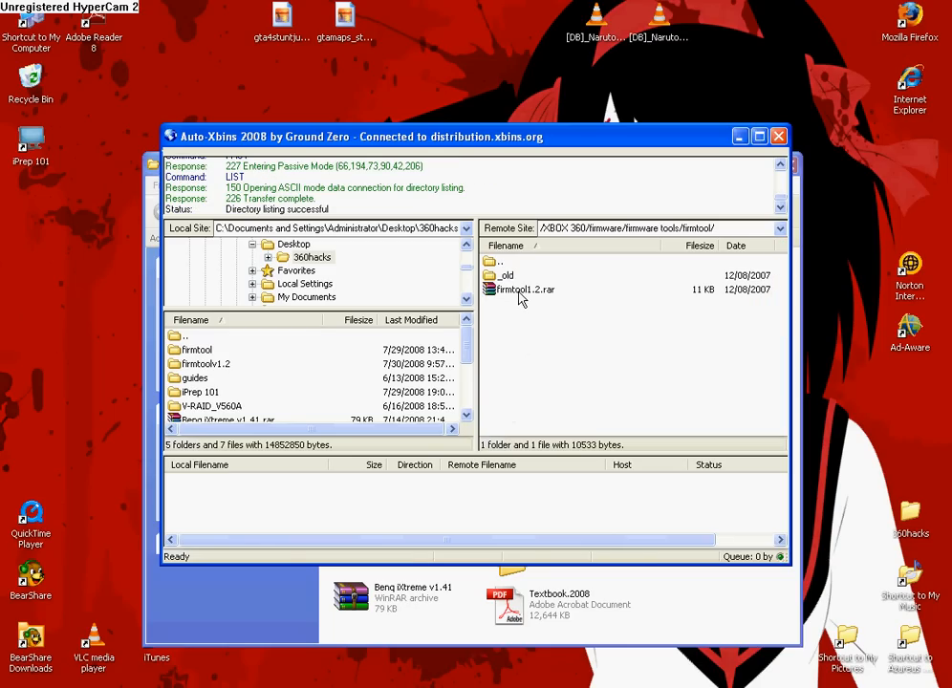
mouse_move(543, 302)
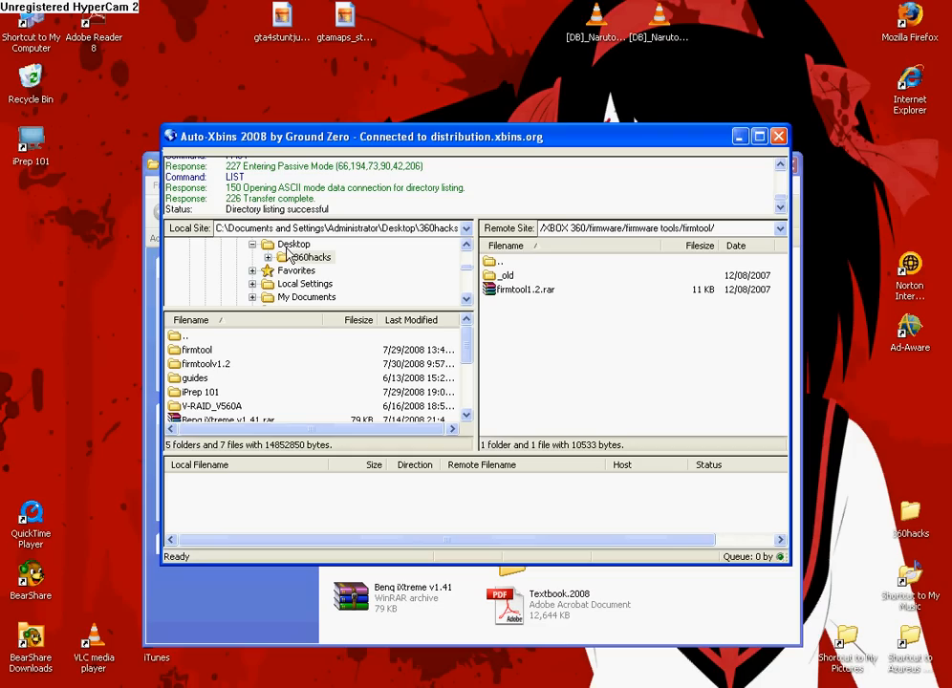
mouse_move(287, 253)
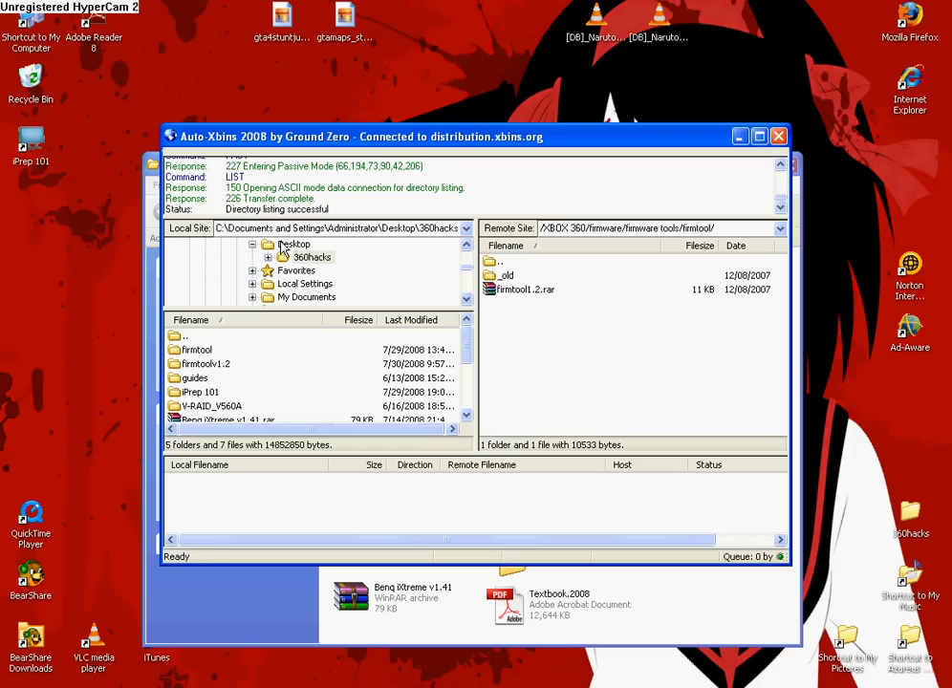
mouse_move(296, 253)
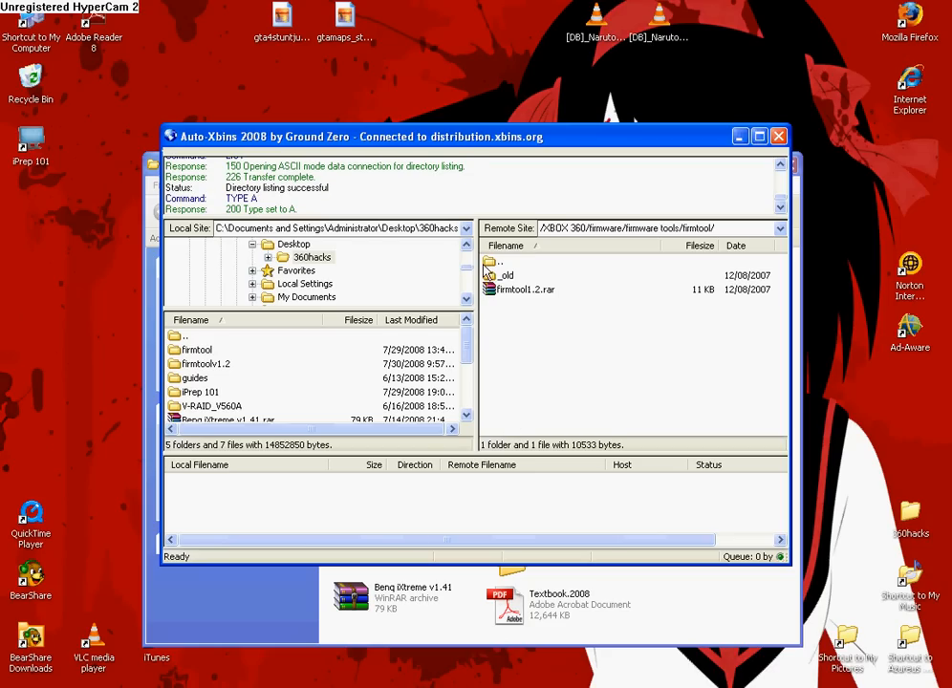
Step: Go back to firmware tools, enter iPrep 101's _old folder and highlight iPrep_101-006.rar
double_click(500, 260)
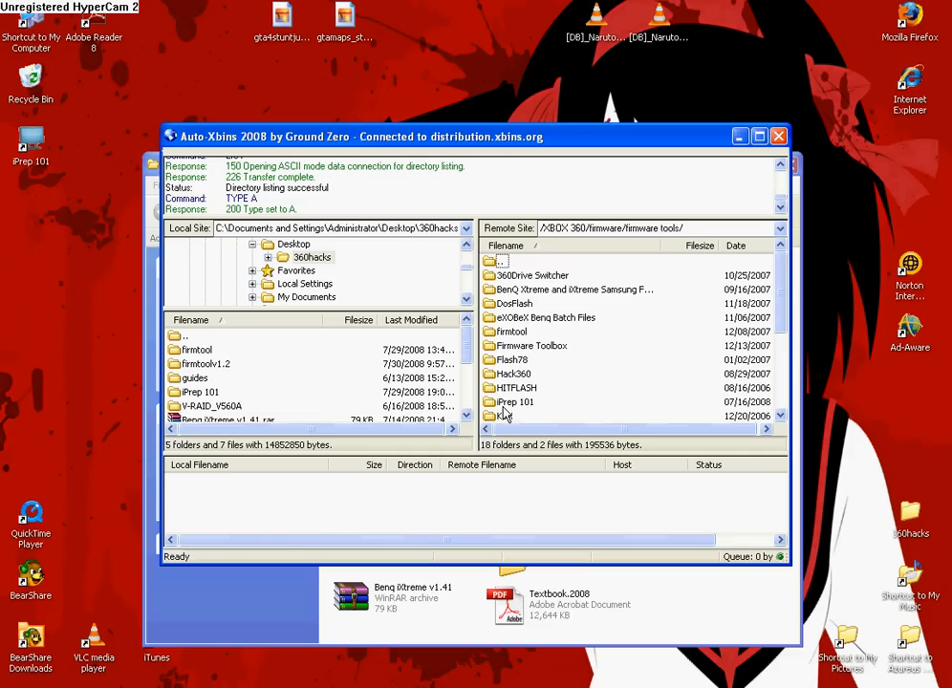
mouse_move(516, 413)
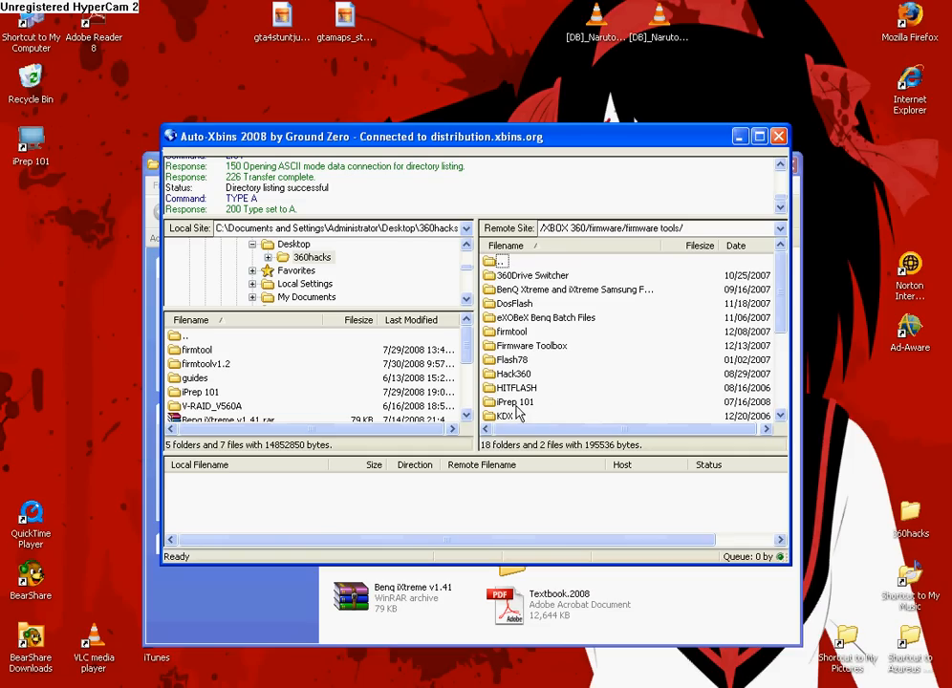
left_click(516, 401)
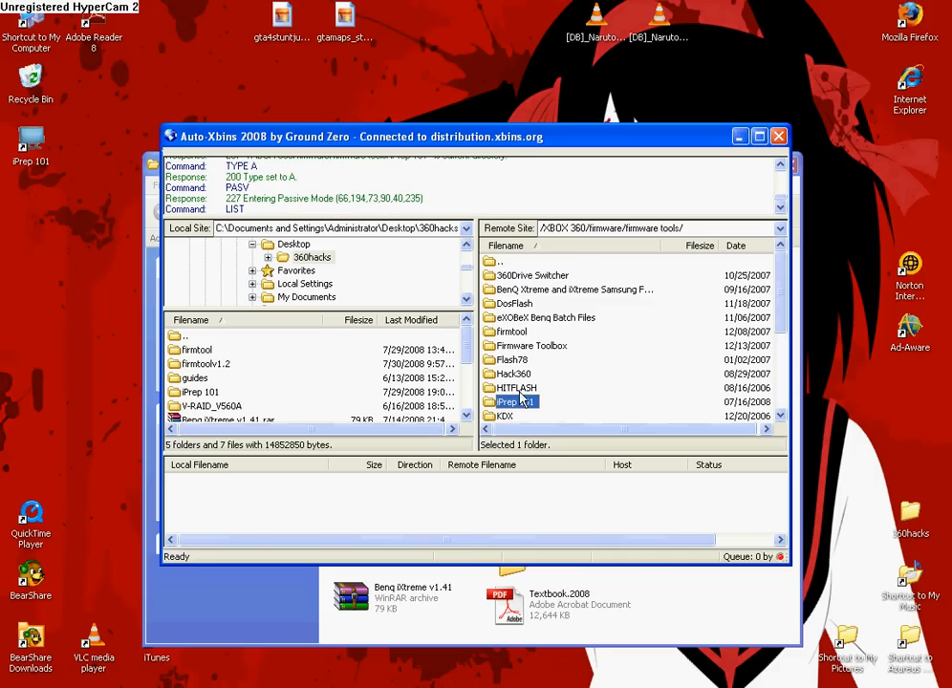
double_click(516, 402)
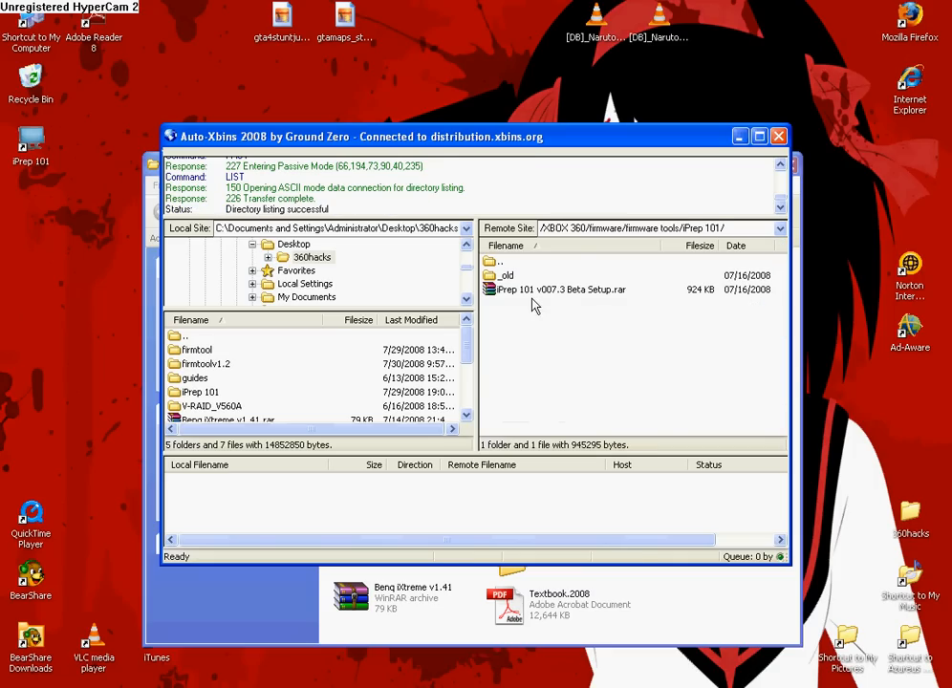
mouse_move(562, 304)
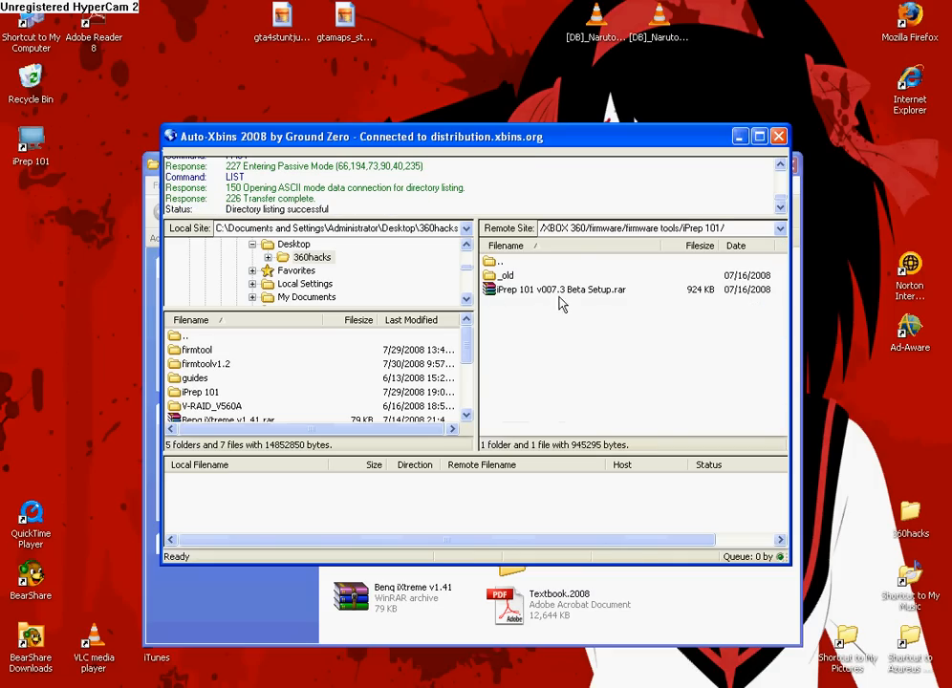
mouse_move(516, 298)
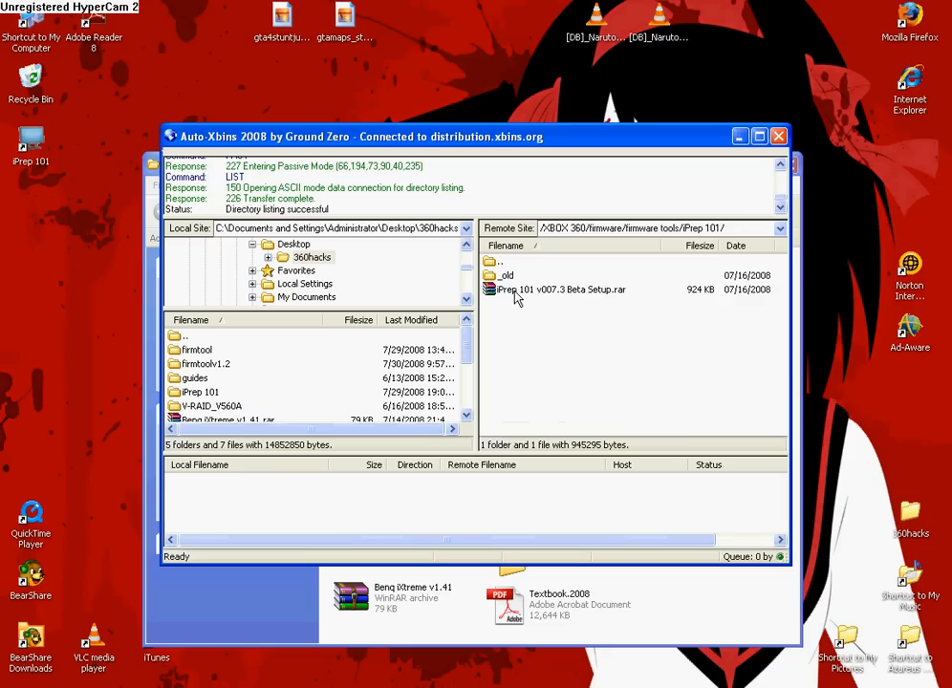
mouse_move(585, 300)
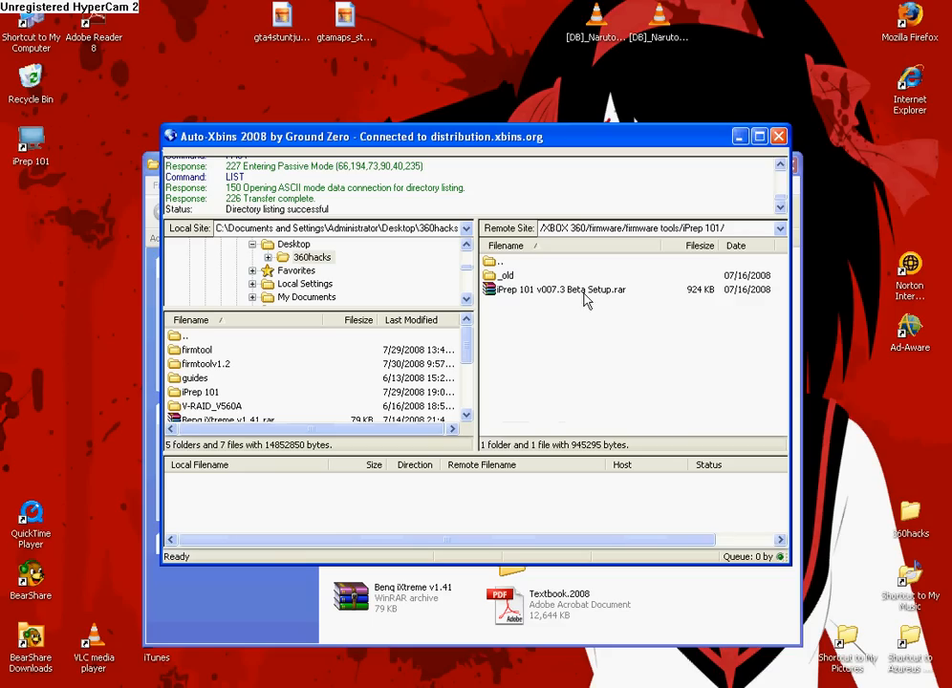
double_click(509, 276)
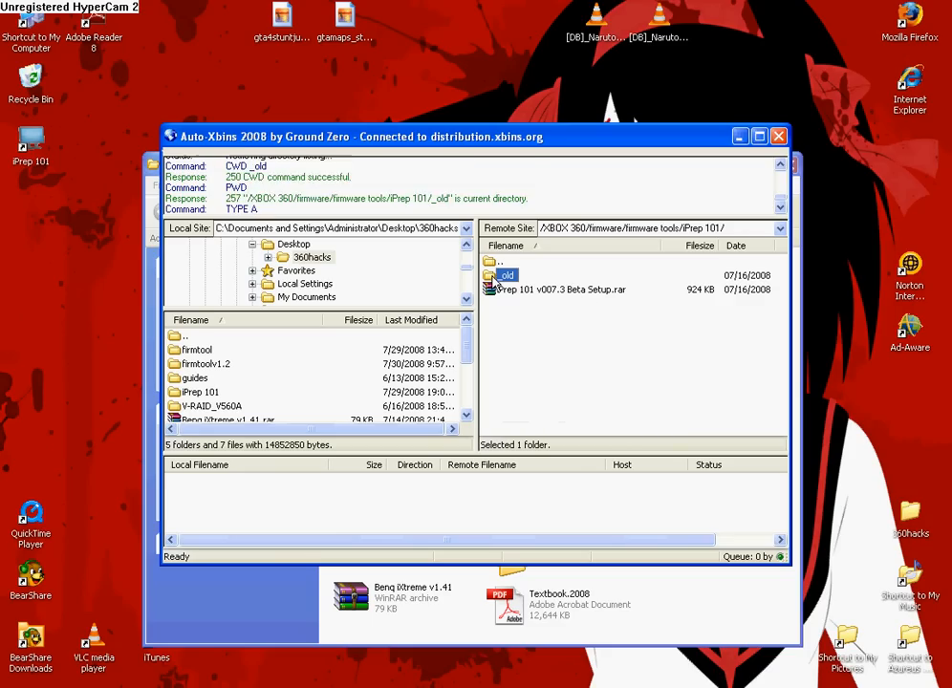
double_click(507, 275)
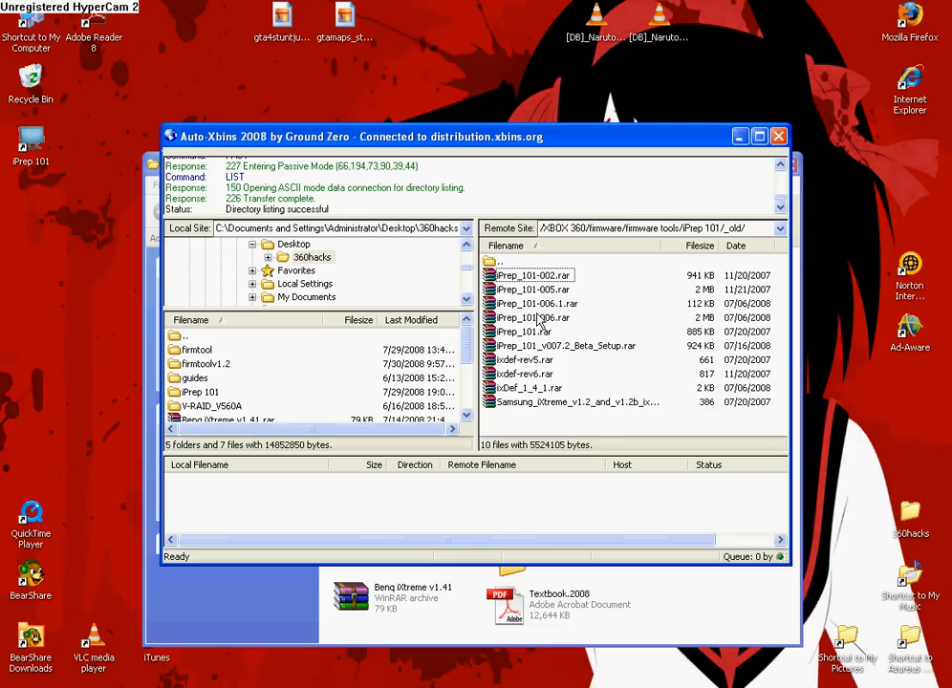
left_click(532, 318)
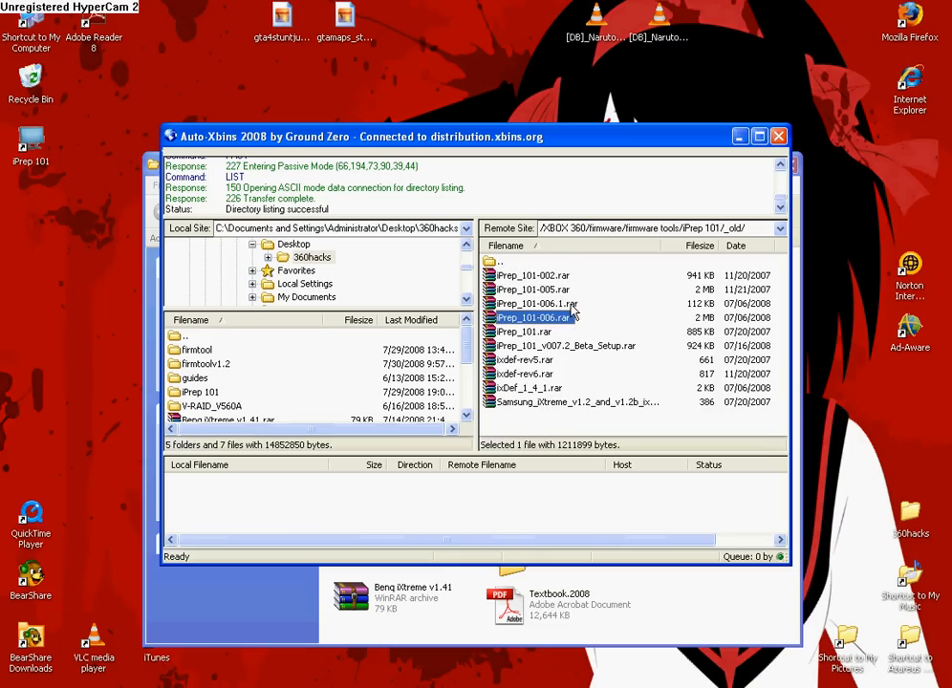
mouse_move(562, 323)
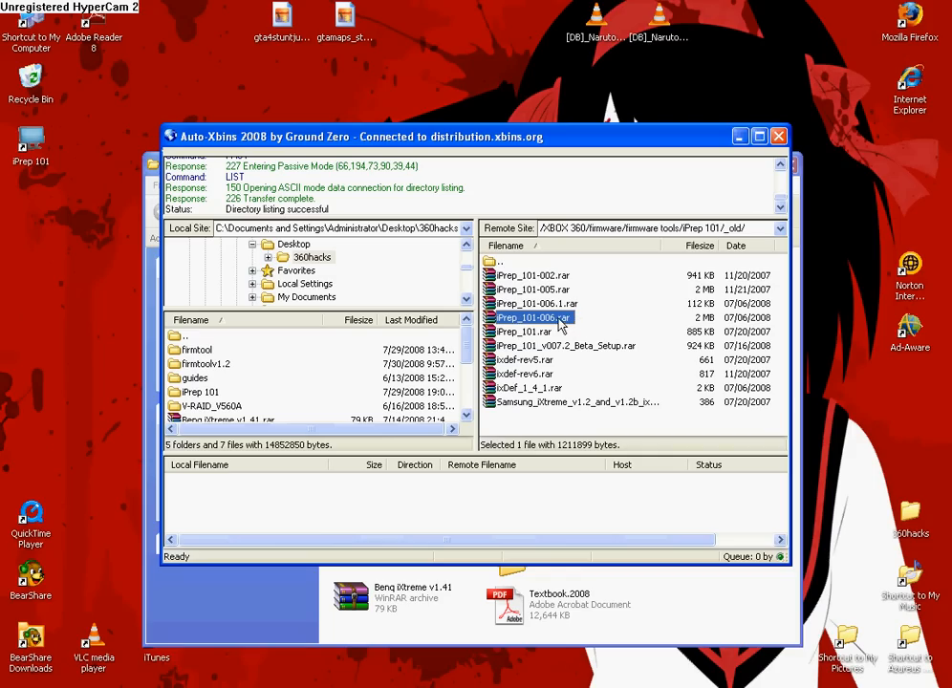
mouse_move(558, 333)
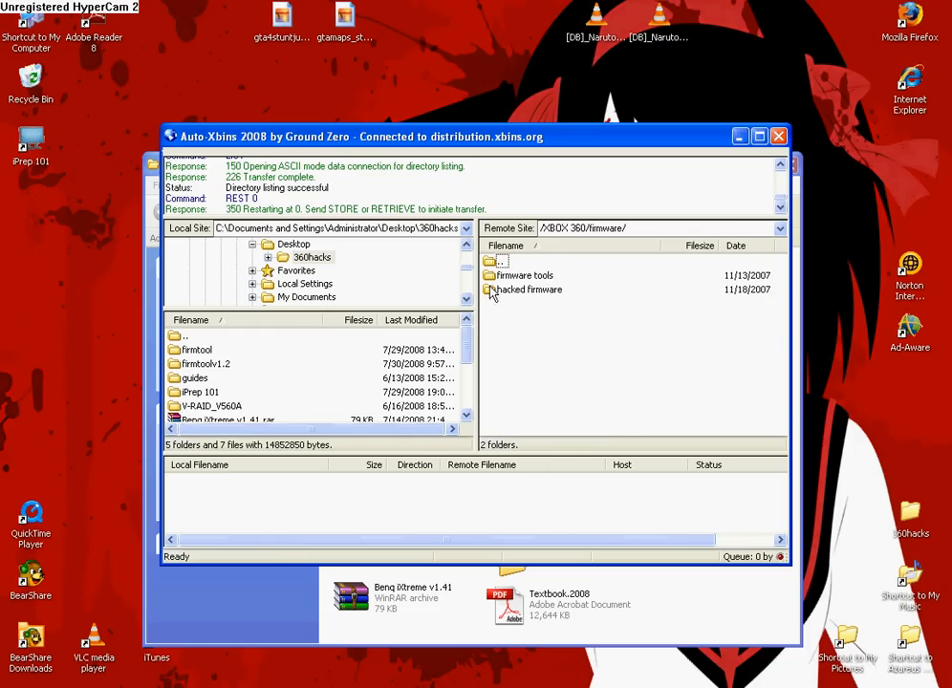
mouse_move(514, 298)
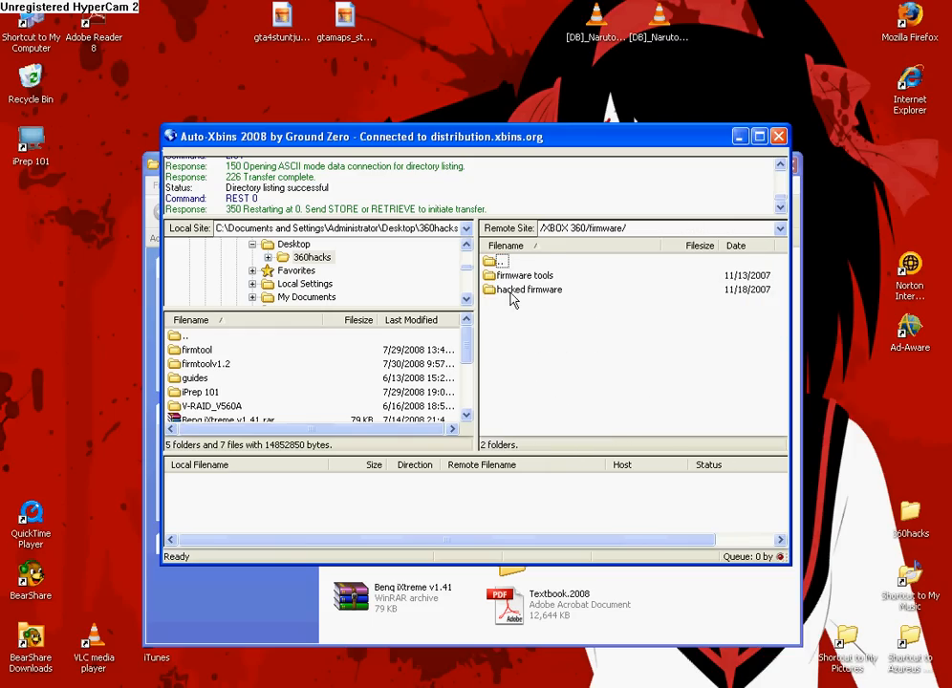
Step: Locate Benq iXtreme v1.41.rar in hacked firmware/BenQ VAD6038, then return to /XBOX 360/
double_click(530, 289)
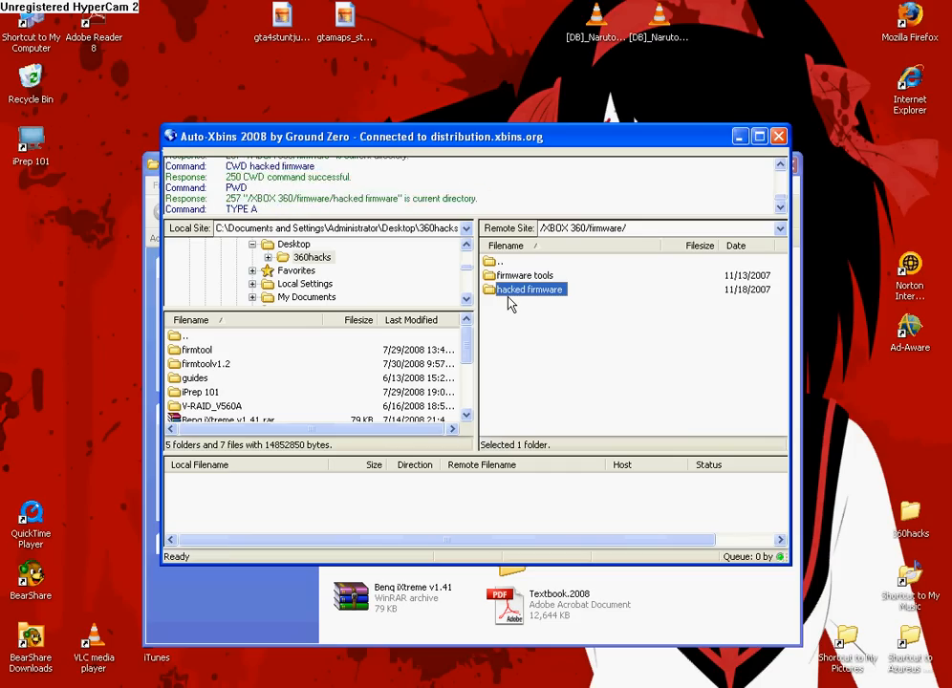
double_click(531, 289)
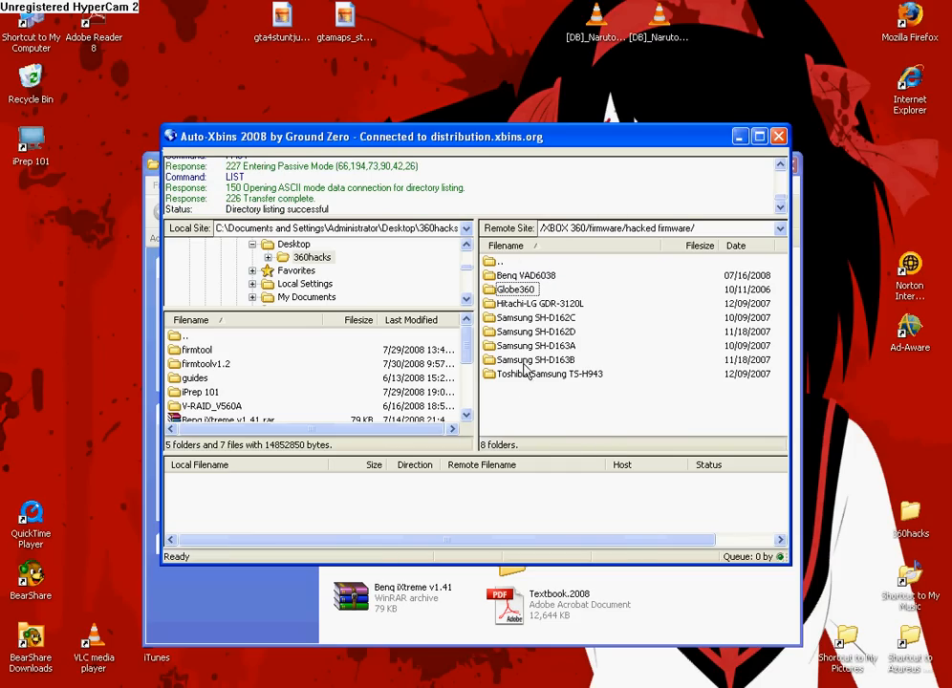
left_click(523, 275)
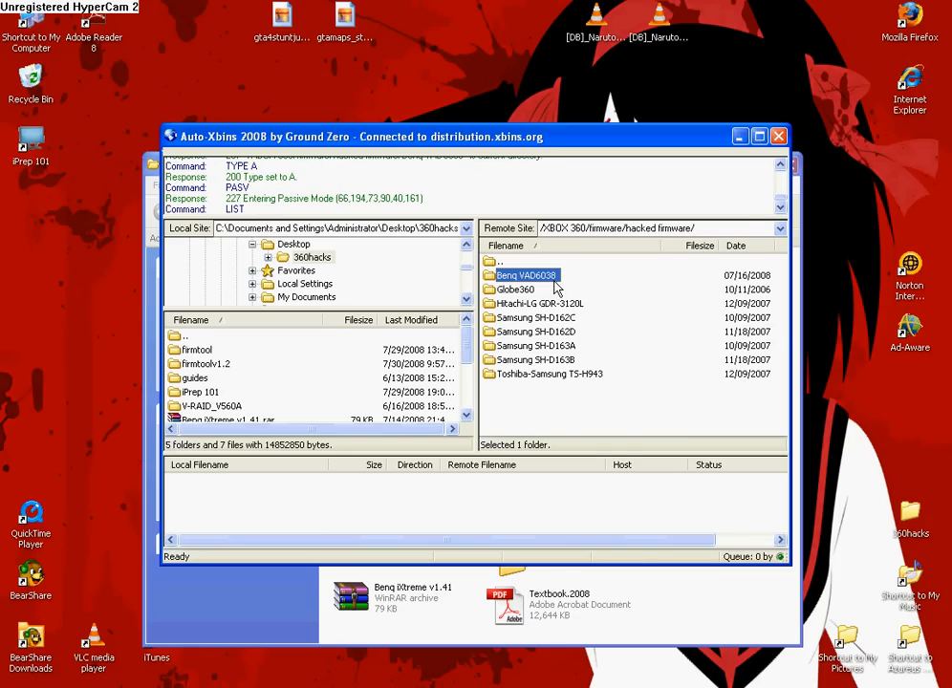
double_click(523, 276)
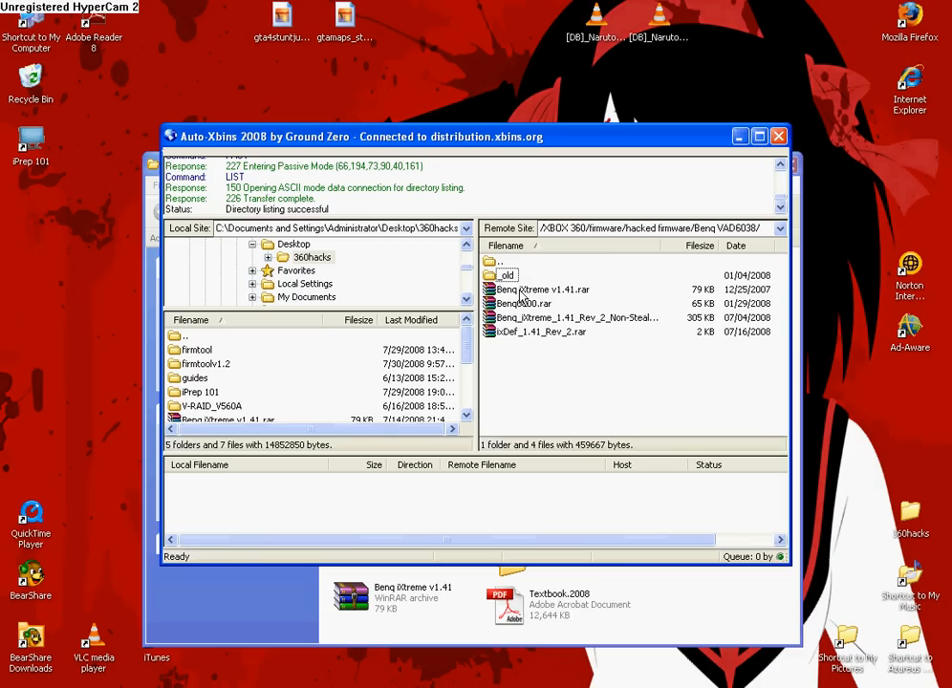
left_click(543, 289)
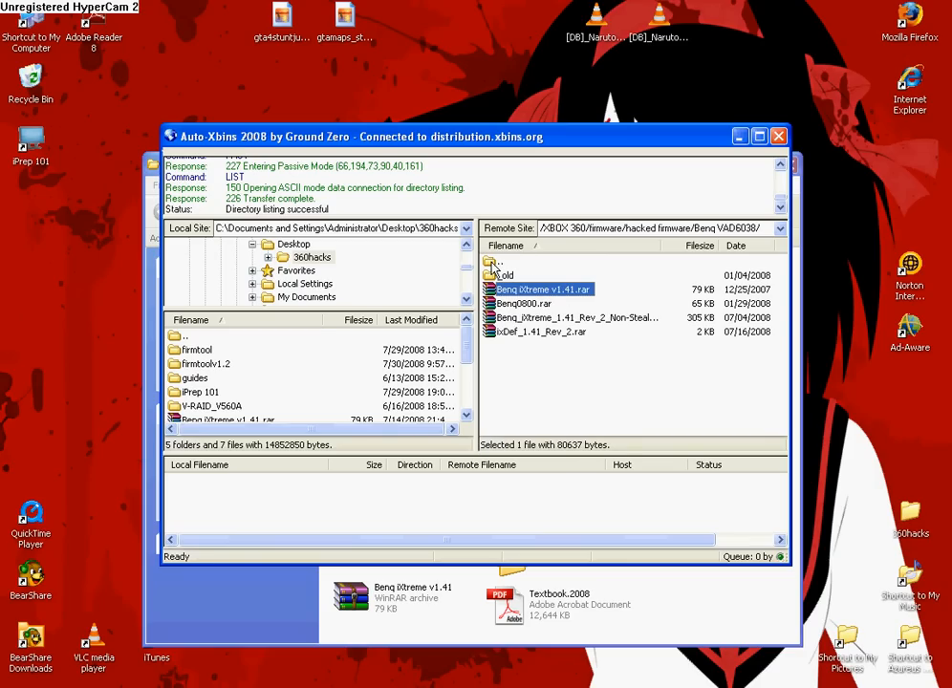
double_click(505, 260)
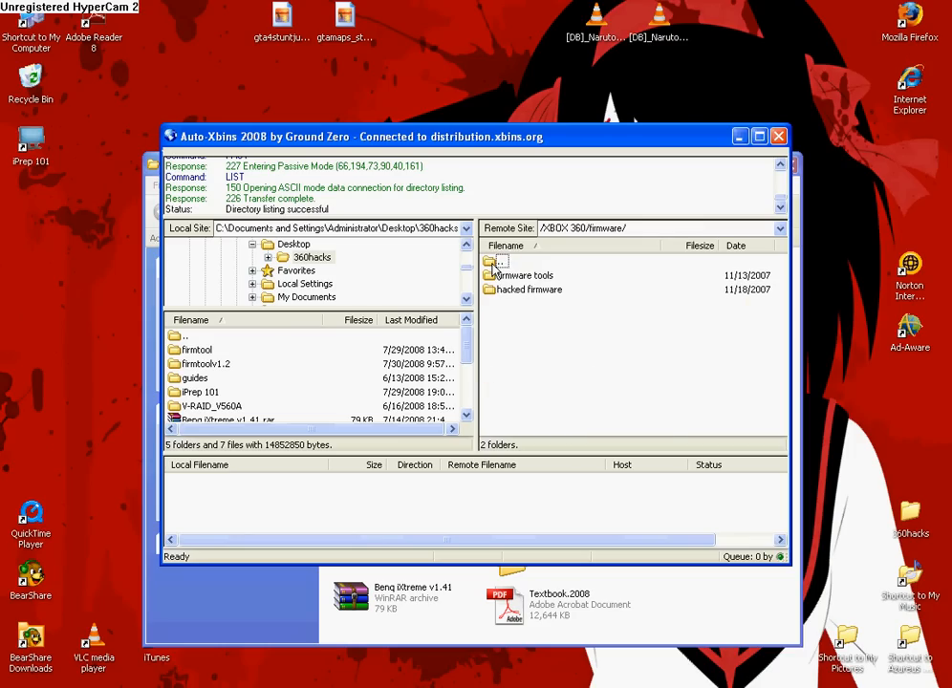
double_click(499, 260)
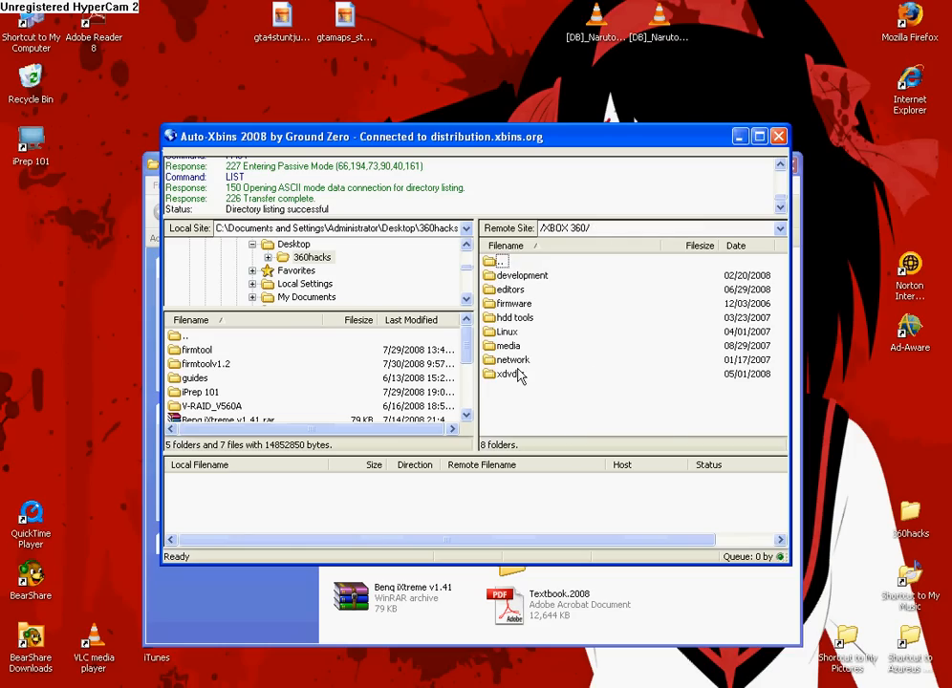
mouse_move(573, 321)
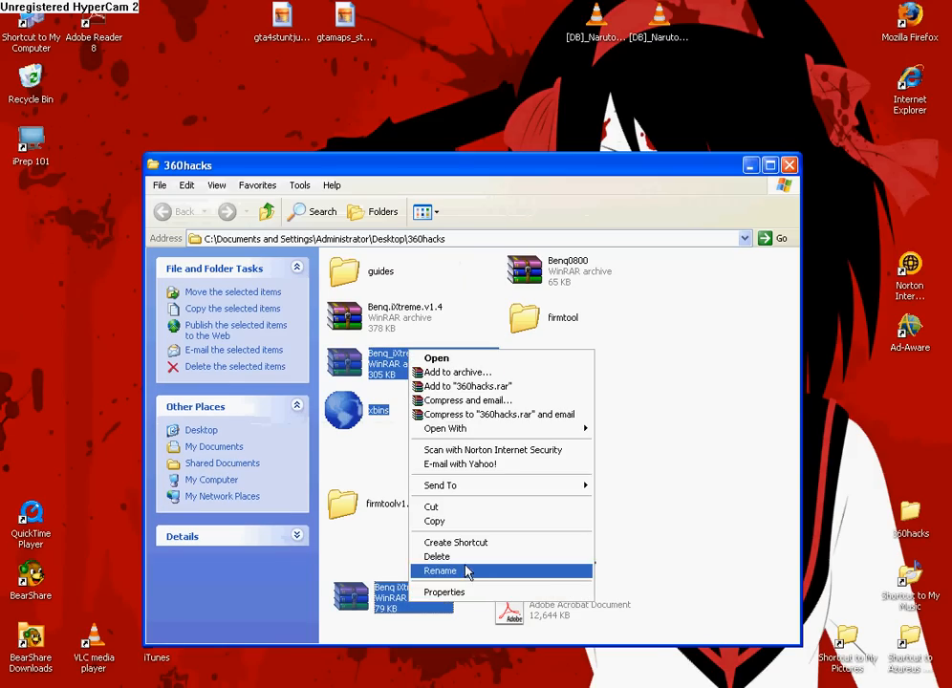
Step: Start renaming the BenQ iXtreme archive in 360hacks via the context menu's Rename
left_click(435, 556)
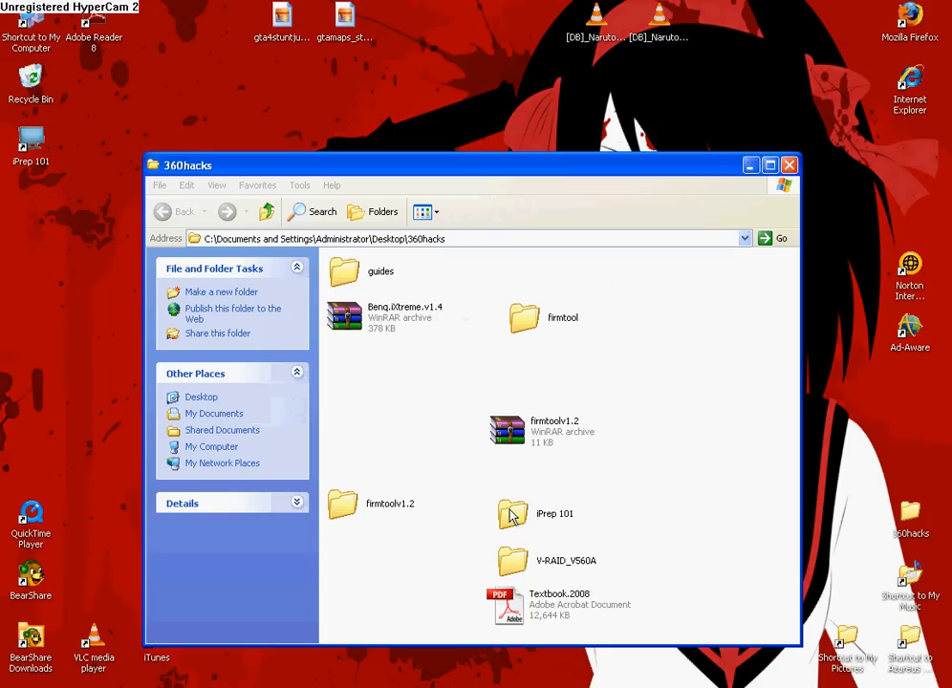
left_click(513, 512)
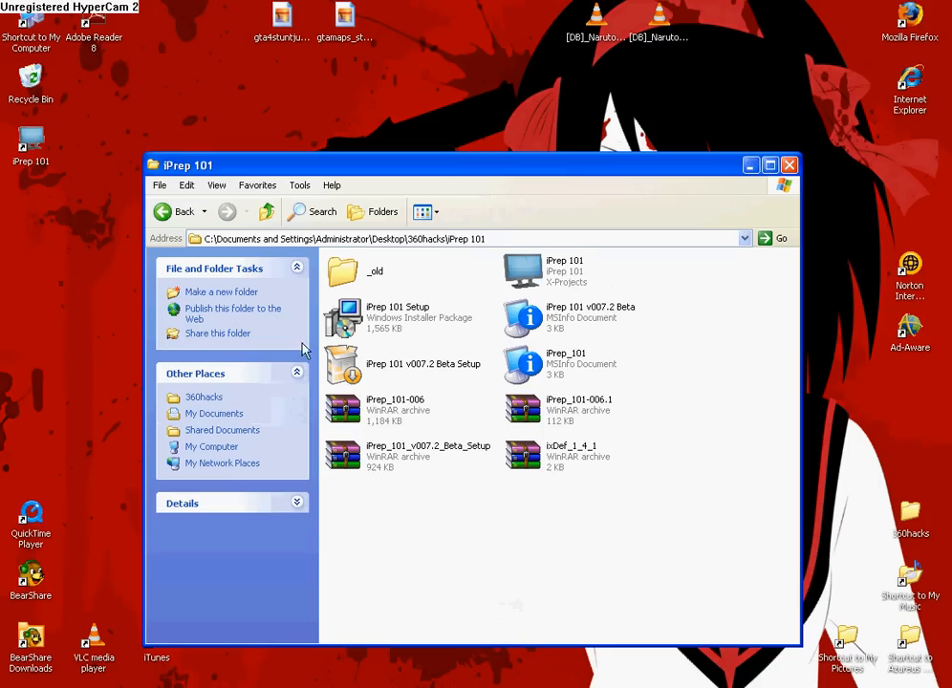
Step: Delete the old beta and archive files, confirming the multiple file delete to the Recycle Bin
left_click(394, 409)
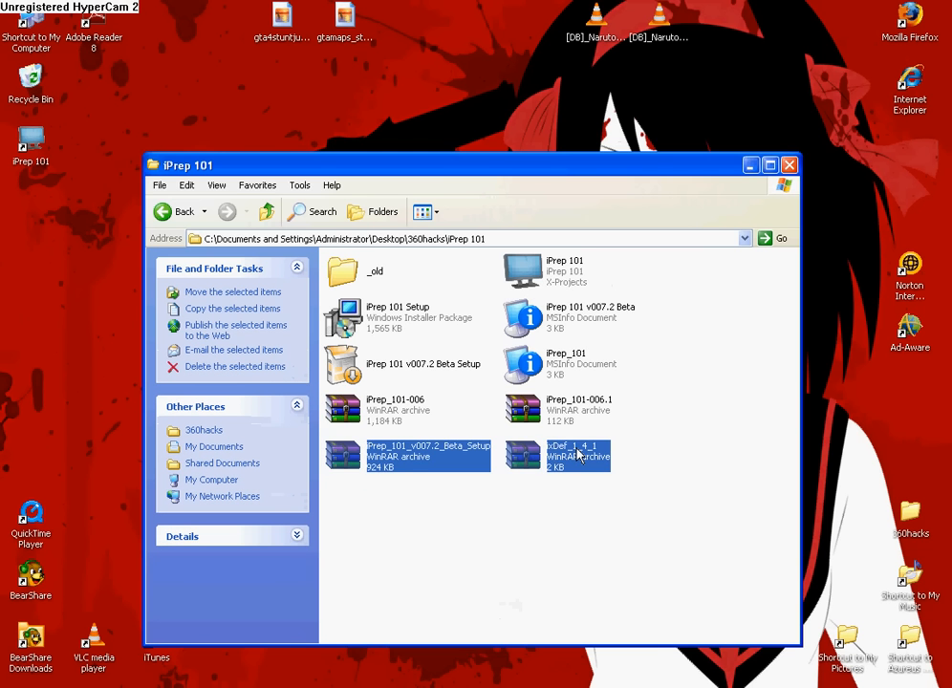
left_click(235, 367)
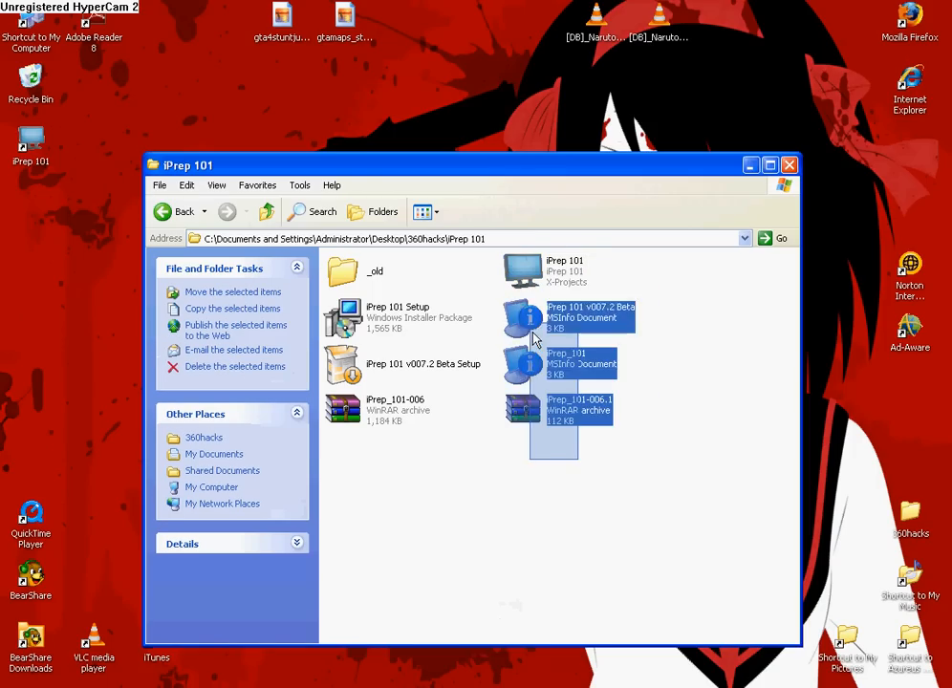
left_click(233, 367)
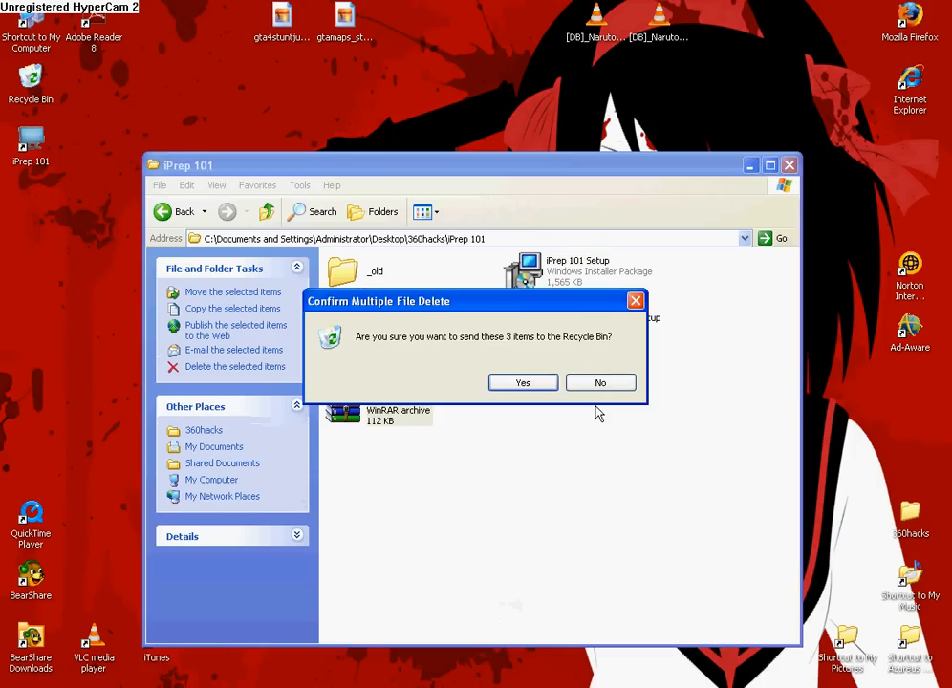
left_click(521, 382)
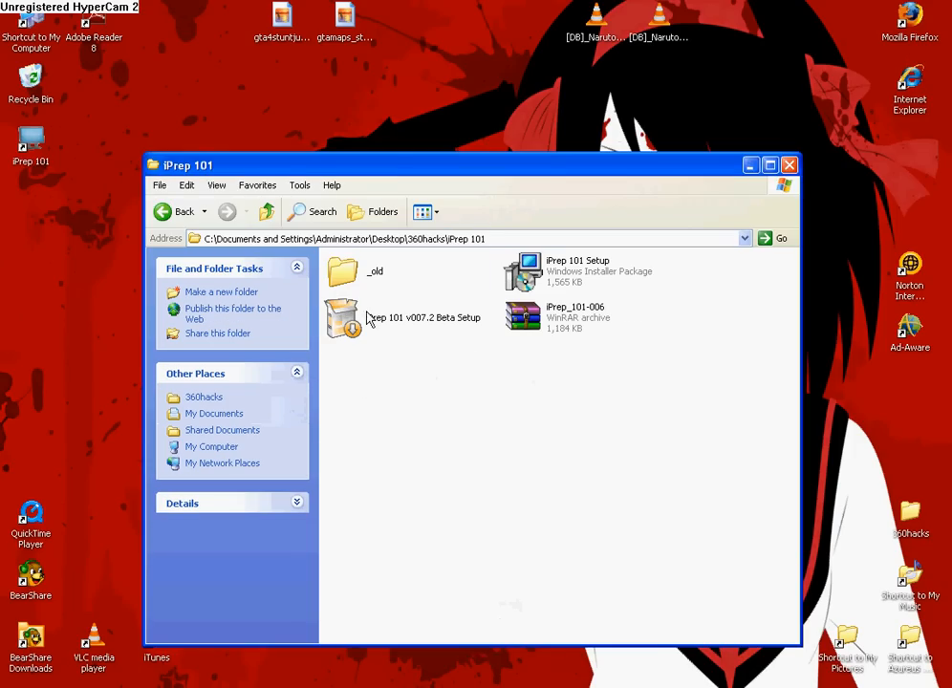
double_click(340, 317)
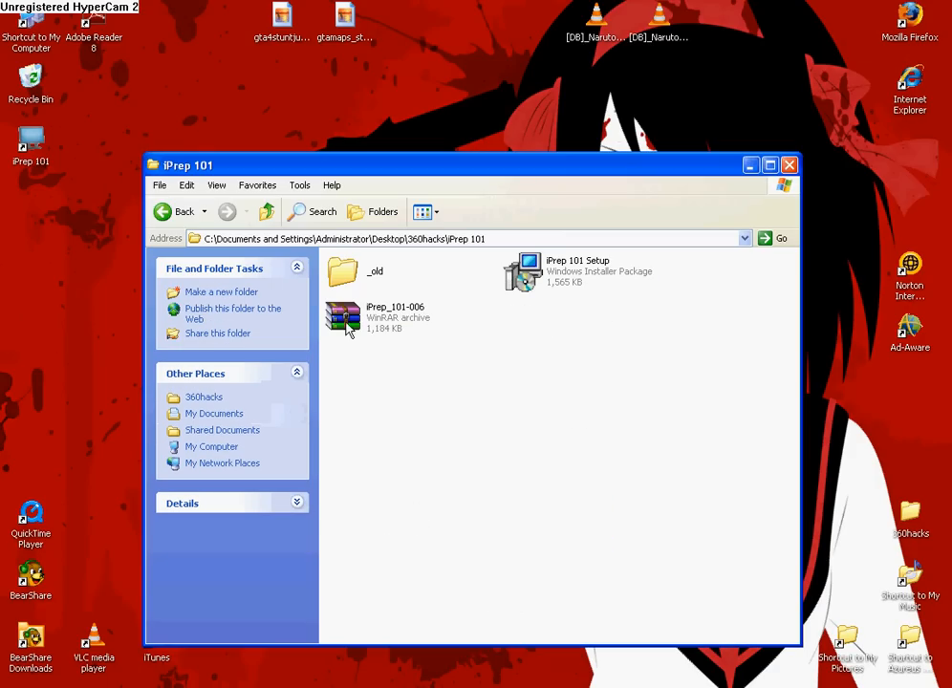
Step: Extract iPrep_101-006 here with Yes to All, then go back up to 360hacks
right_click(342, 319)
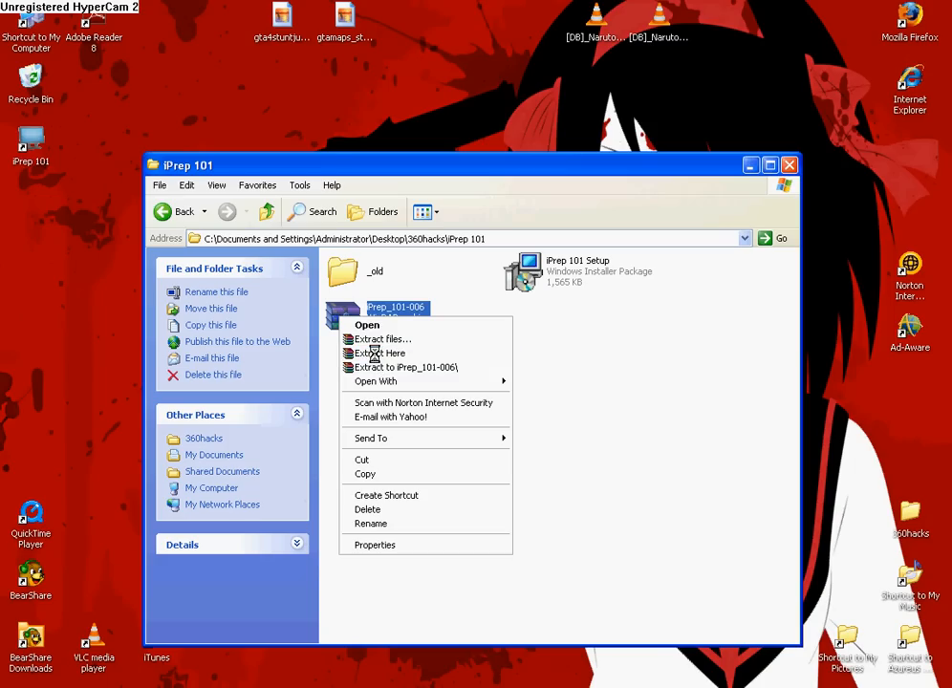
left_click(379, 351)
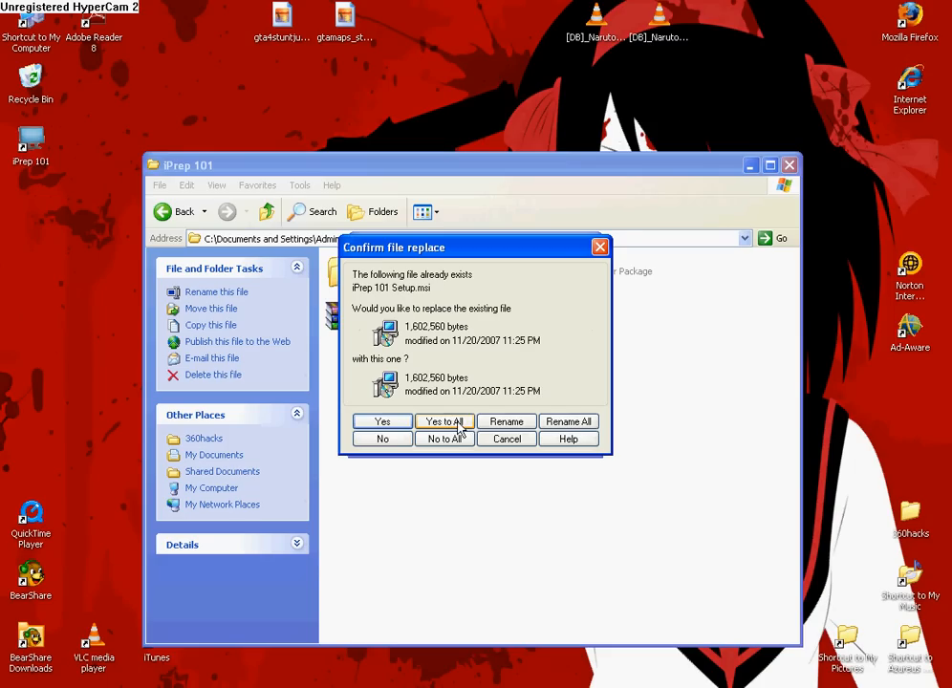
left_click(443, 423)
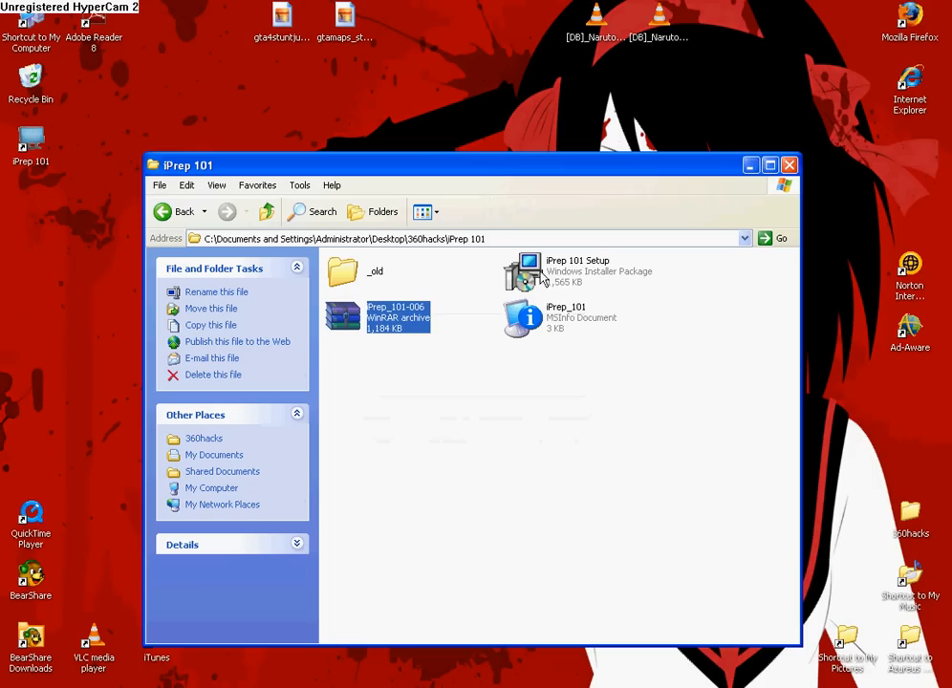
left_click(573, 271)
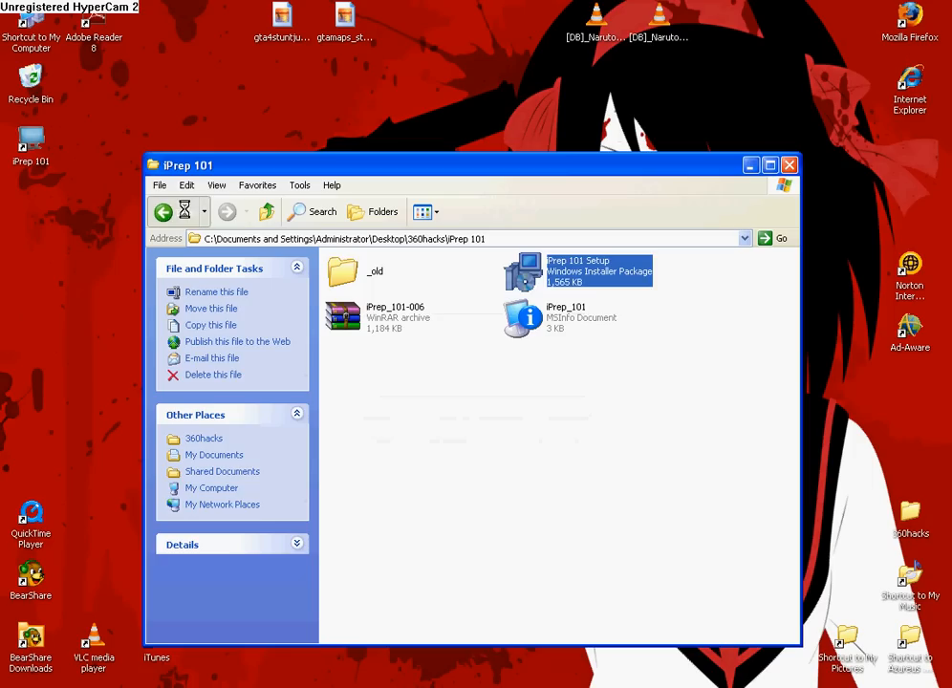
left_click(160, 210)
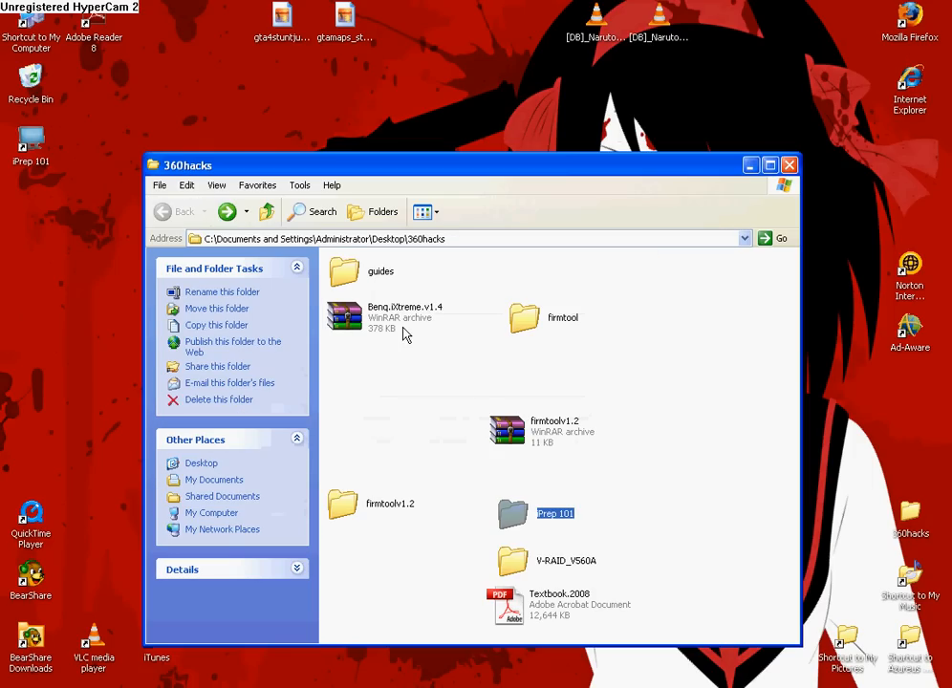
mouse_move(508, 451)
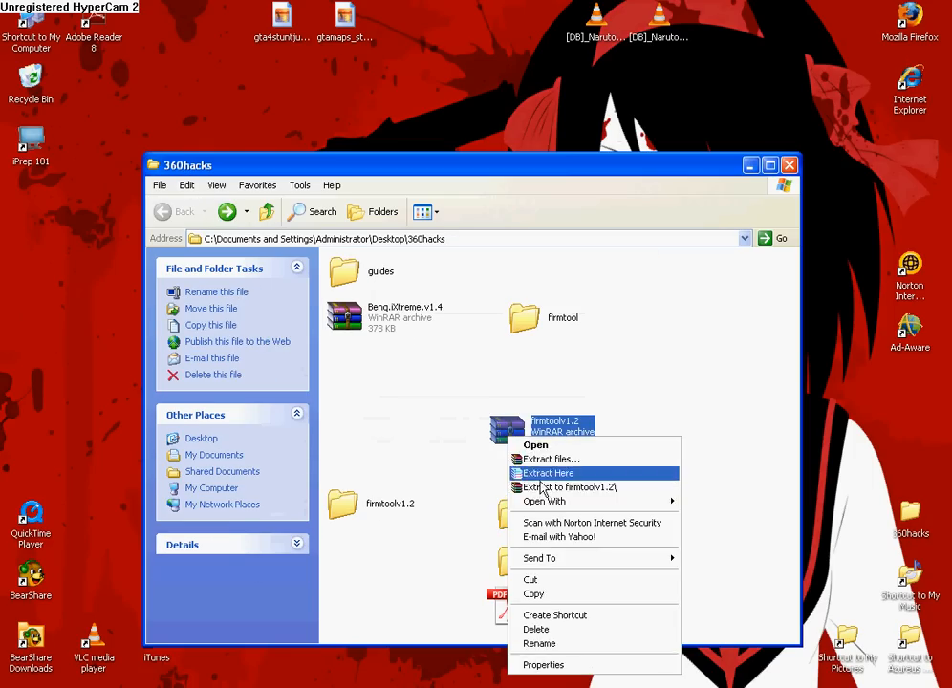
Step: Extract the firmtoolv1.2 archive into 360hacks, overwriting all existing files
left_click(546, 474)
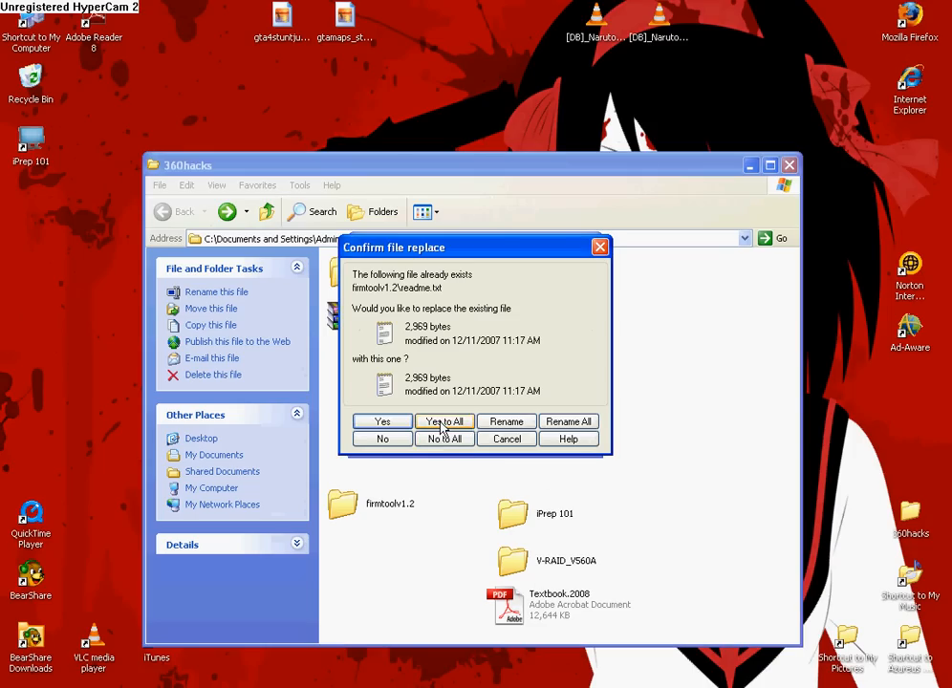
left_click(444, 423)
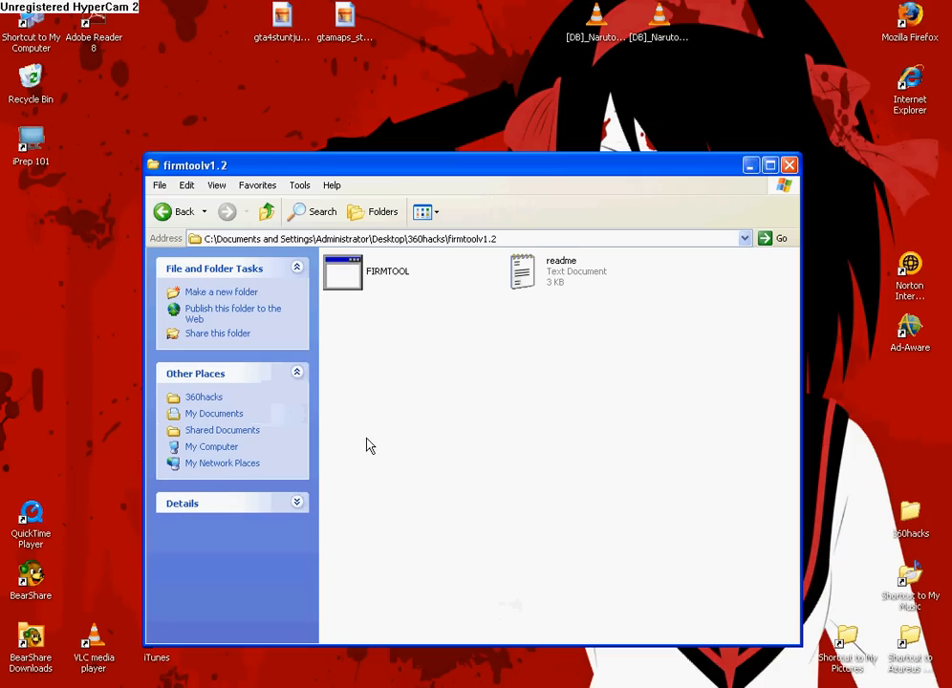
mouse_move(485, 195)
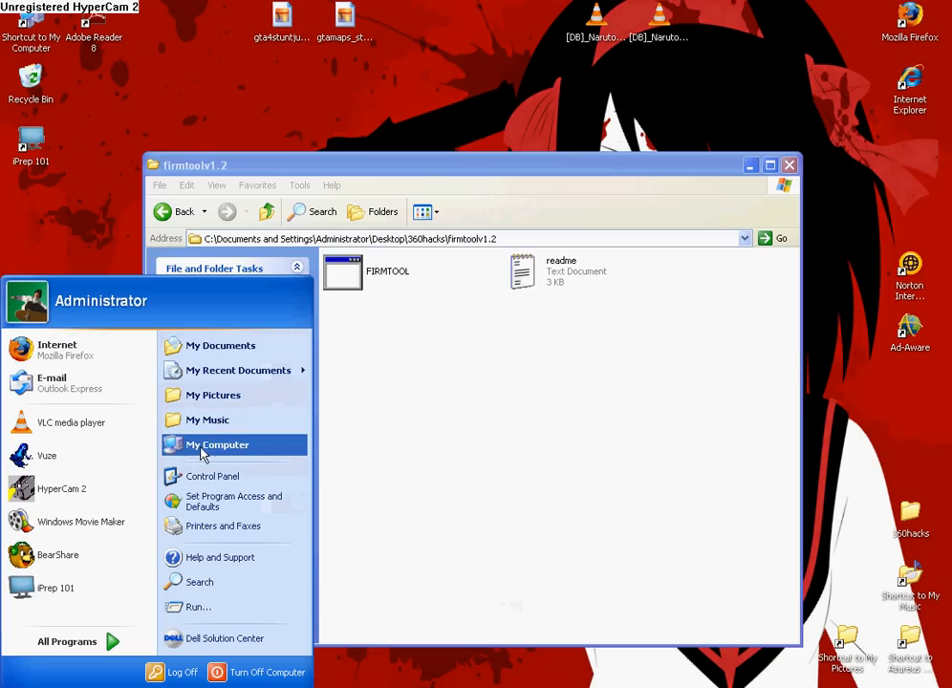
Step: Copy FIRMTOOL into iPrep 101's Resources\Tools folder, replacing the existing file
left_click(218, 444)
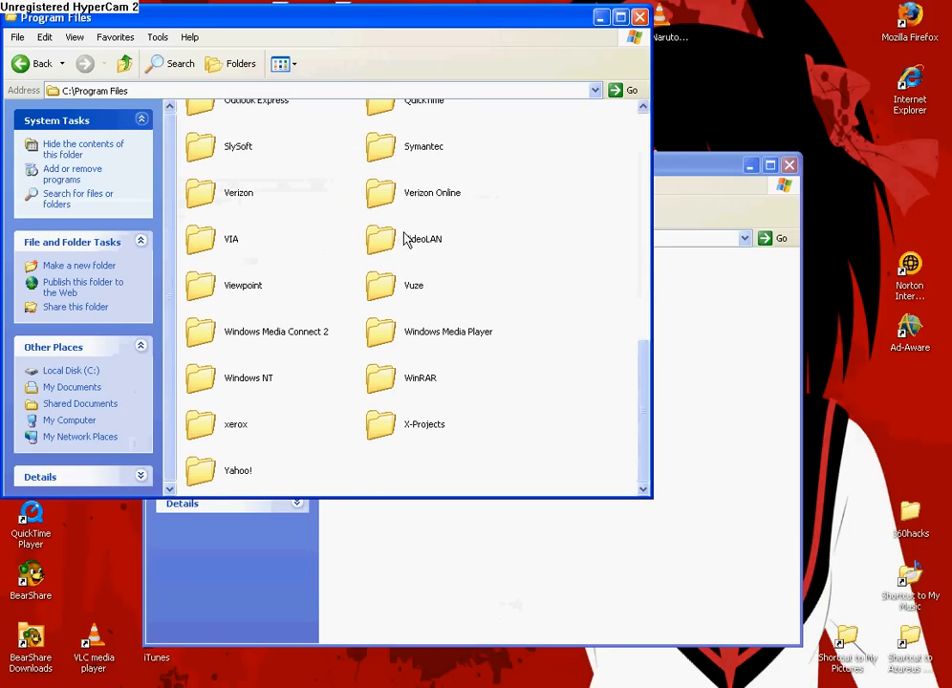
mouse_move(413, 442)
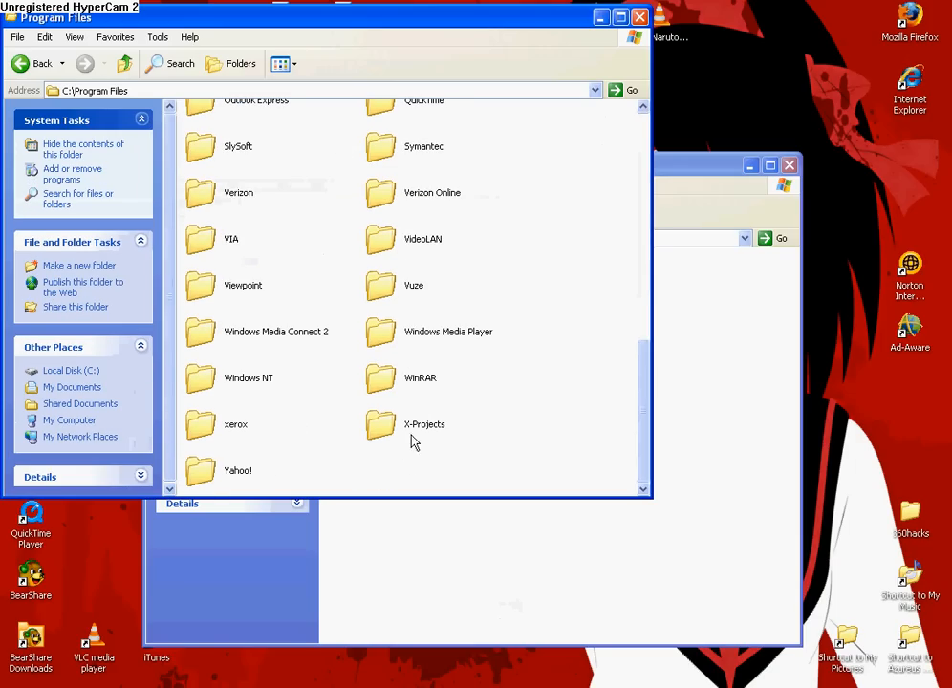
mouse_move(386, 428)
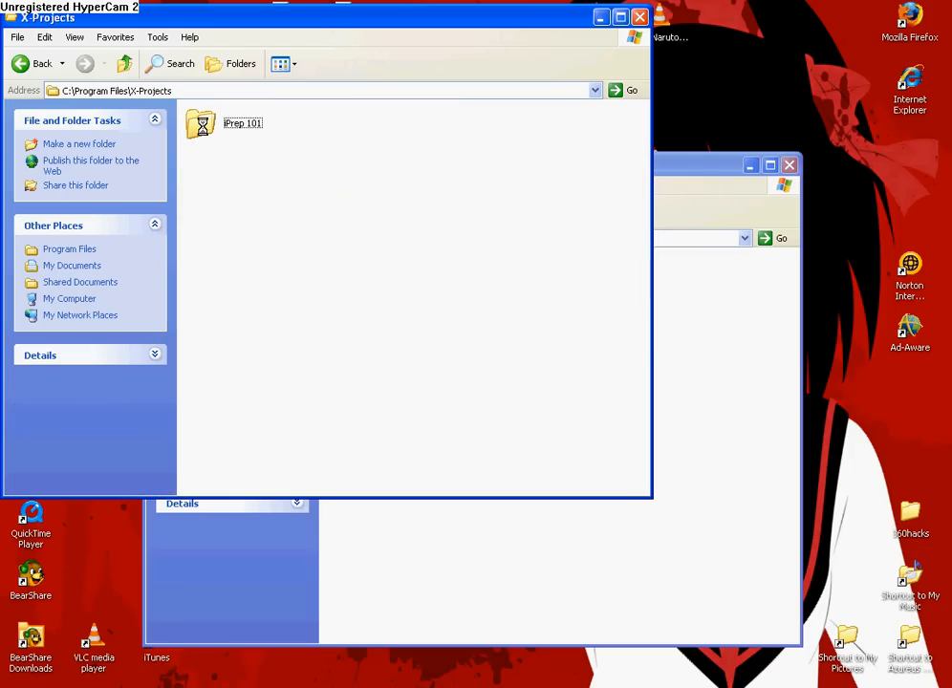
double_click(243, 124)
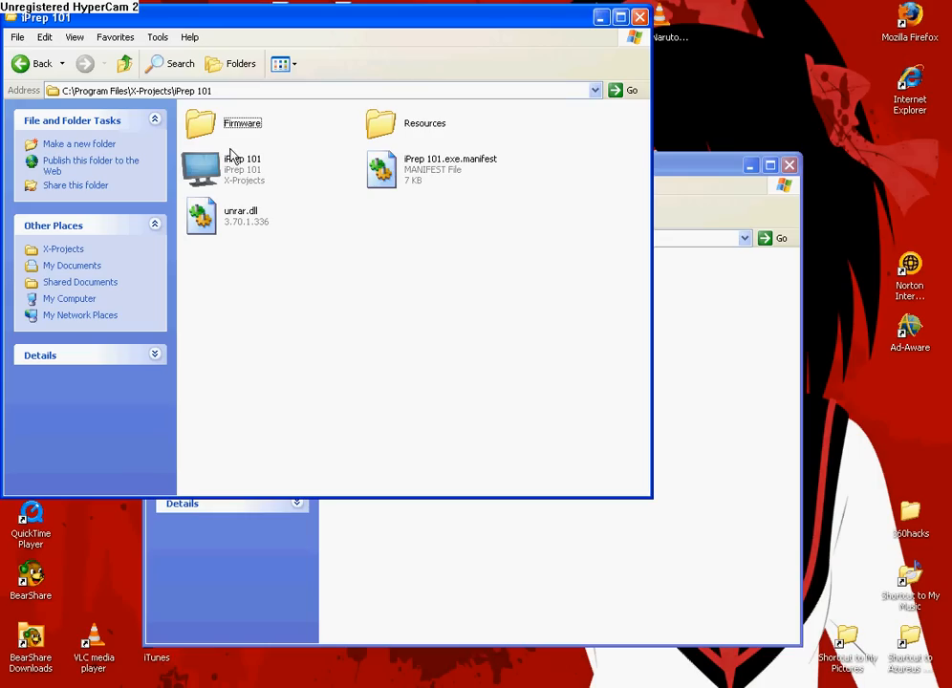
mouse_move(310, 134)
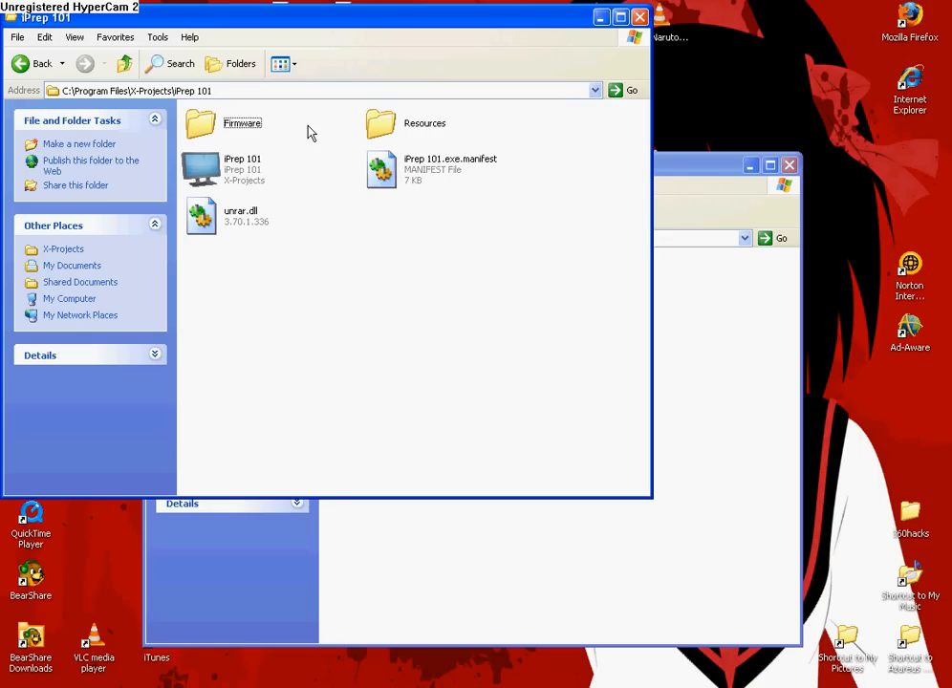
mouse_move(76, 79)
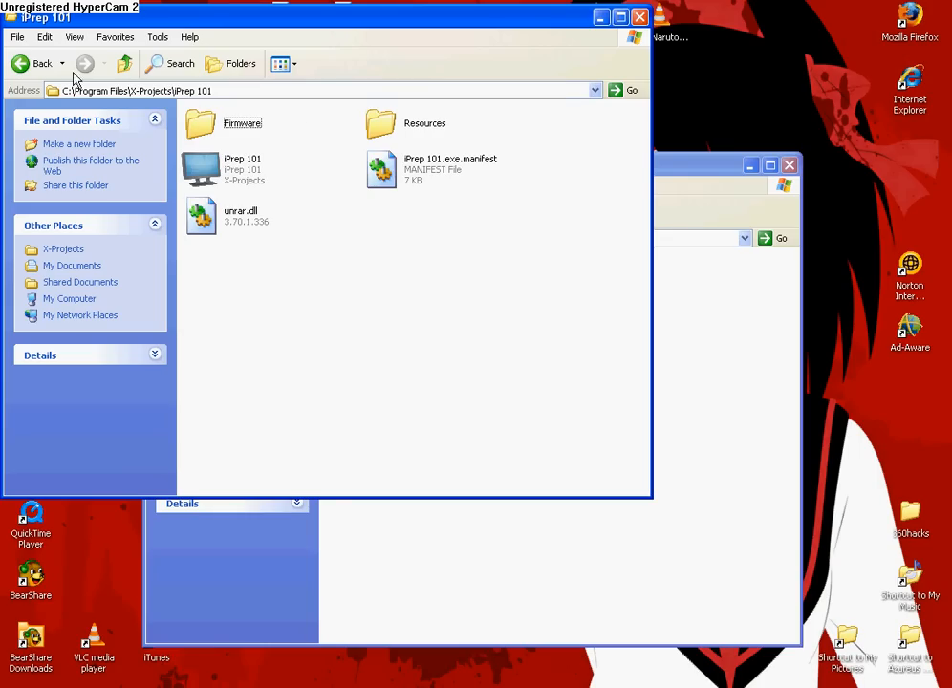
left_click(34, 63)
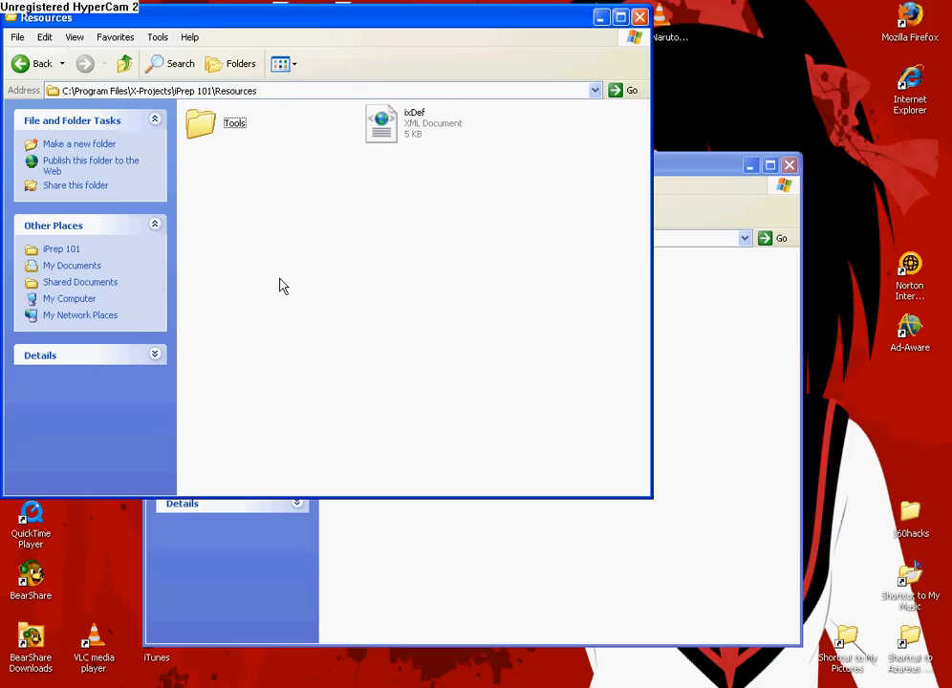
double_click(201, 125)
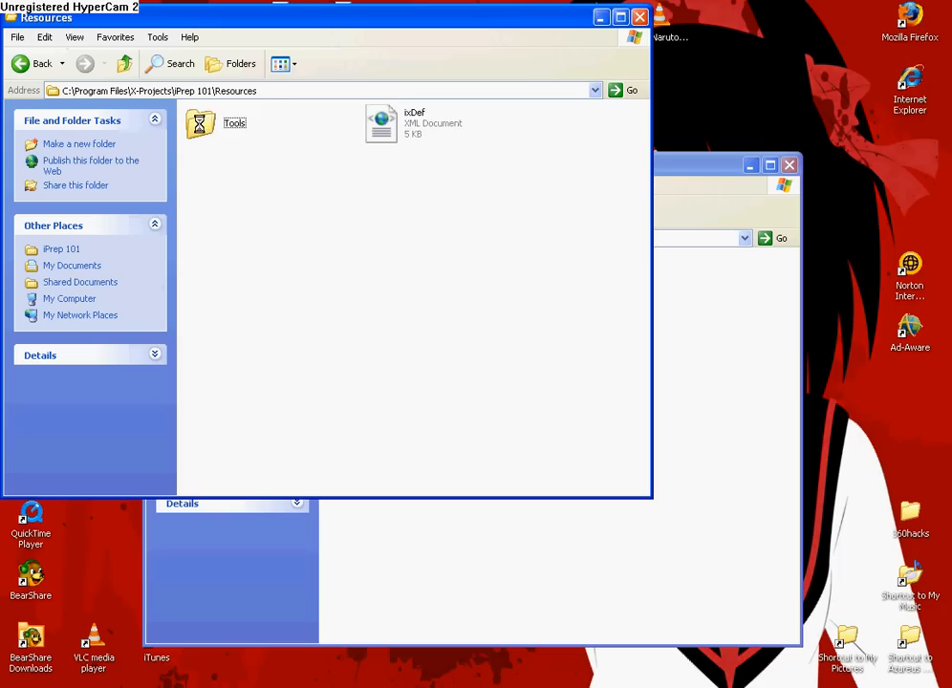
double_click(201, 123)
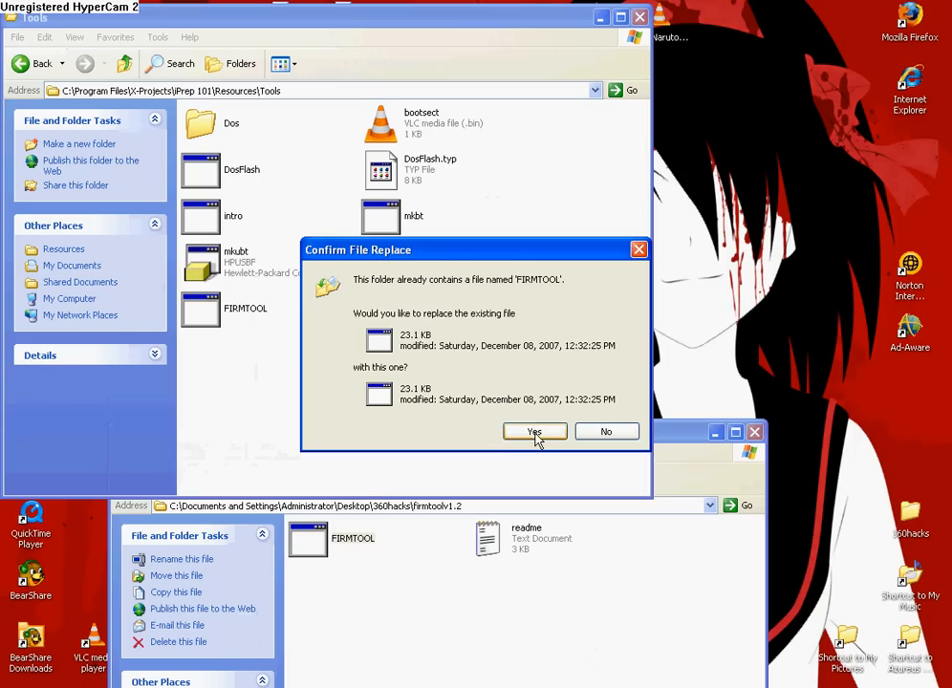
left_click(535, 432)
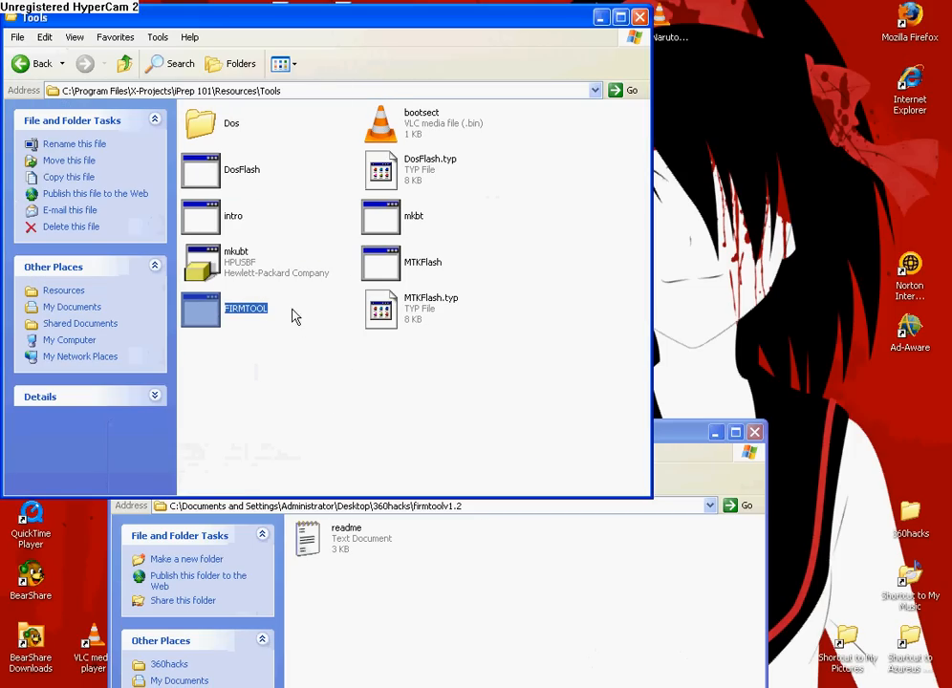
mouse_move(416, 474)
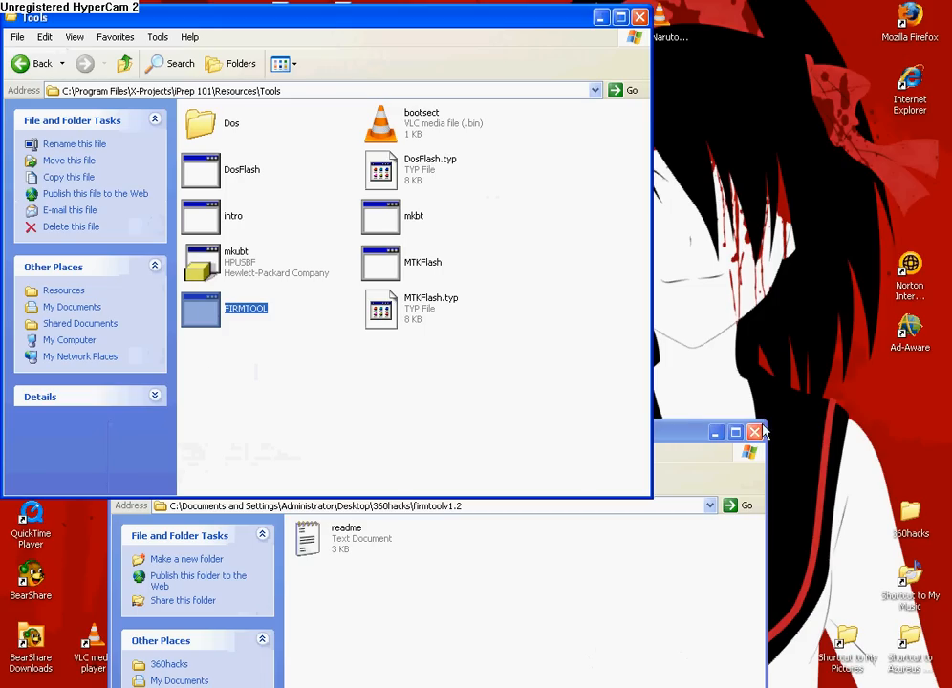
Step: Close the firmtoolv1.2 and Tools windows and reopen the 360hacks folder
left_click(755, 432)
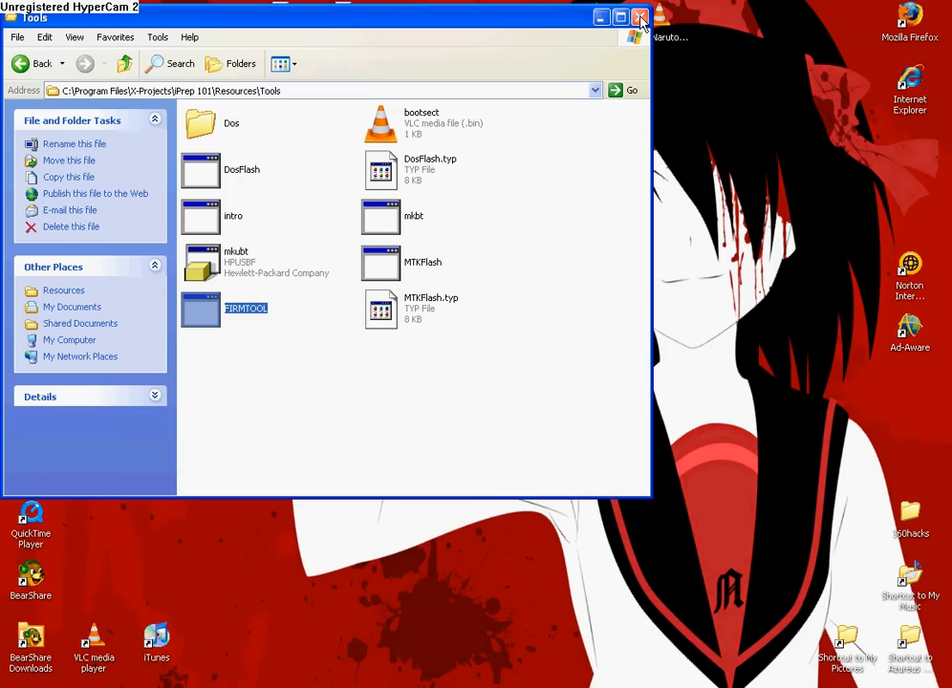
left_click(638, 17)
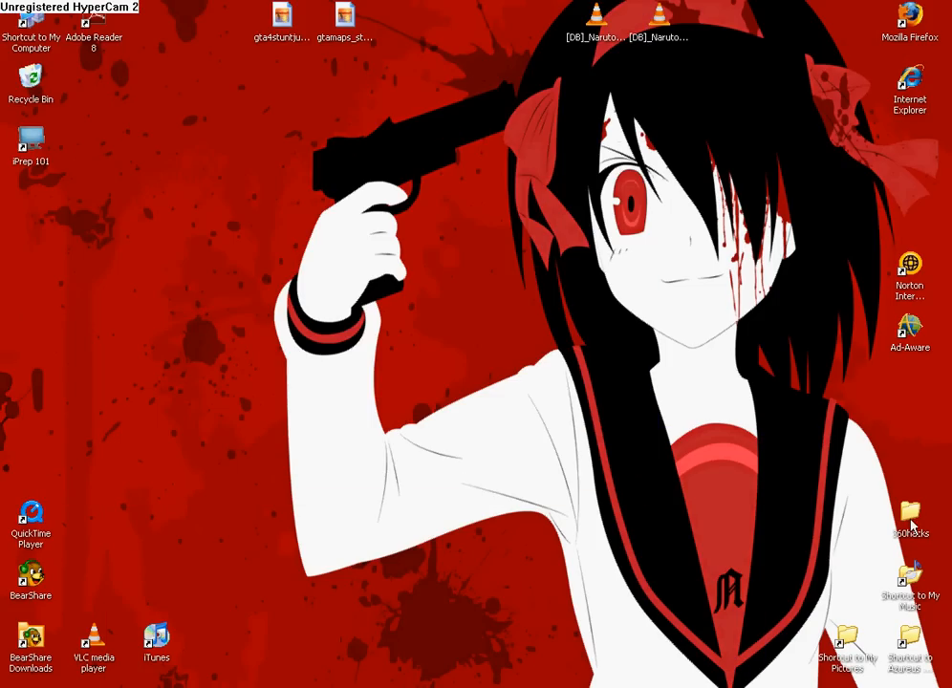
double_click(910, 516)
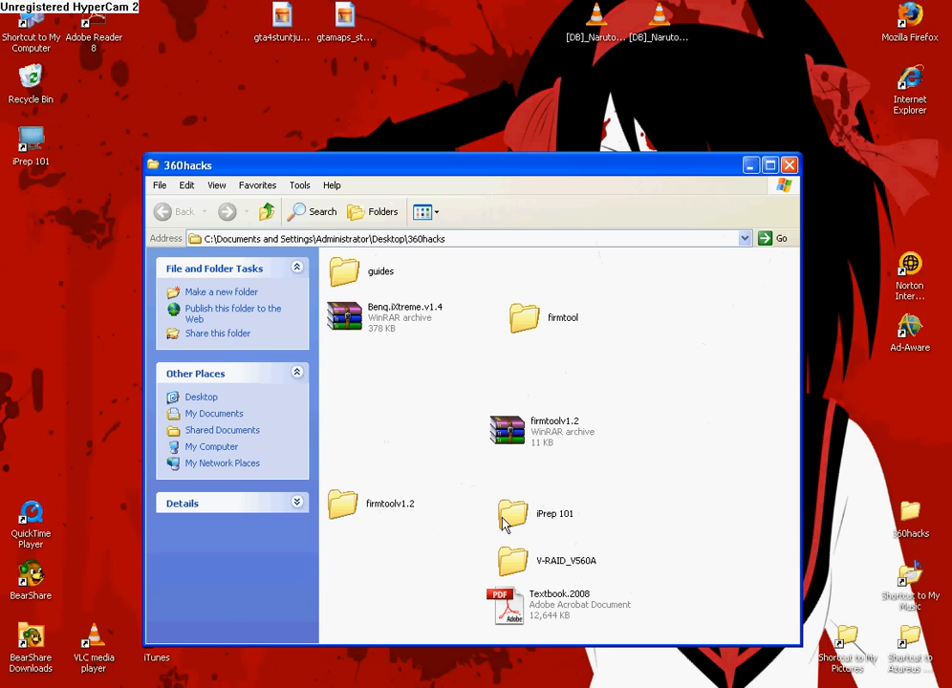
mouse_move(225, 315)
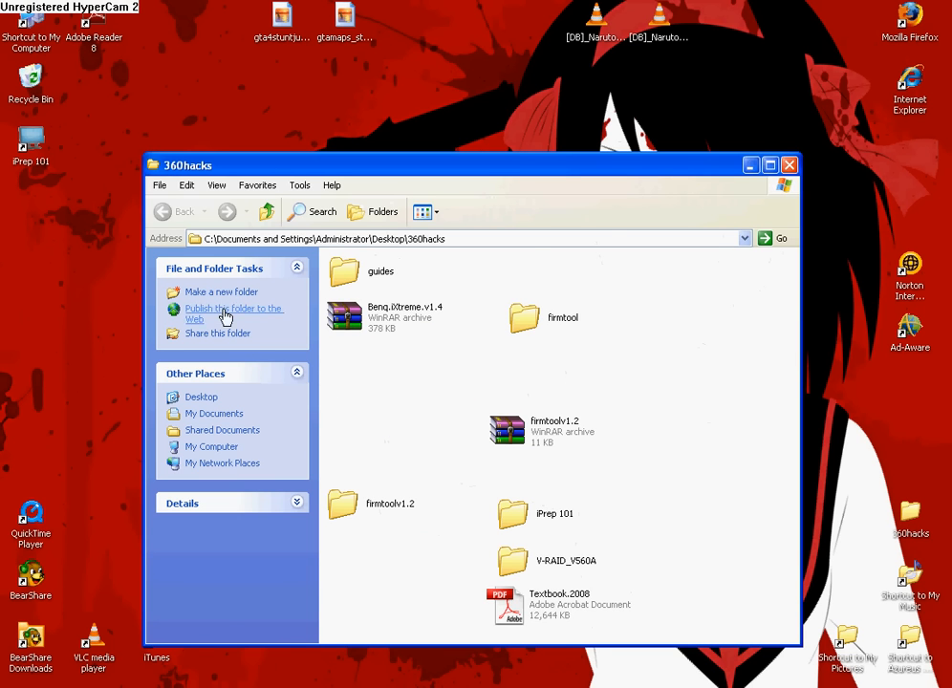
Step: Close the 360hacks window and decline the USB Drive Detected prompt
left_click(791, 164)
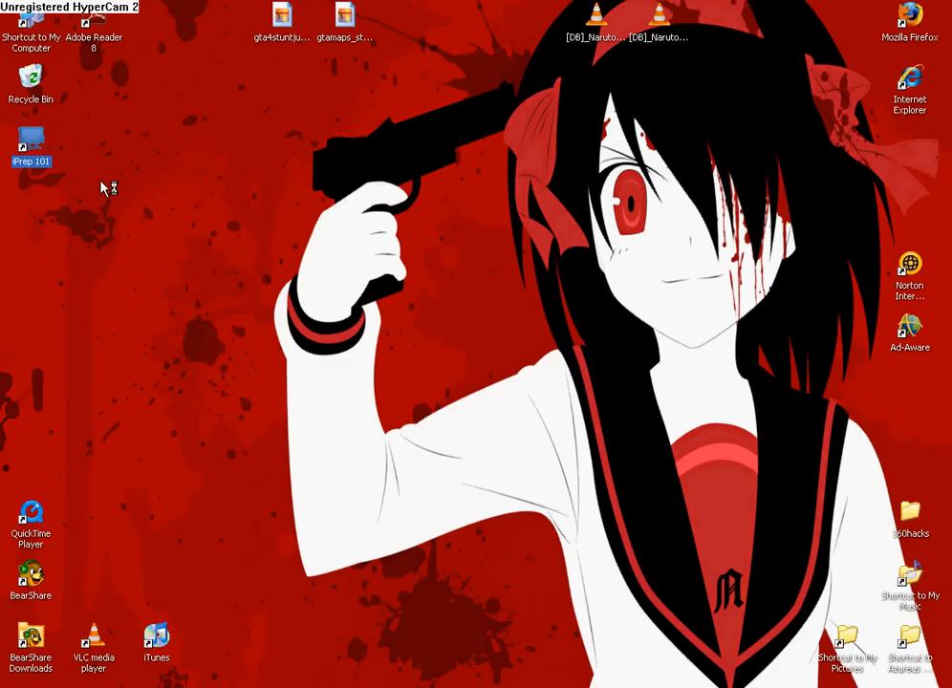
mouse_move(50, 178)
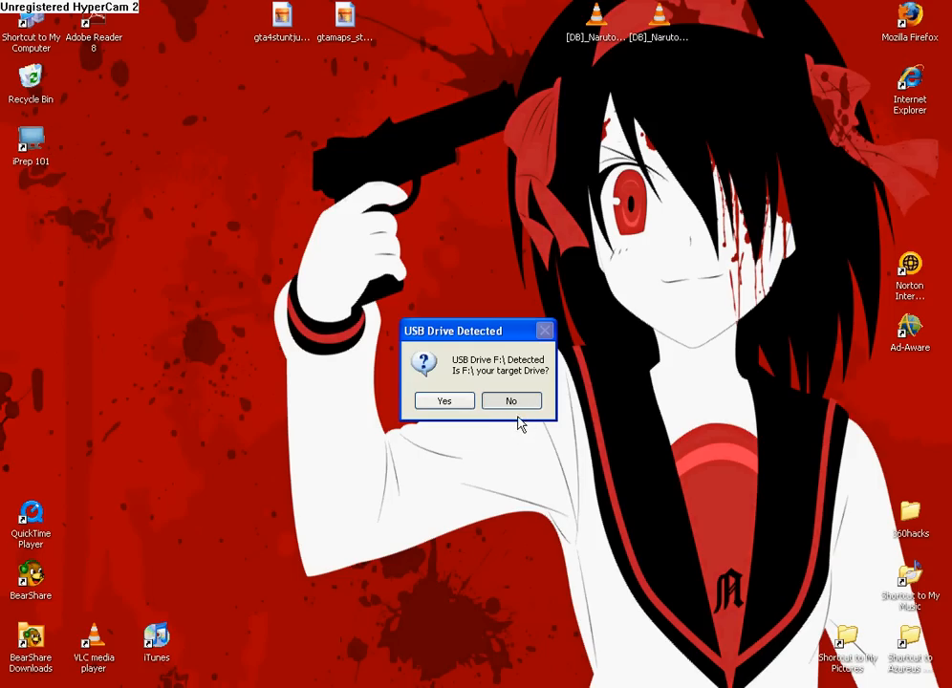
left_click(512, 401)
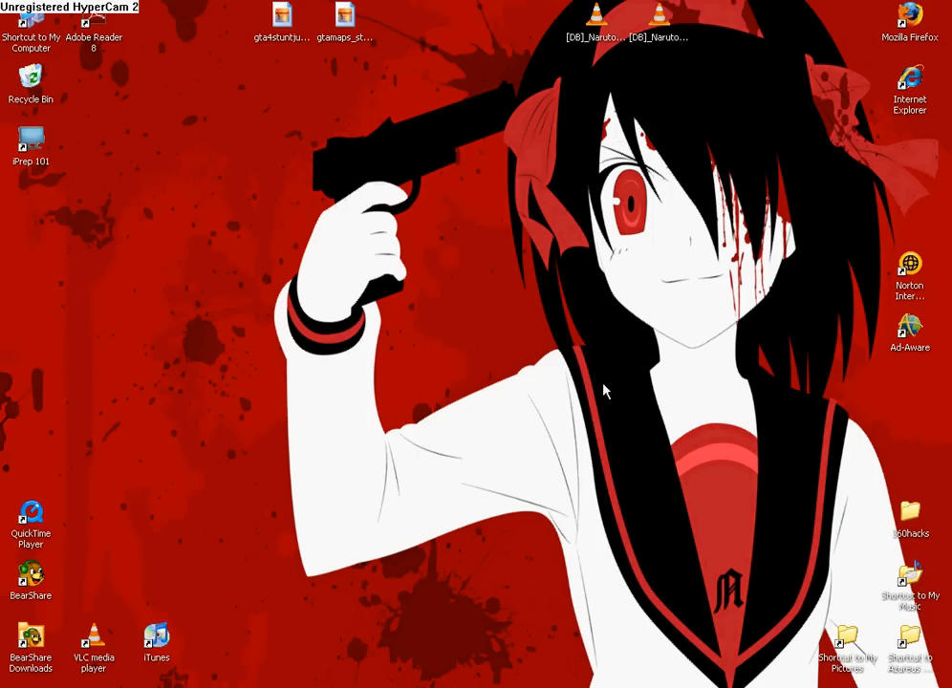
mouse_move(619, 438)
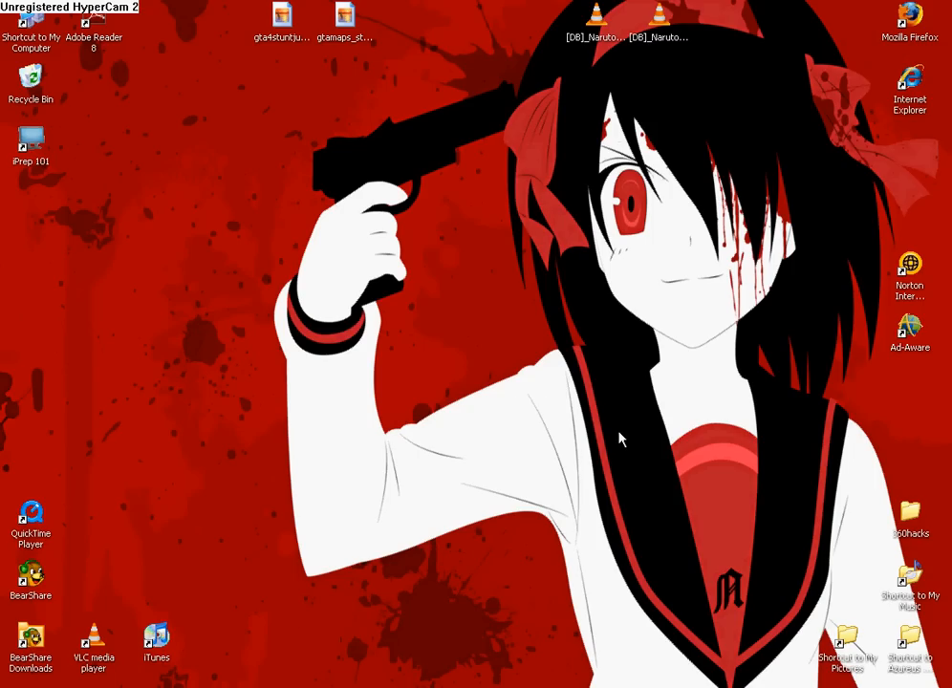
mouse_move(615, 449)
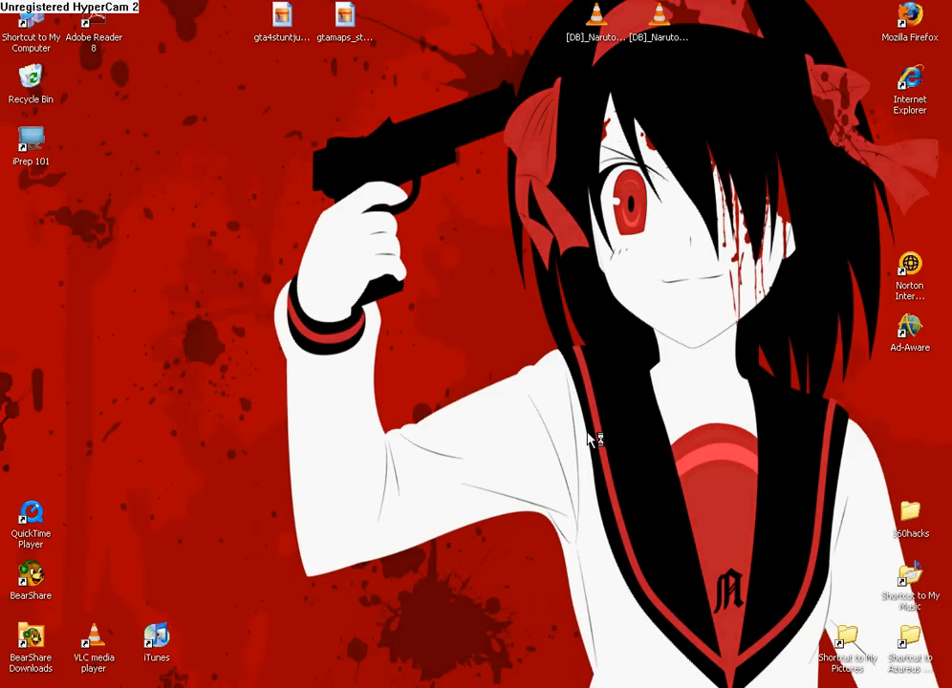
Step: Launch iPrep 101 and run Check for updates, acknowledging that none are available
double_click(30, 144)
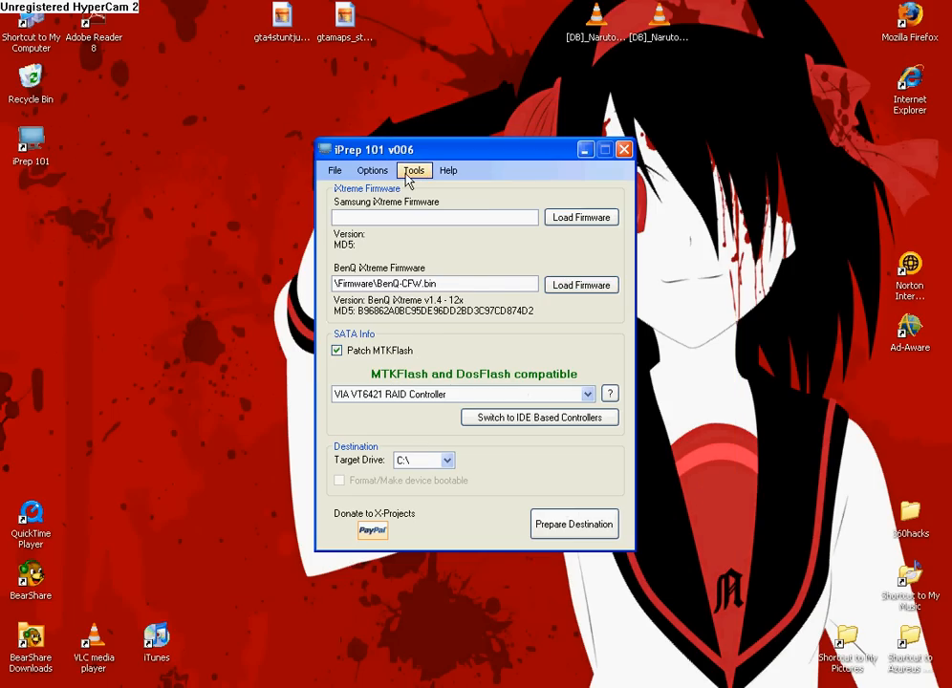
left_click(413, 170)
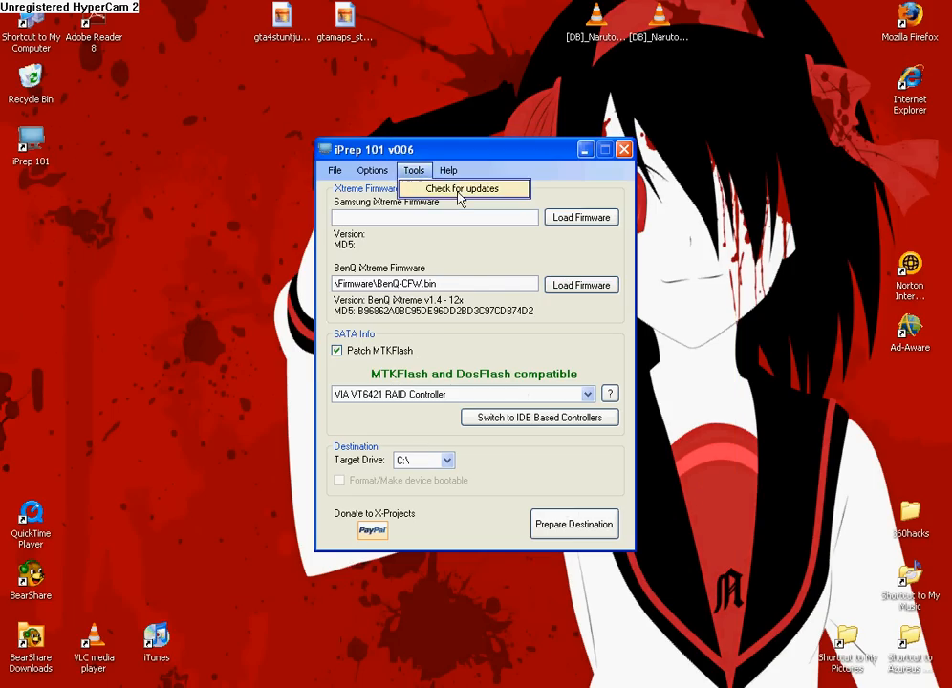
left_click(462, 190)
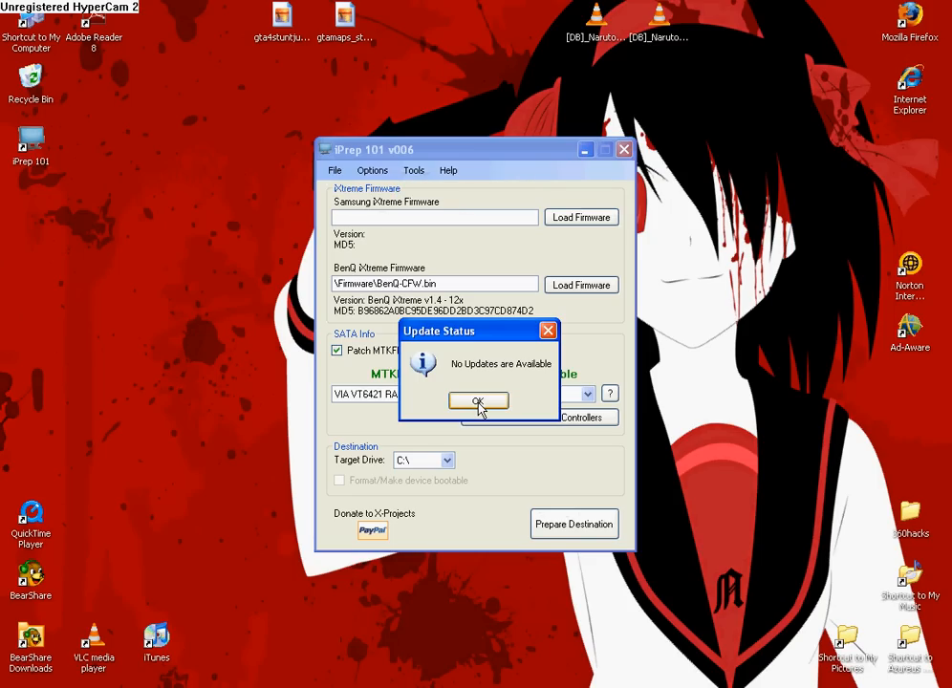
left_click(478, 402)
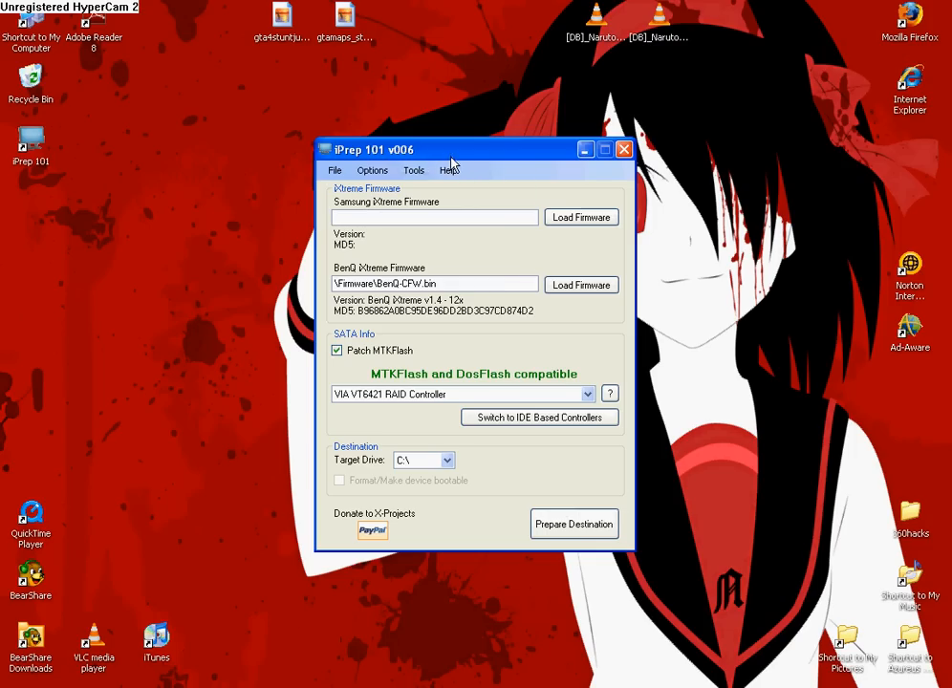
Step: Load the Benq.iXtreme.v1.4 firmware archive and decline the 8x build
left_click(448, 170)
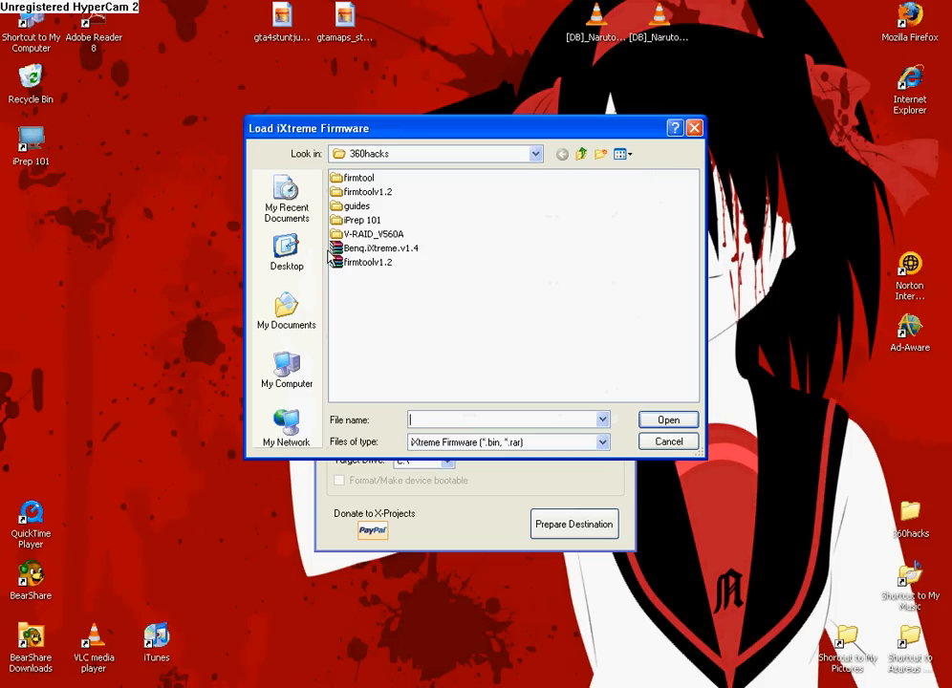
left_click(380, 248)
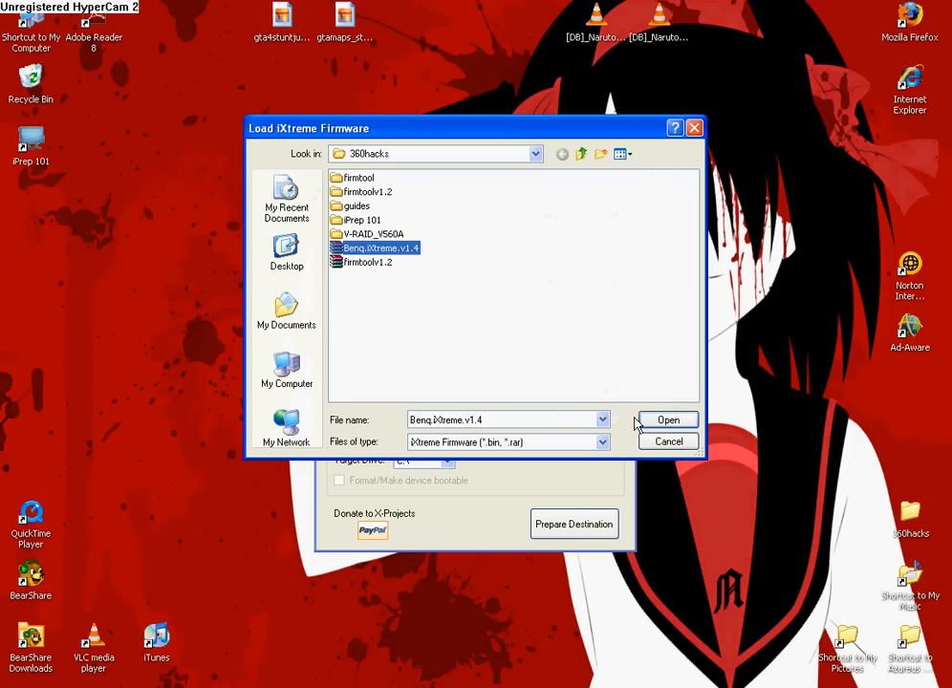
left_click(669, 421)
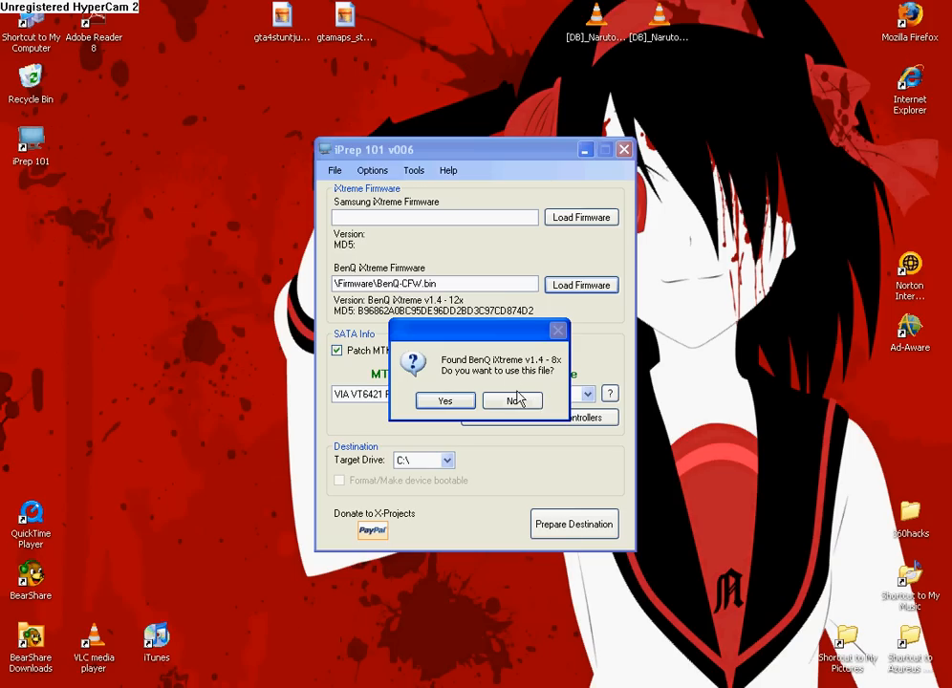
mouse_move(577, 371)
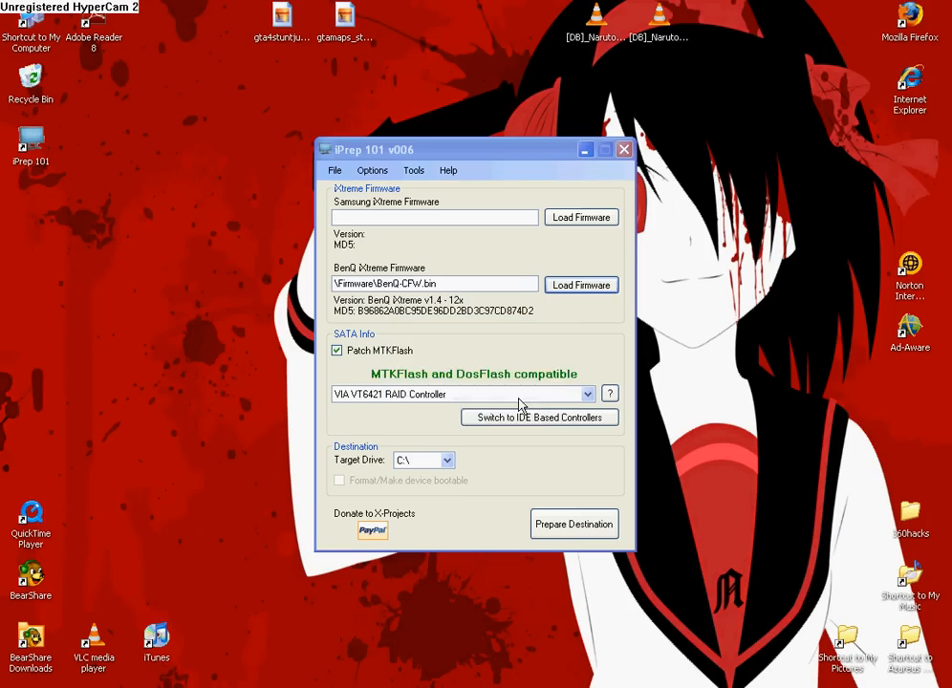
left_click(581, 284)
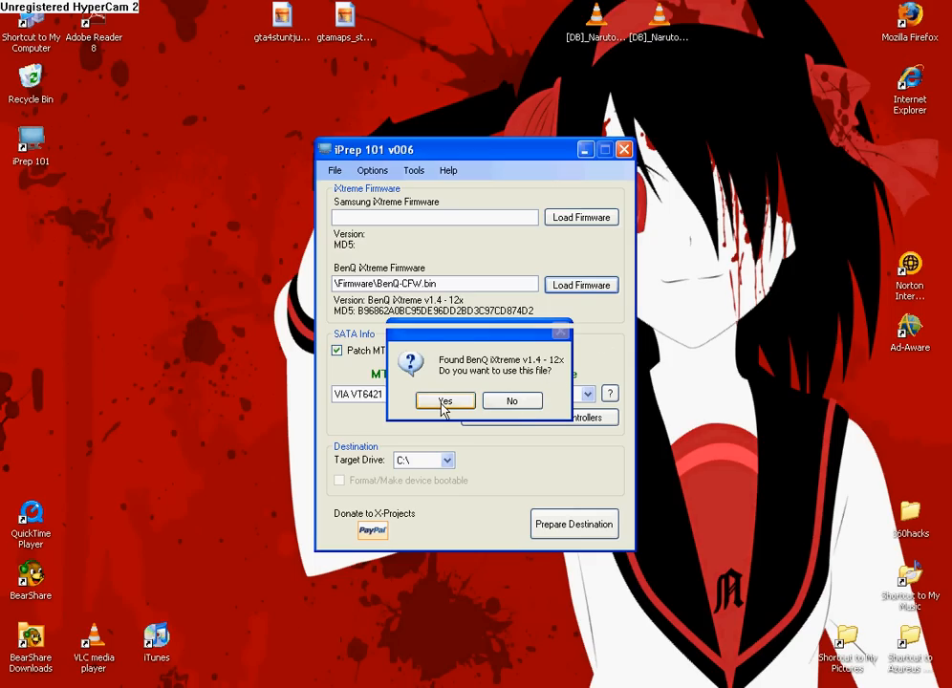
Step: Accept the 12x firmware file and select the VIA VT6421 RAID controller
left_click(444, 402)
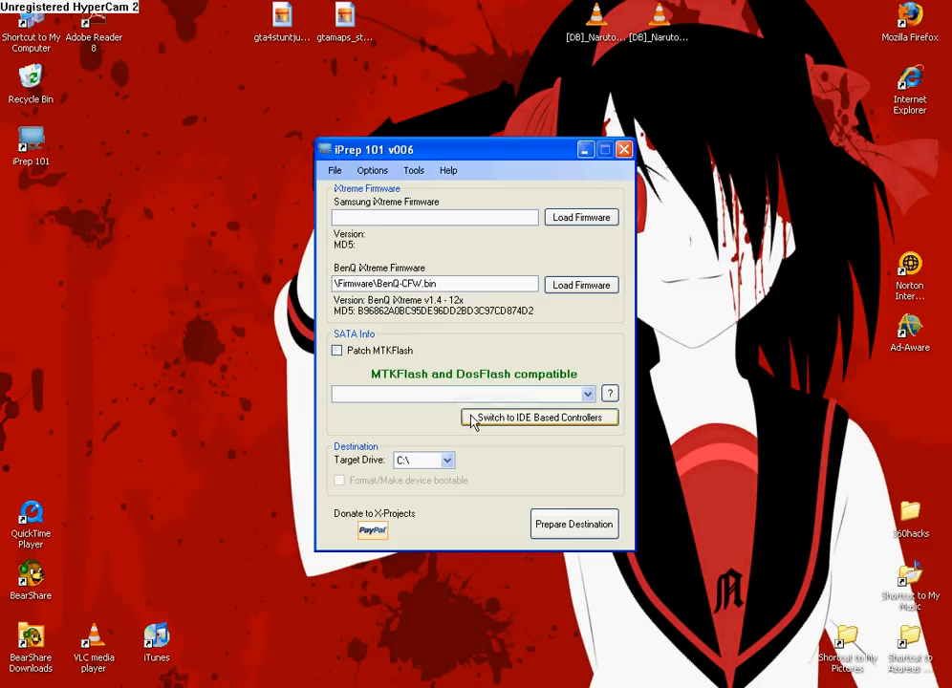
left_click(458, 394)
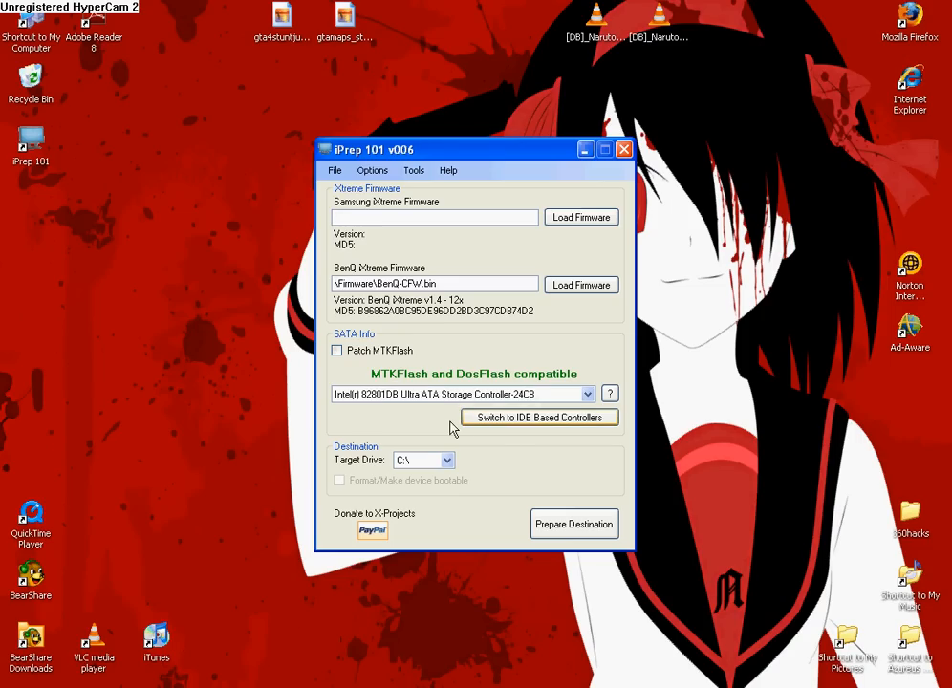
left_click(539, 417)
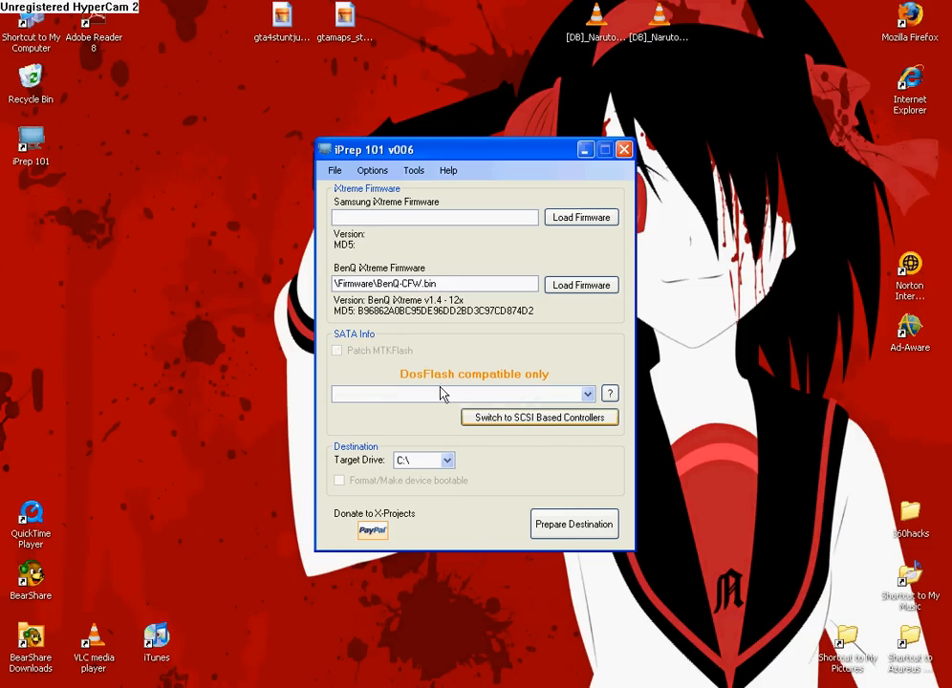
left_click(458, 394)
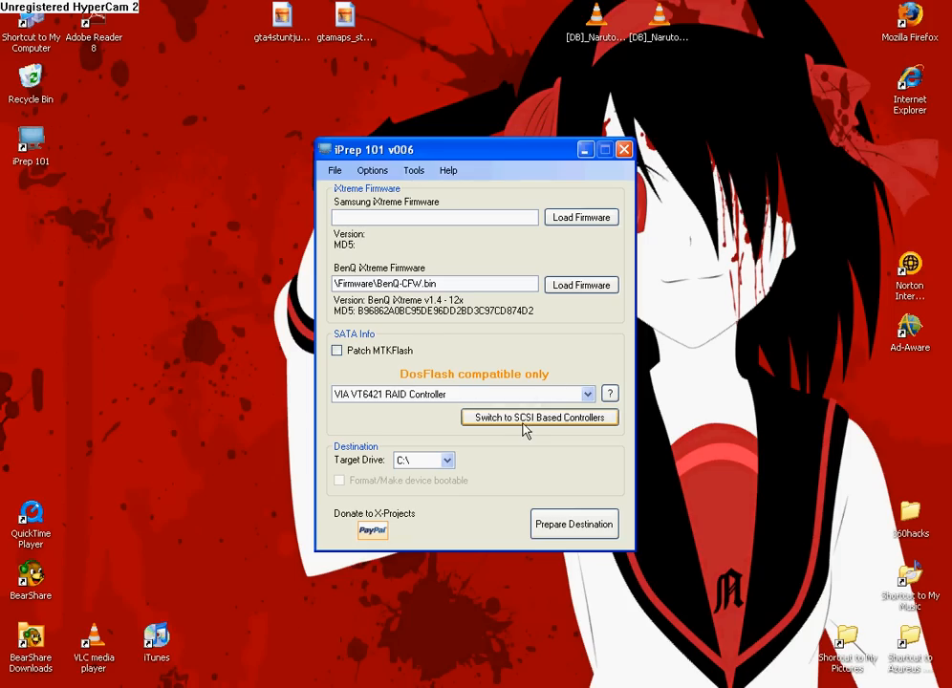
left_click(539, 417)
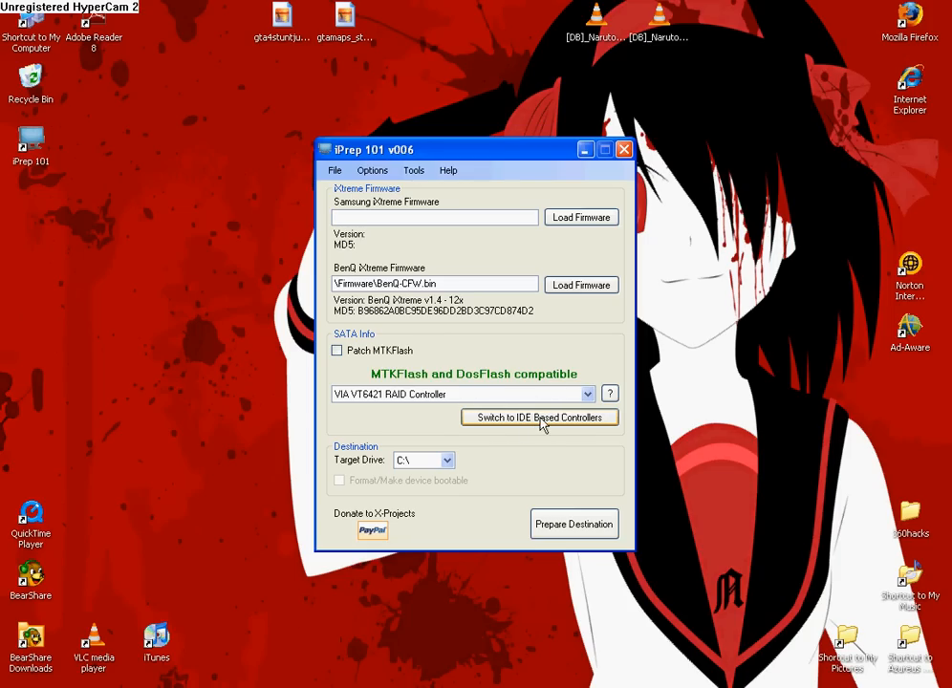
mouse_move(451, 380)
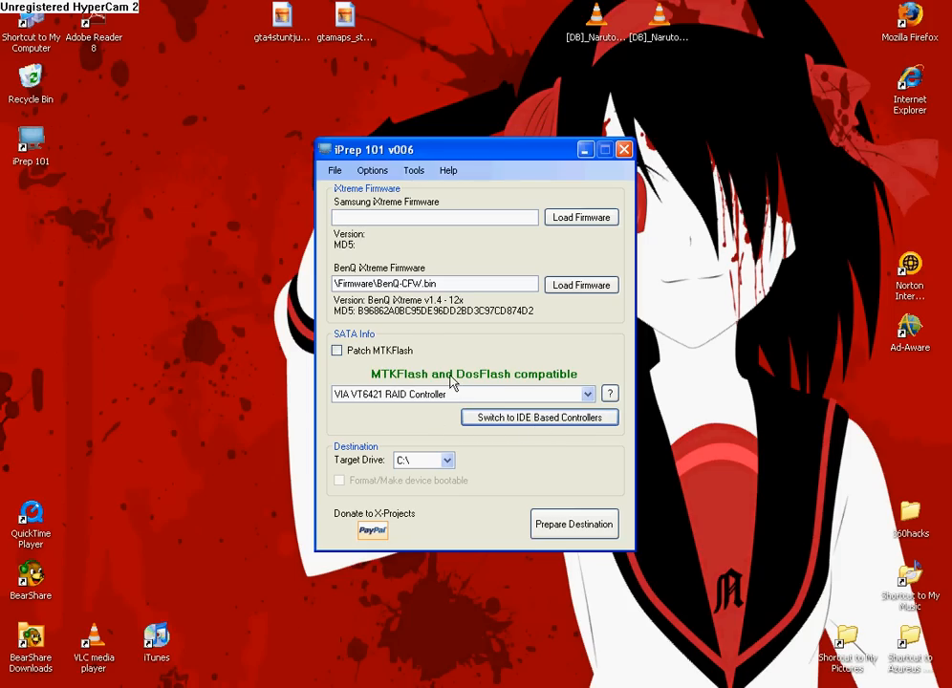
mouse_move(405, 411)
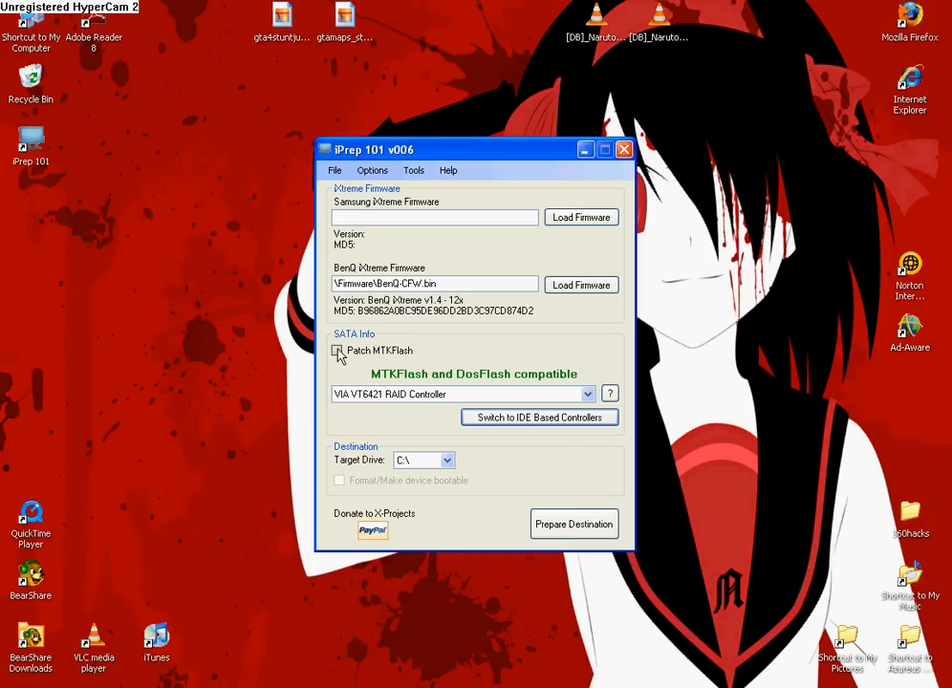
Step: Enable Patch MTKFlash and list the available target drives
left_click(336, 350)
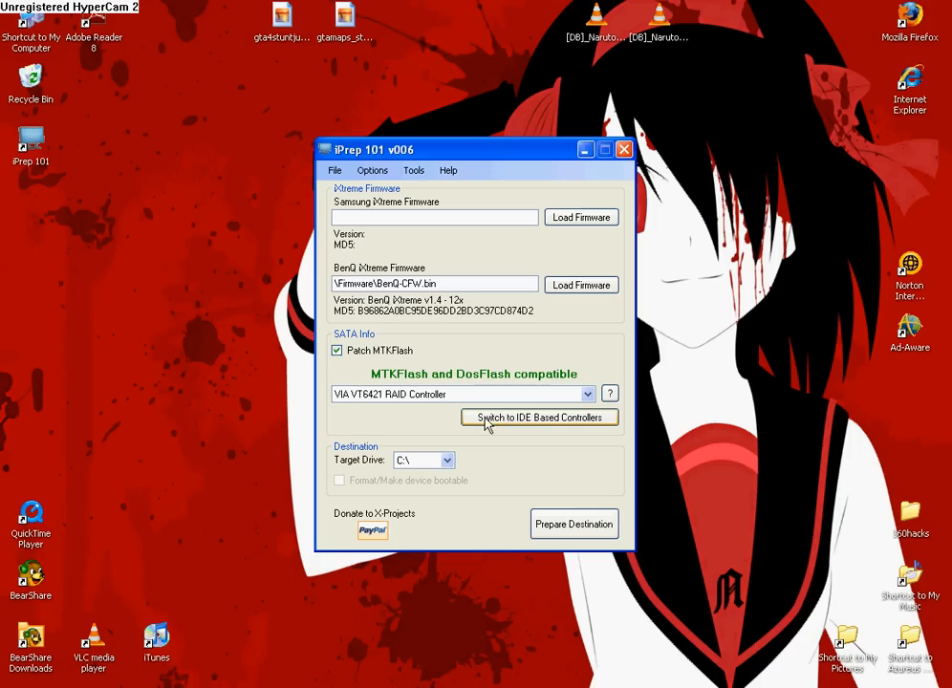
left_click(447, 458)
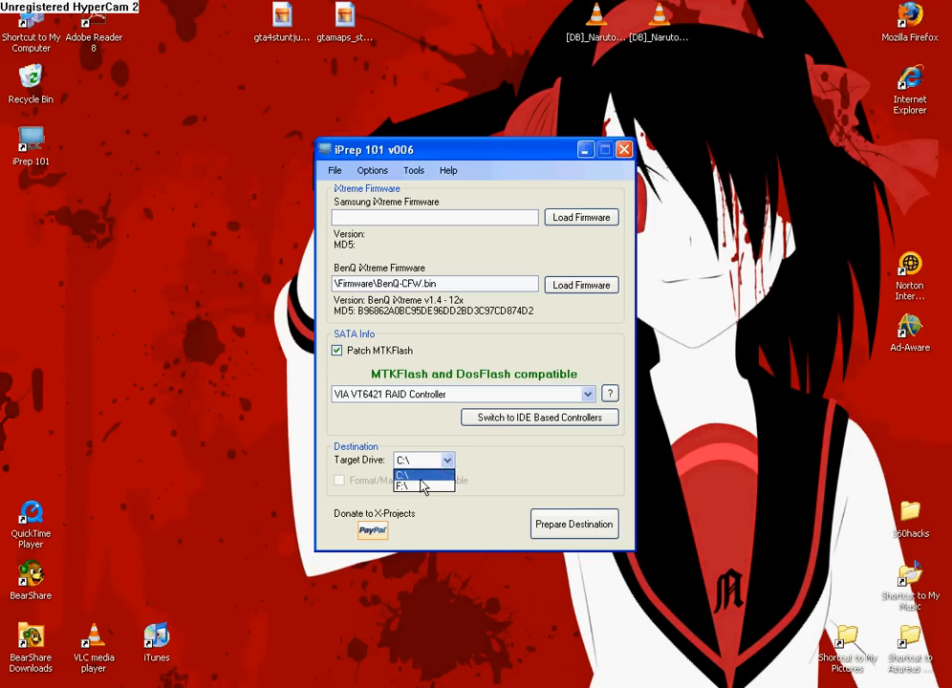
Step: Prepare F:\ as the bootable destination, acknowledge completion, and close iPrep 101
left_click(401, 486)
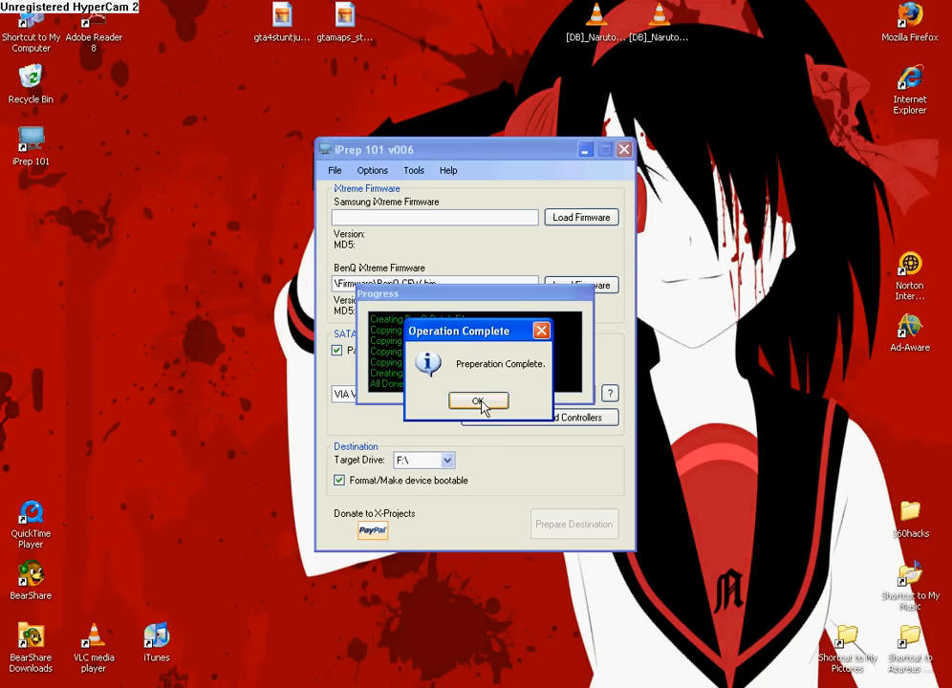
left_click(478, 401)
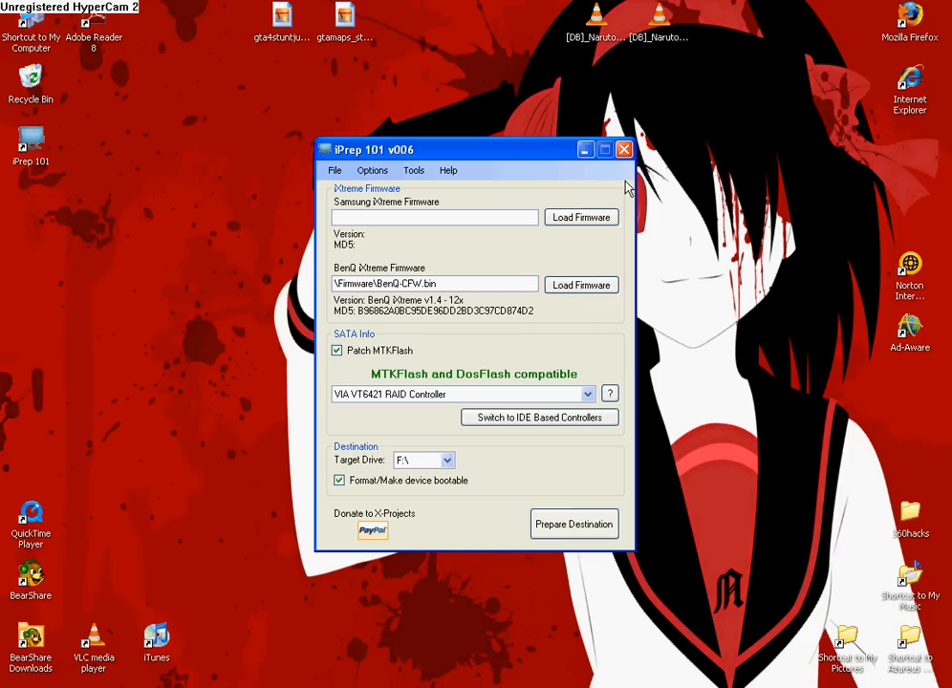
left_click(623, 149)
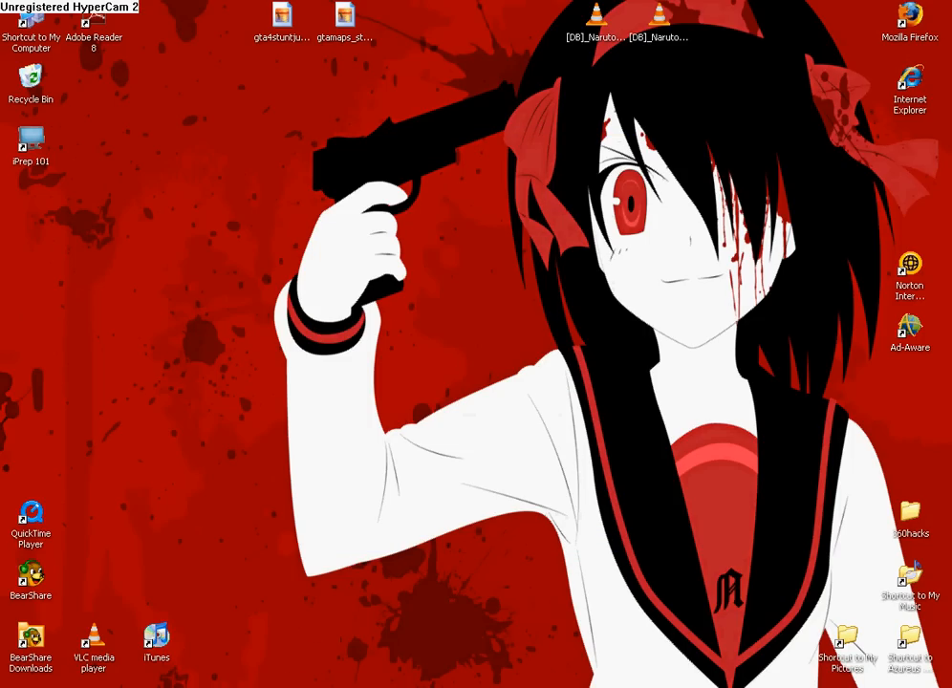
mouse_move(306, 554)
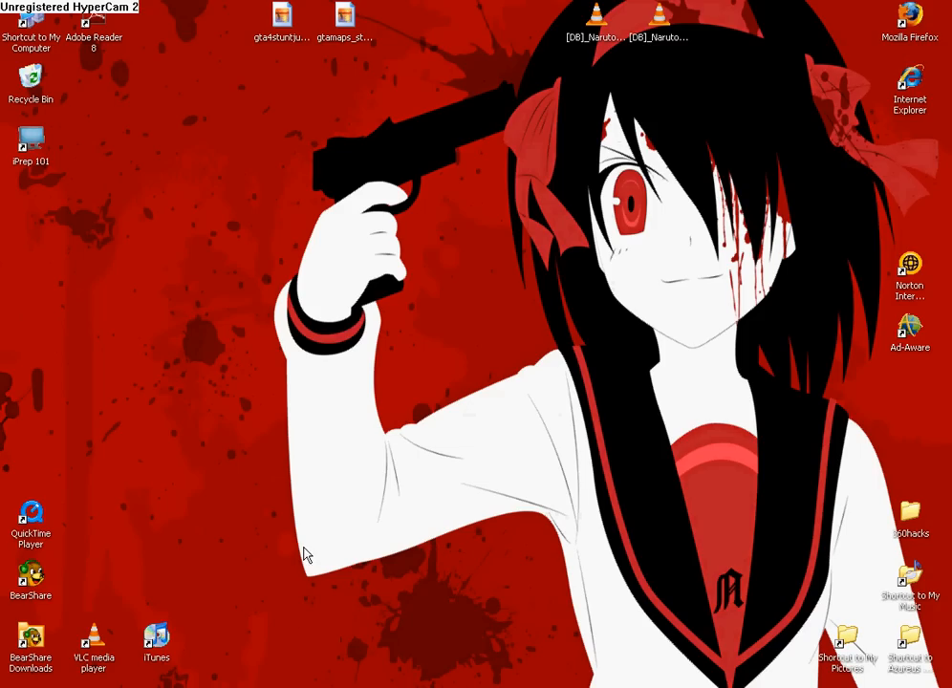